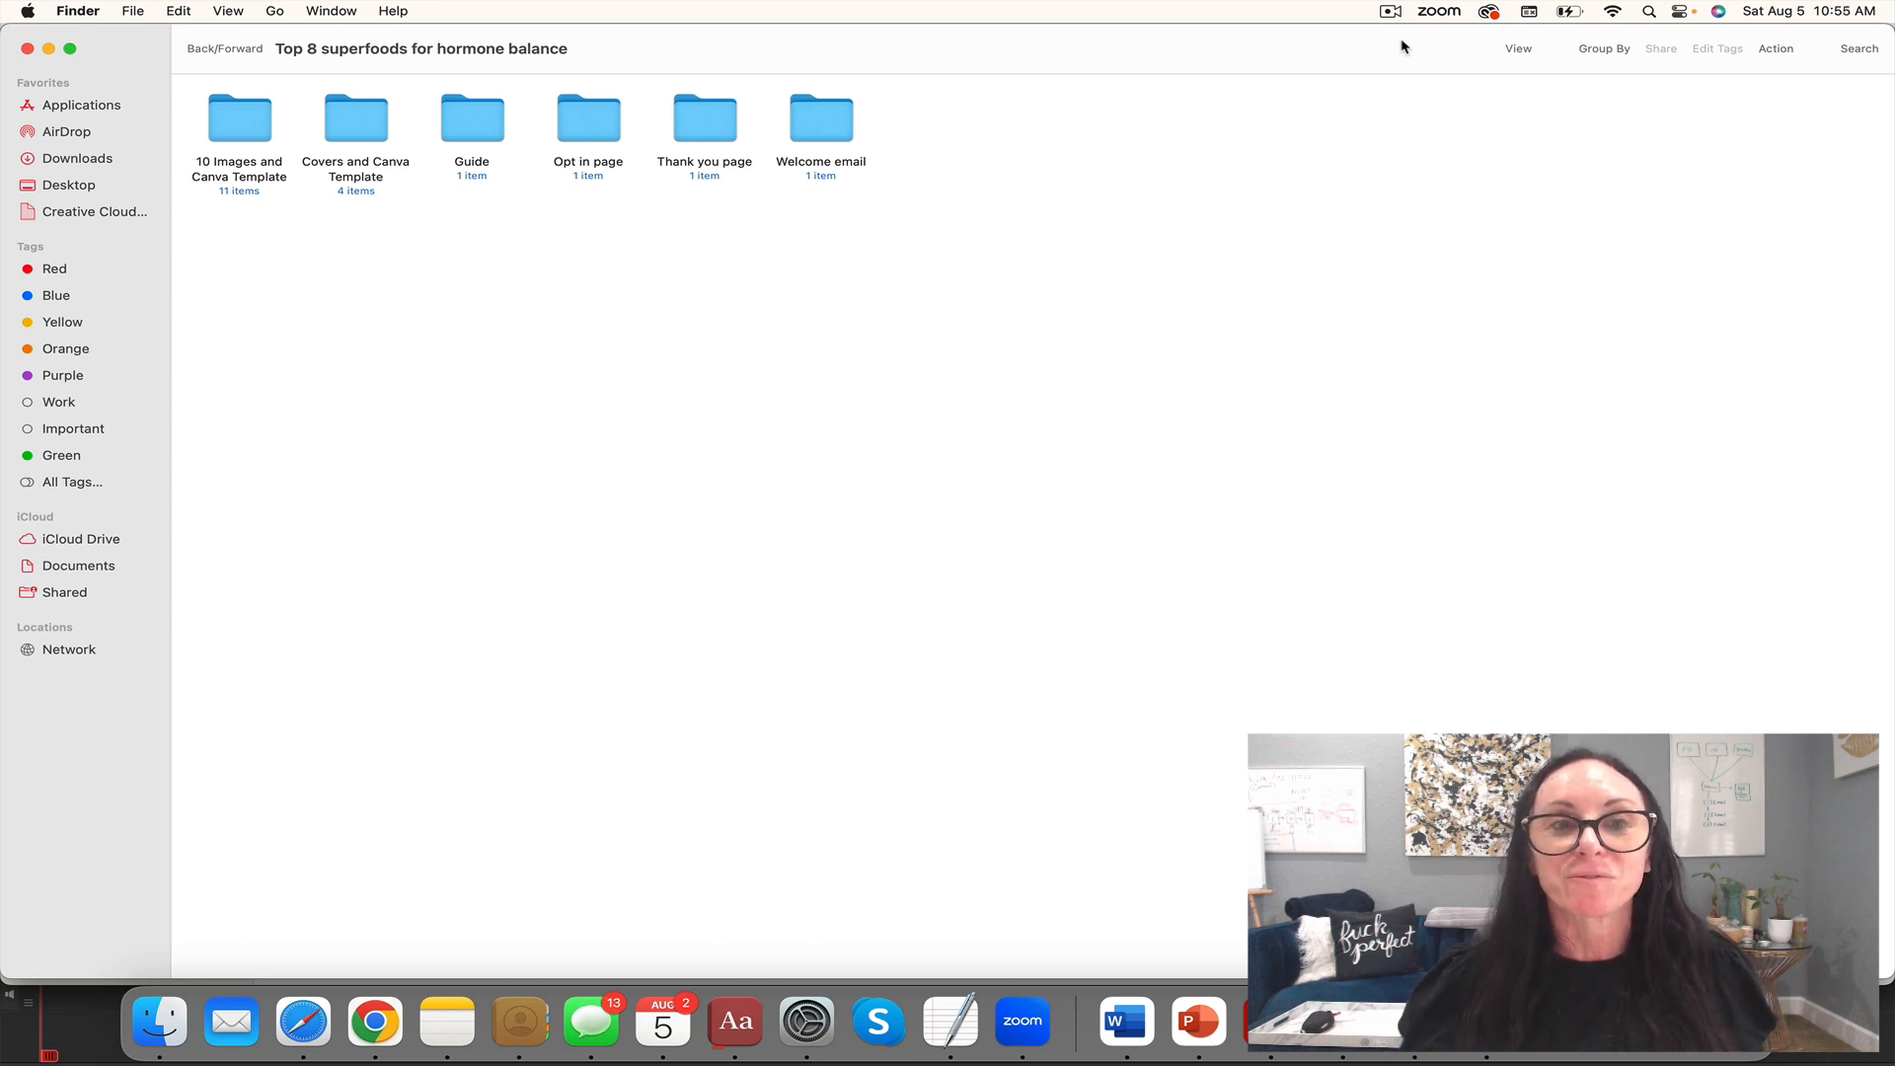
Step: Launch the Top 8 Superfoods guide .docx from the Guide folder in Word
double_click(472, 117)
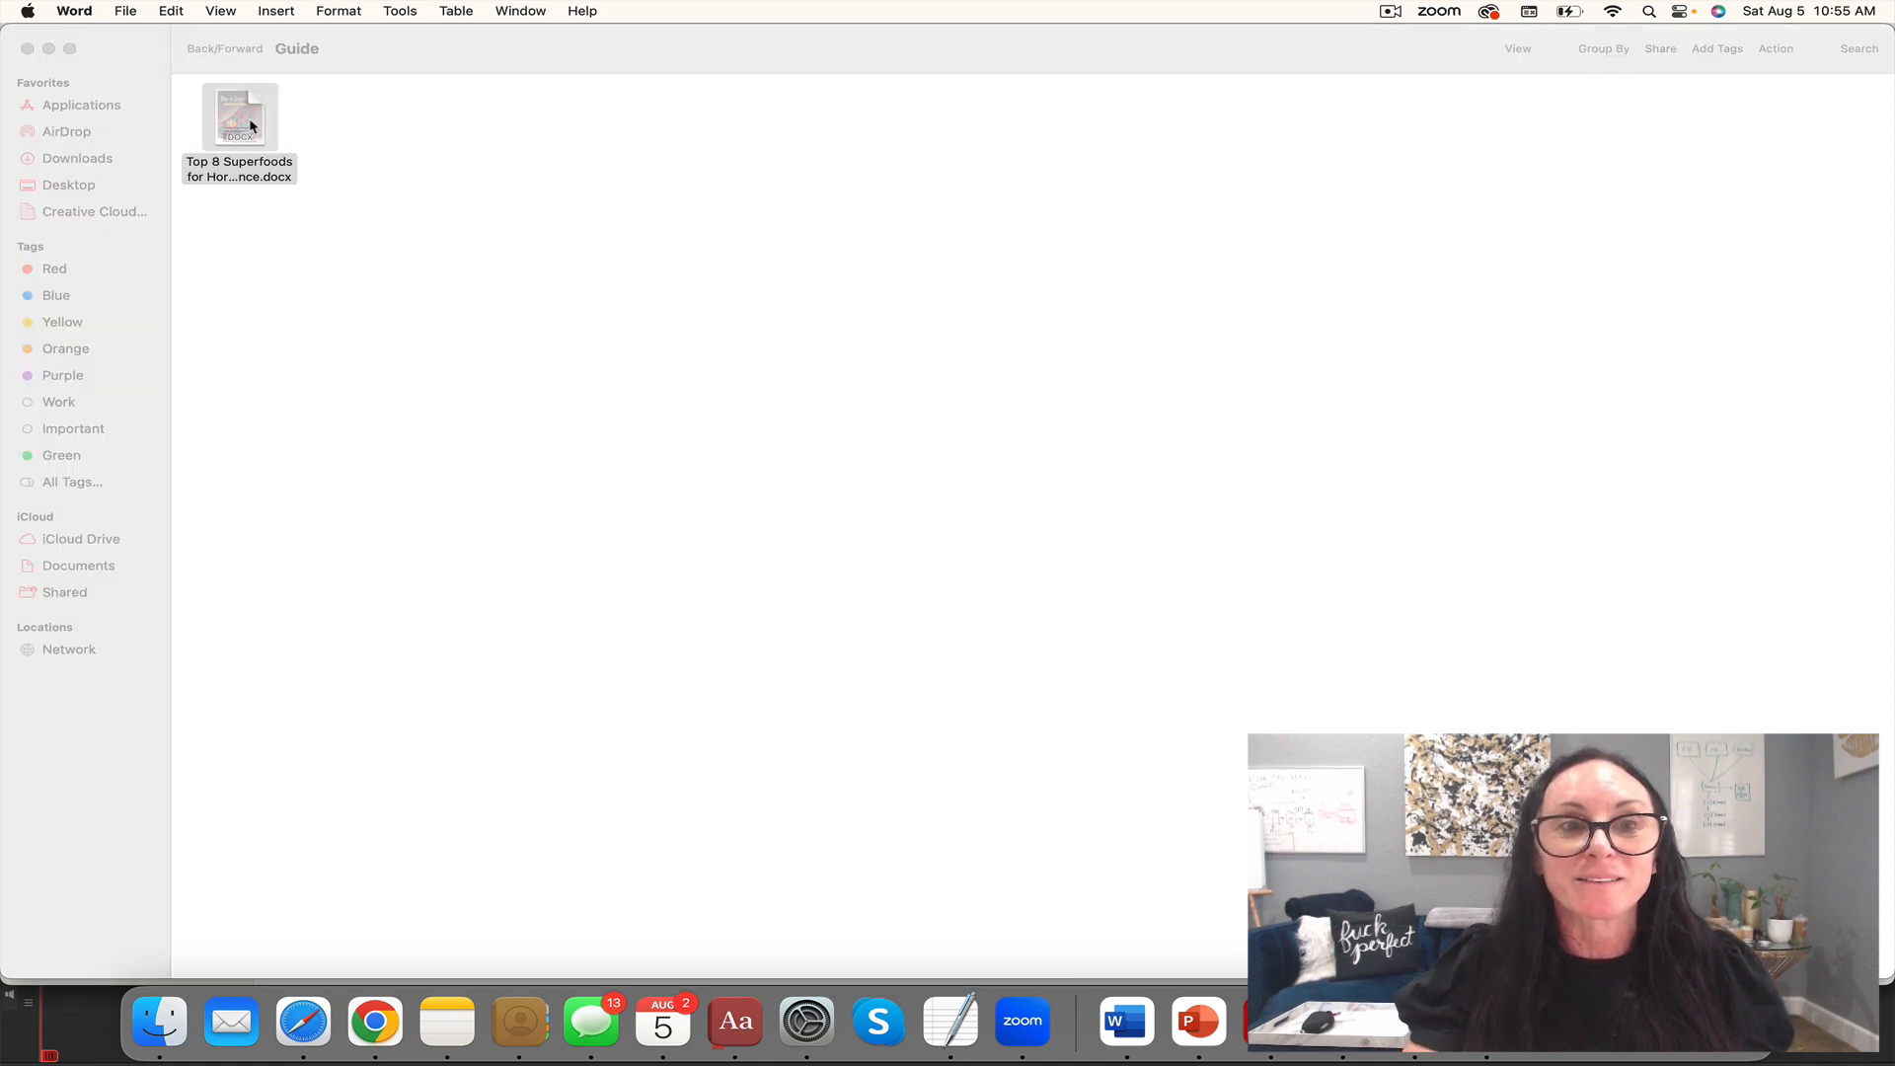
double_click(239, 117)
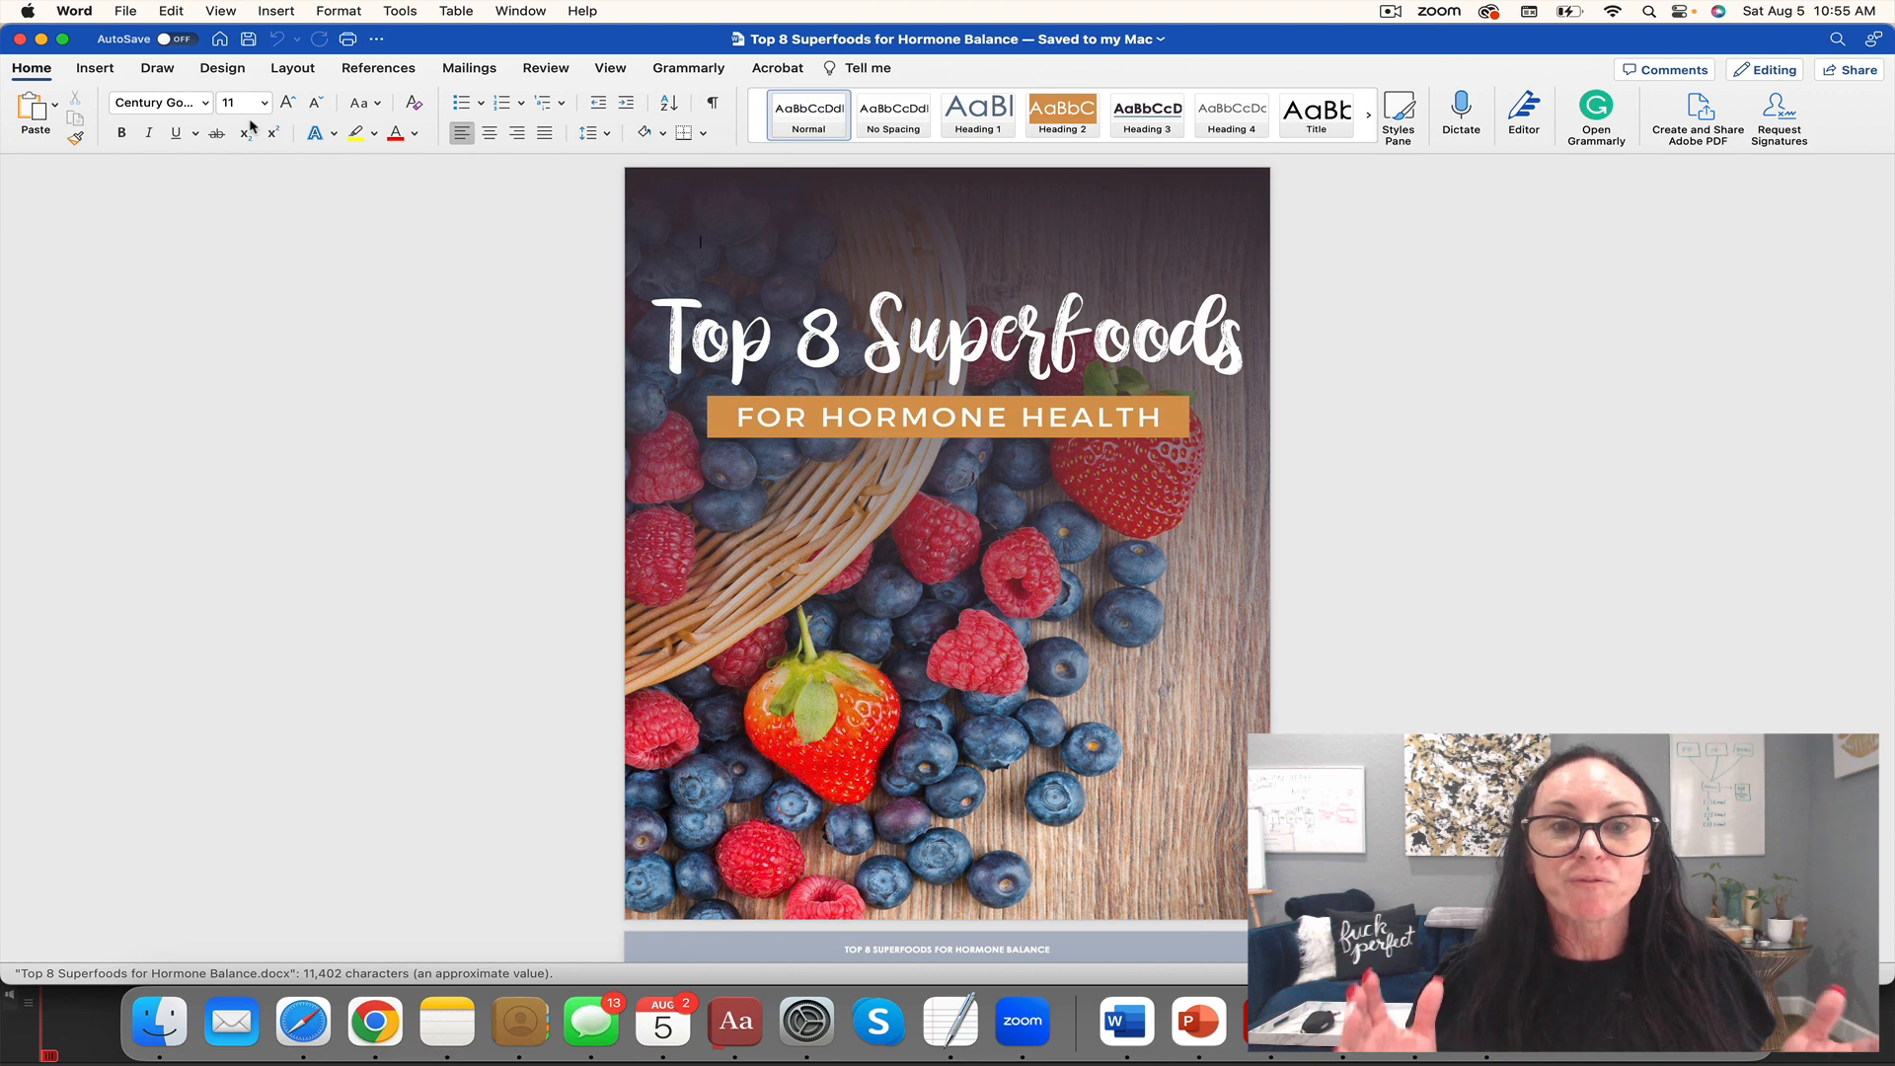
scroll(down, 3)
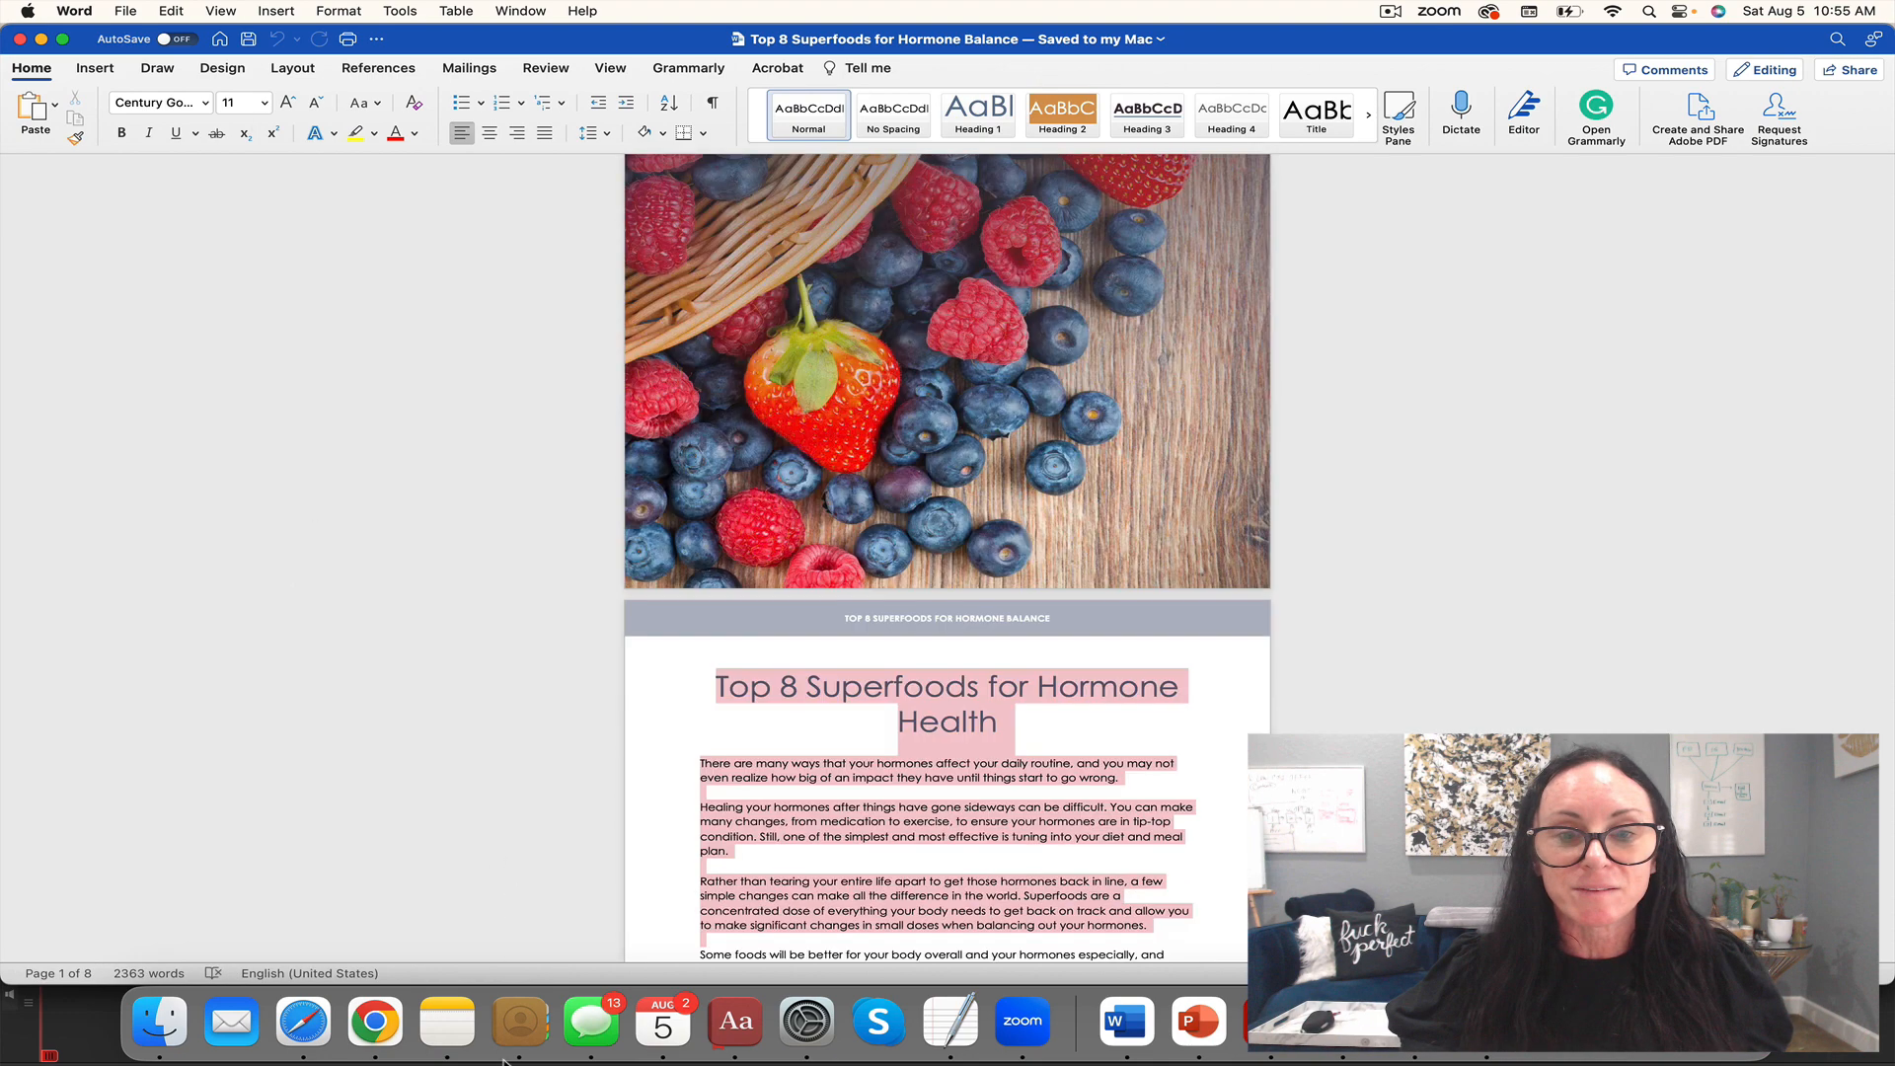
scroll(down, 3)
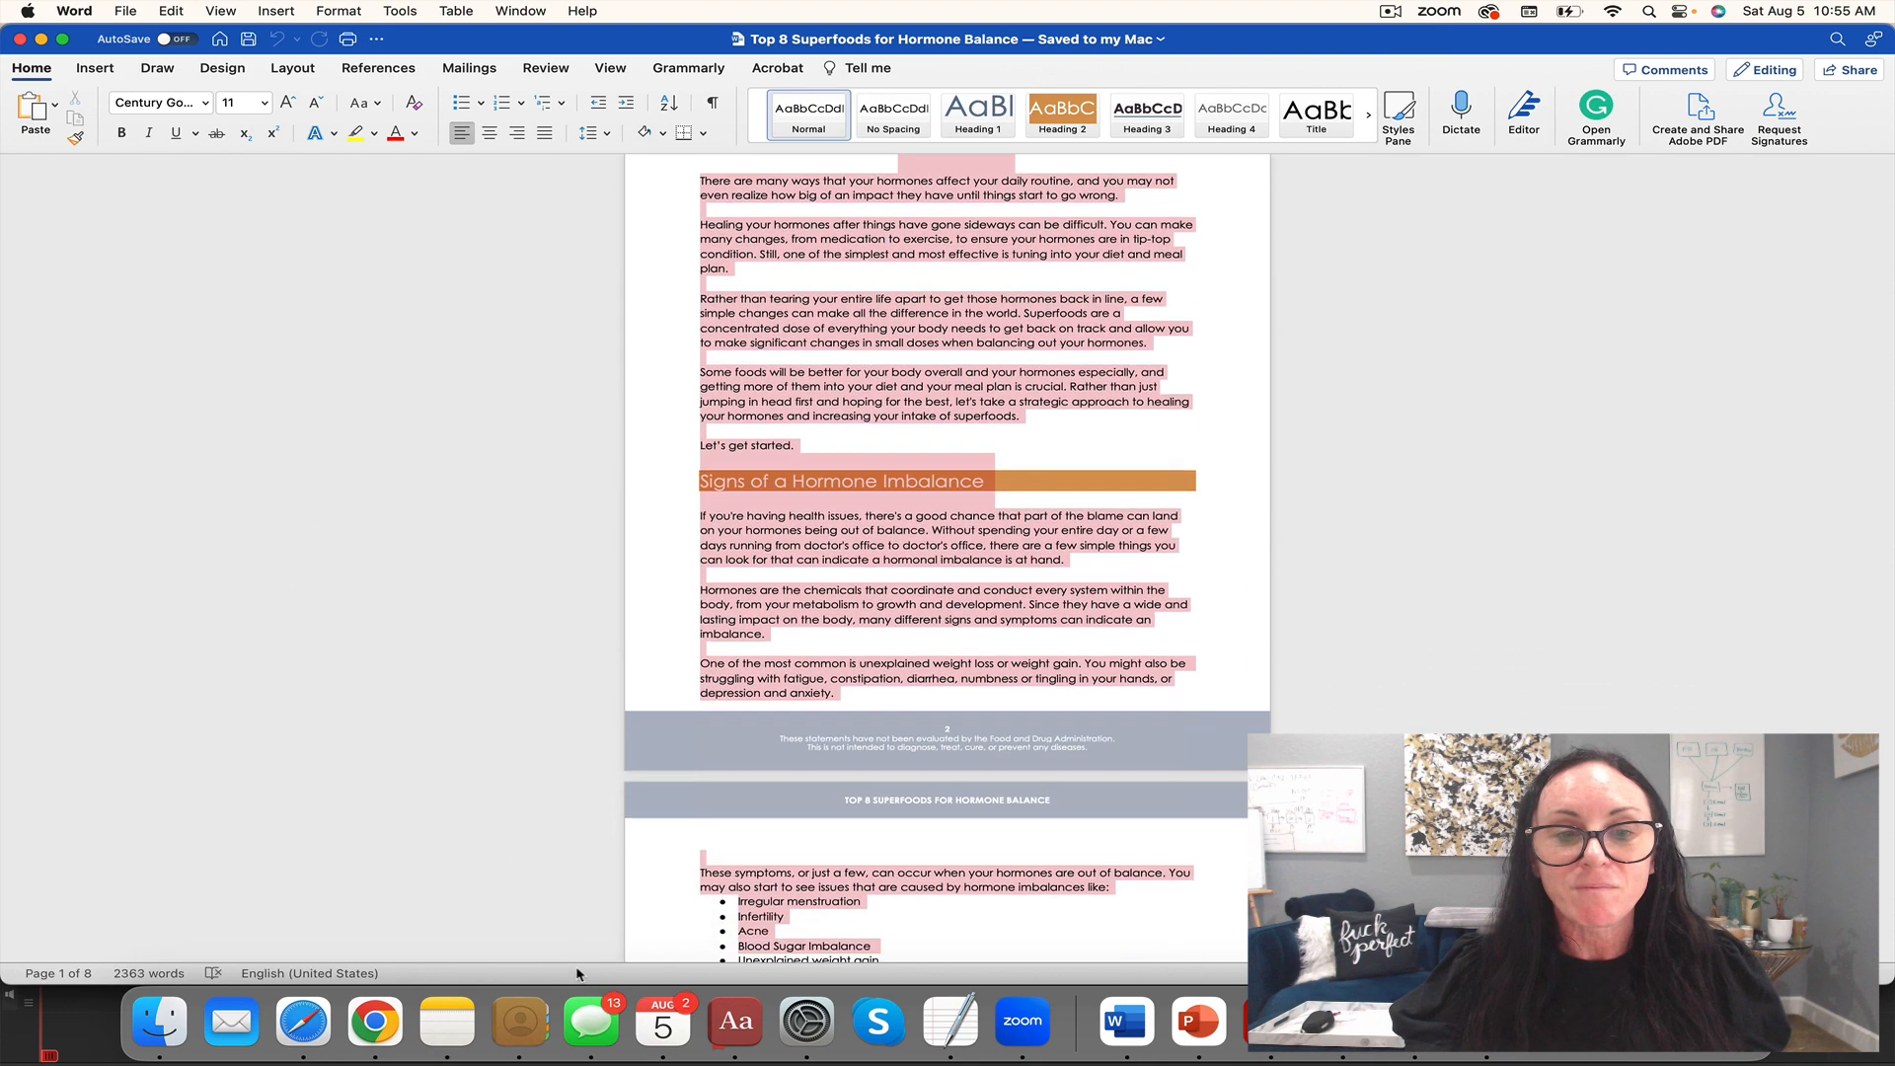
scroll(down, 3)
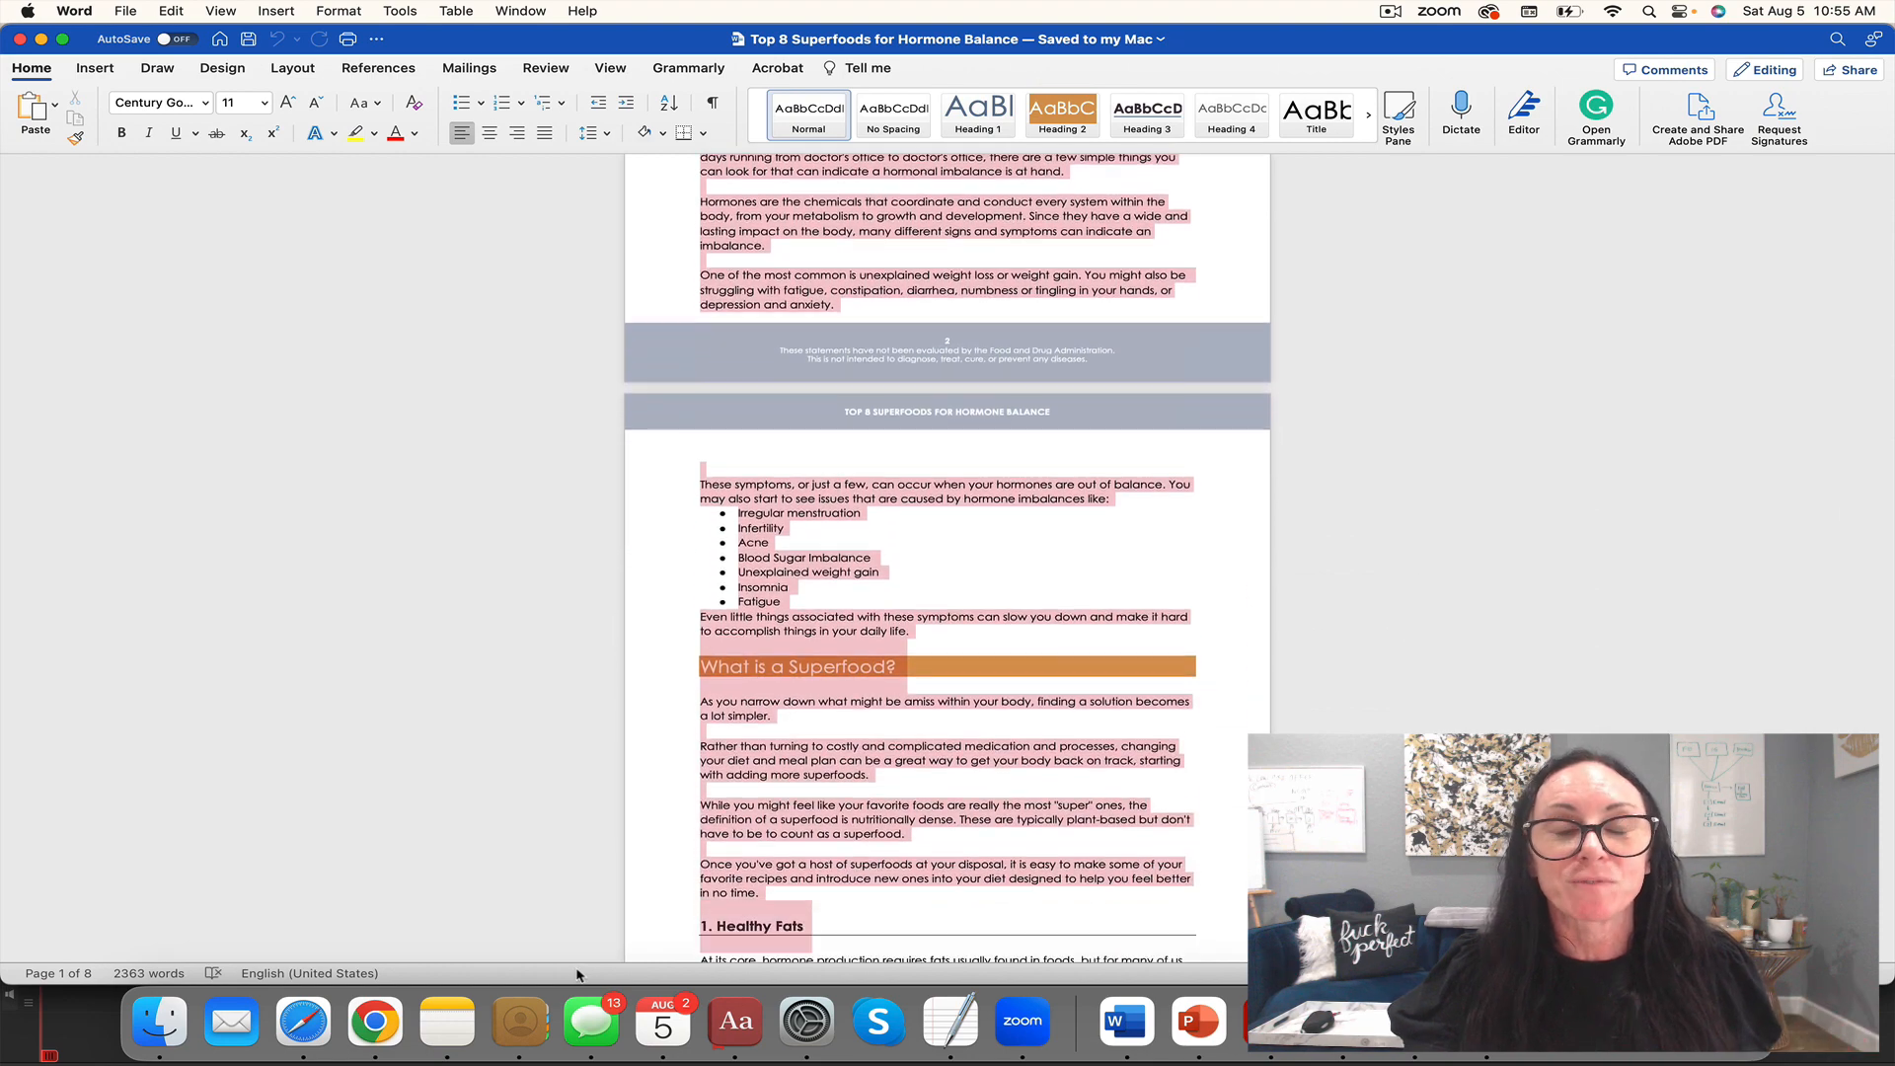
scroll(down, 3)
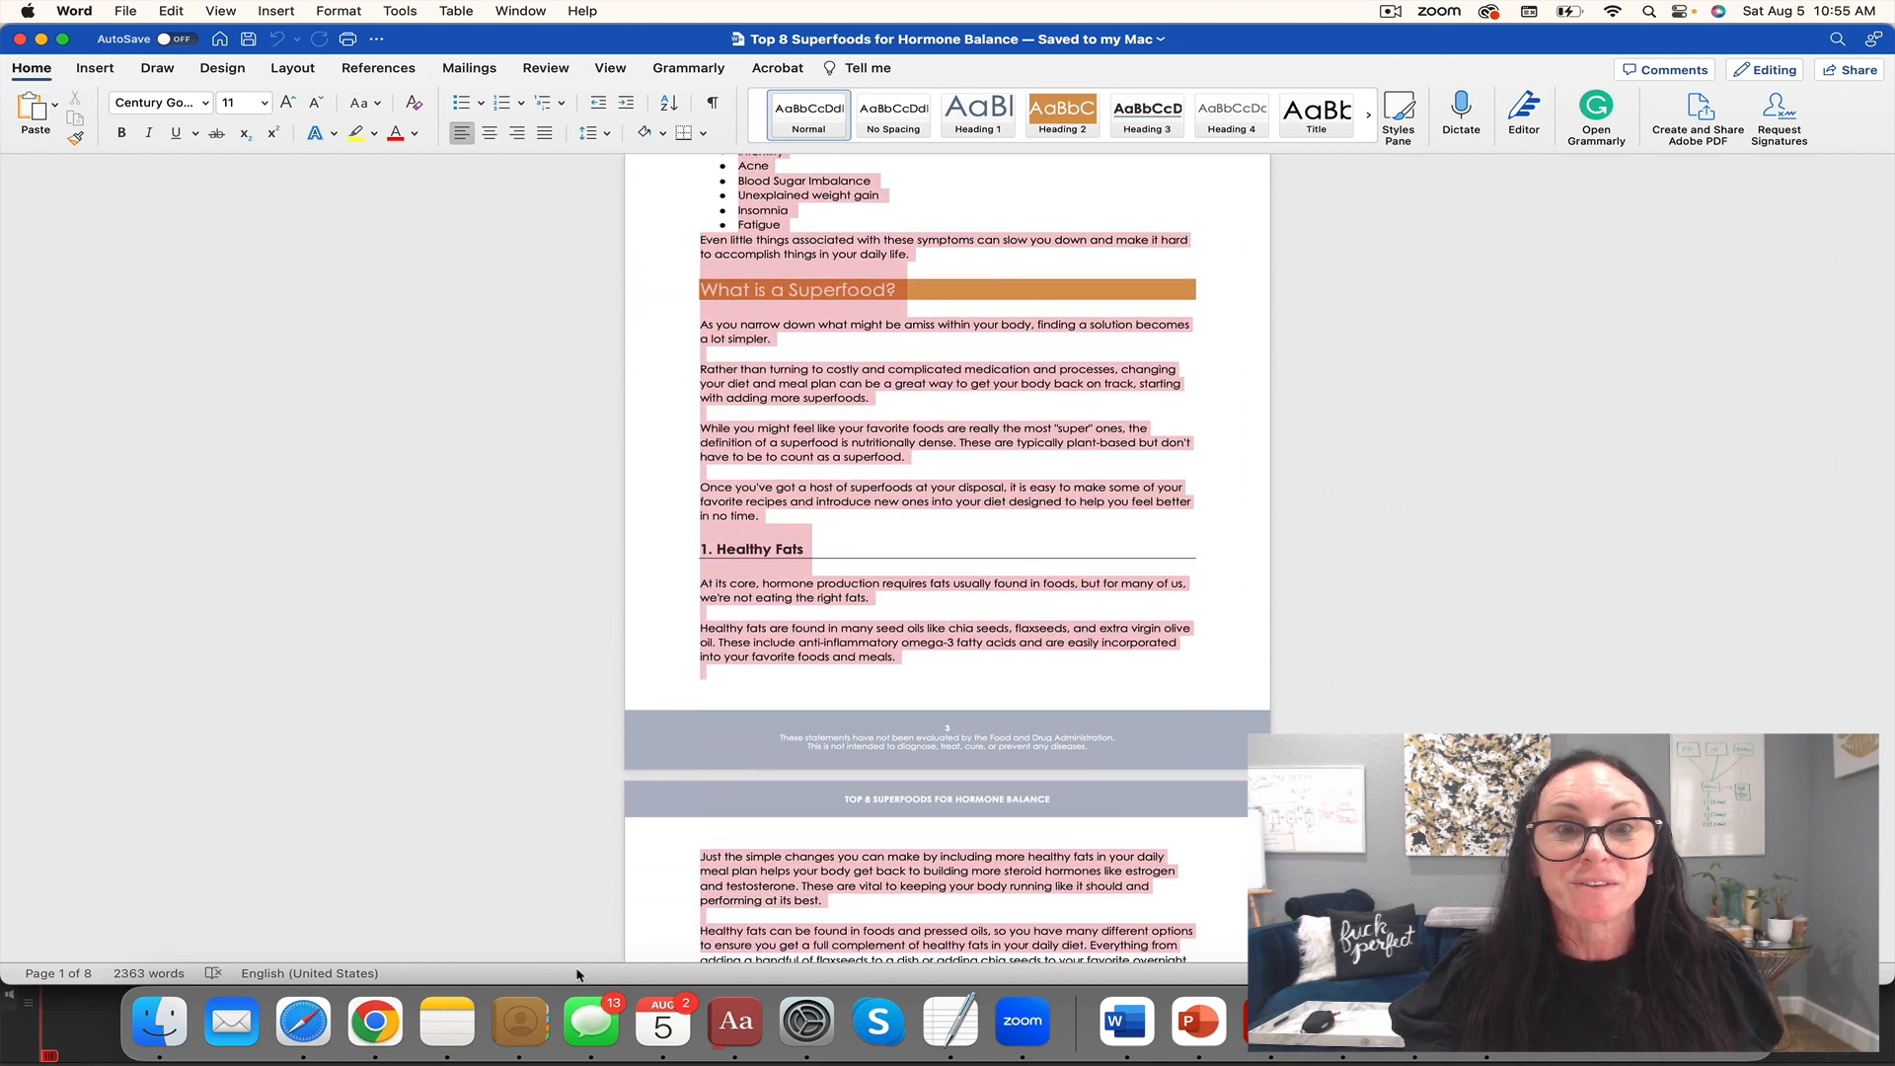
scroll(down, 3)
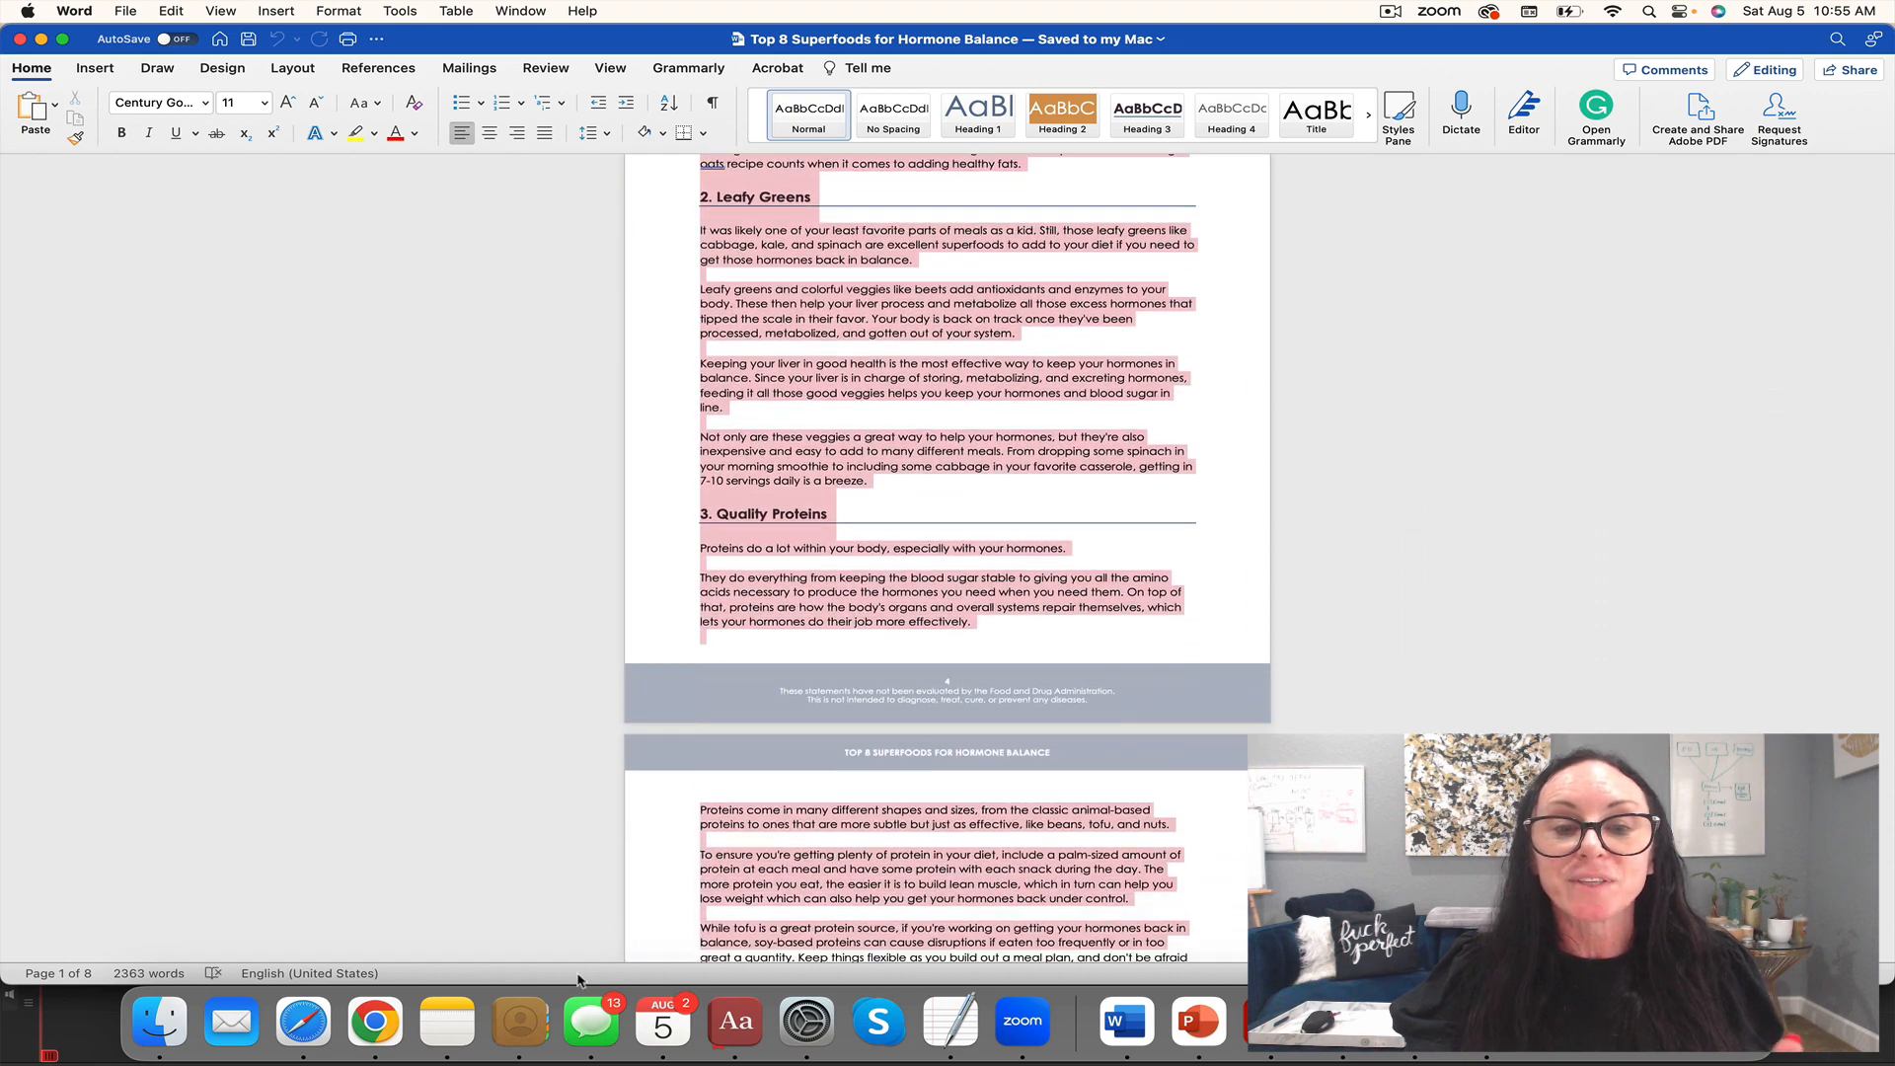
scroll(down, 3)
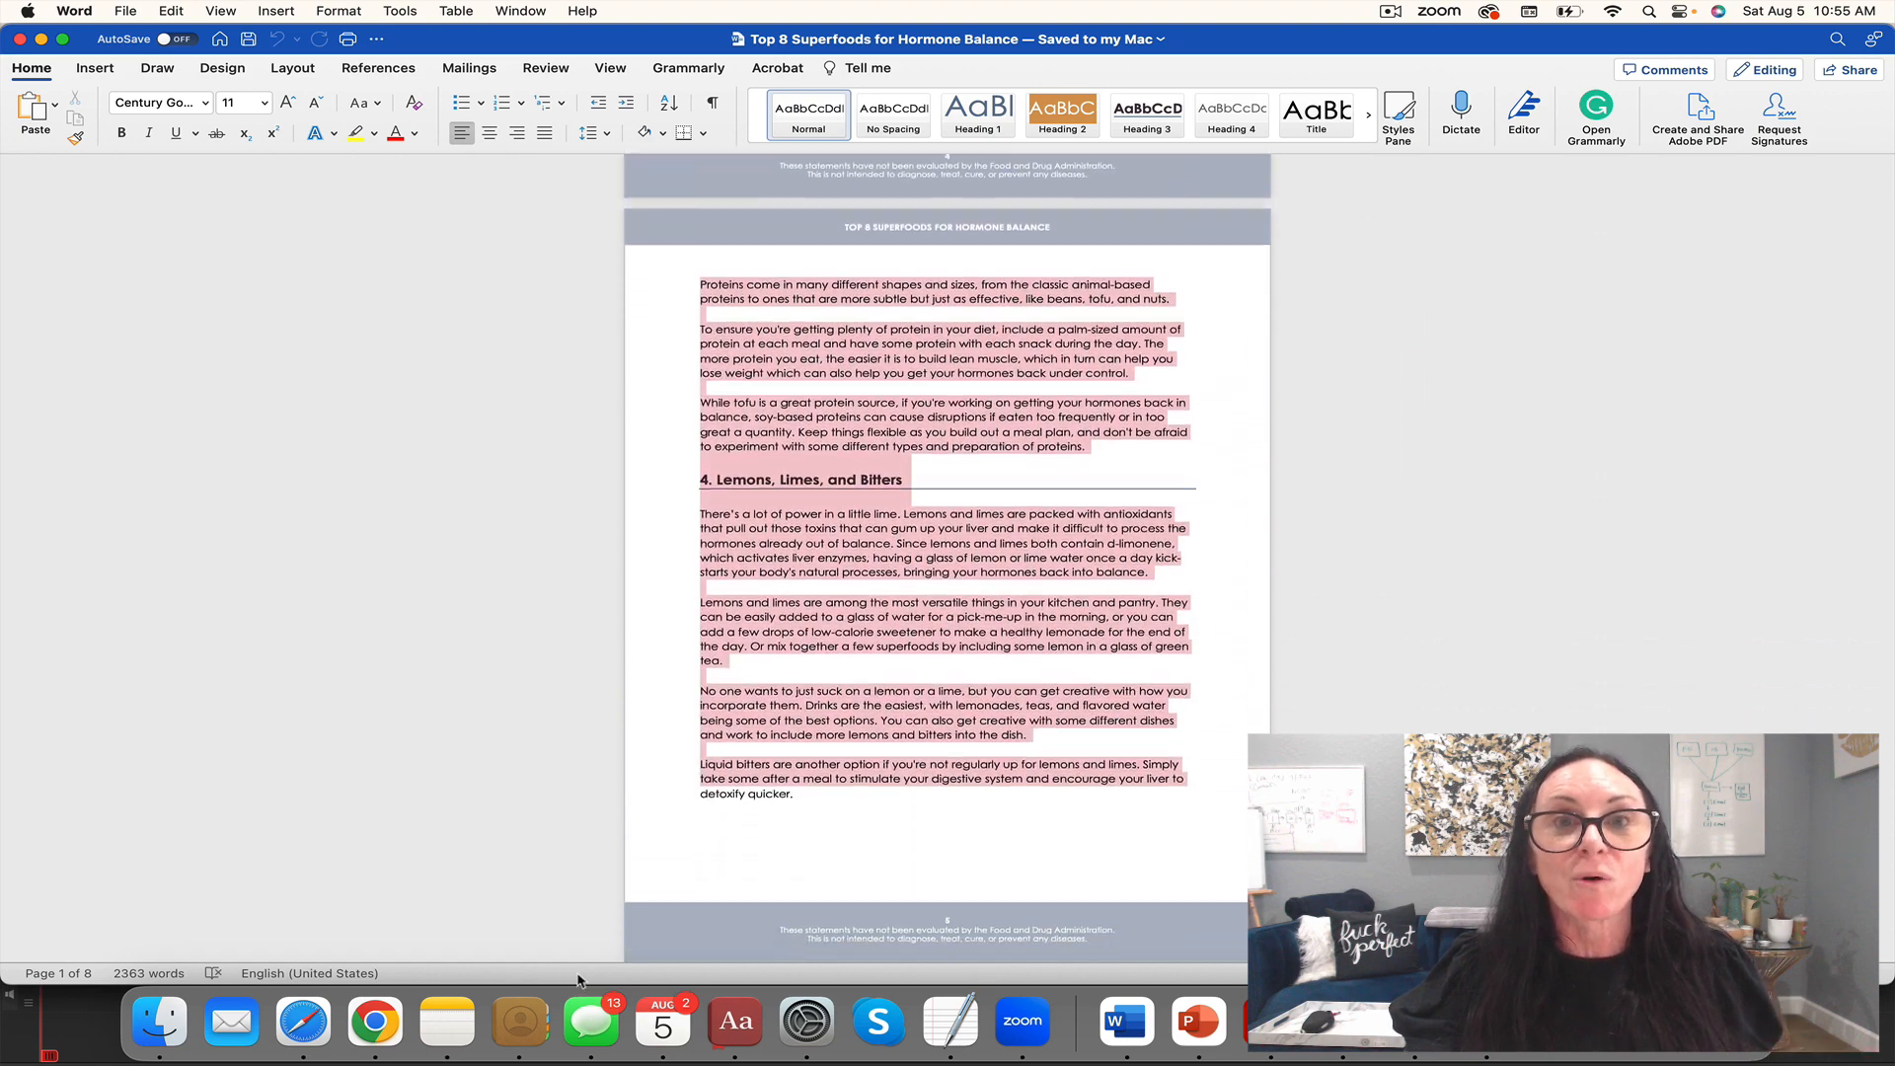
scroll(down, 3)
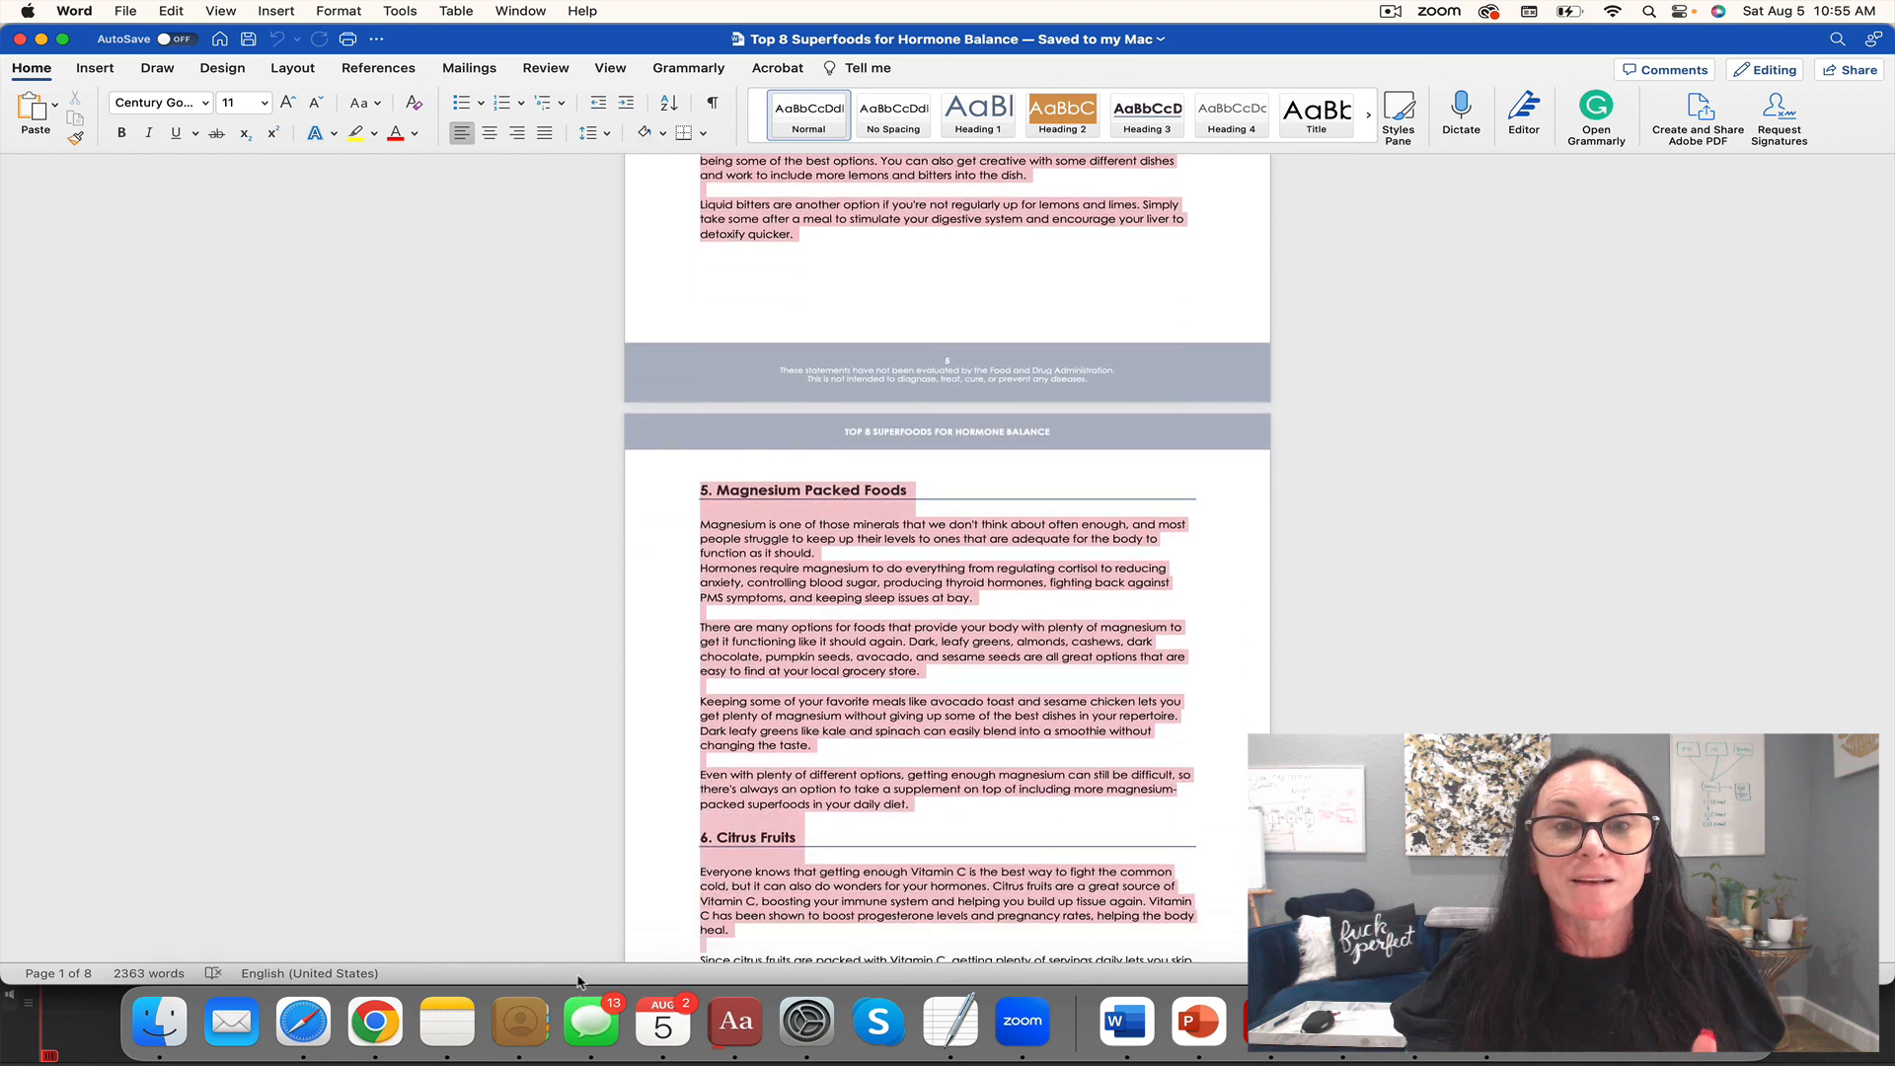
scroll(down, 3)
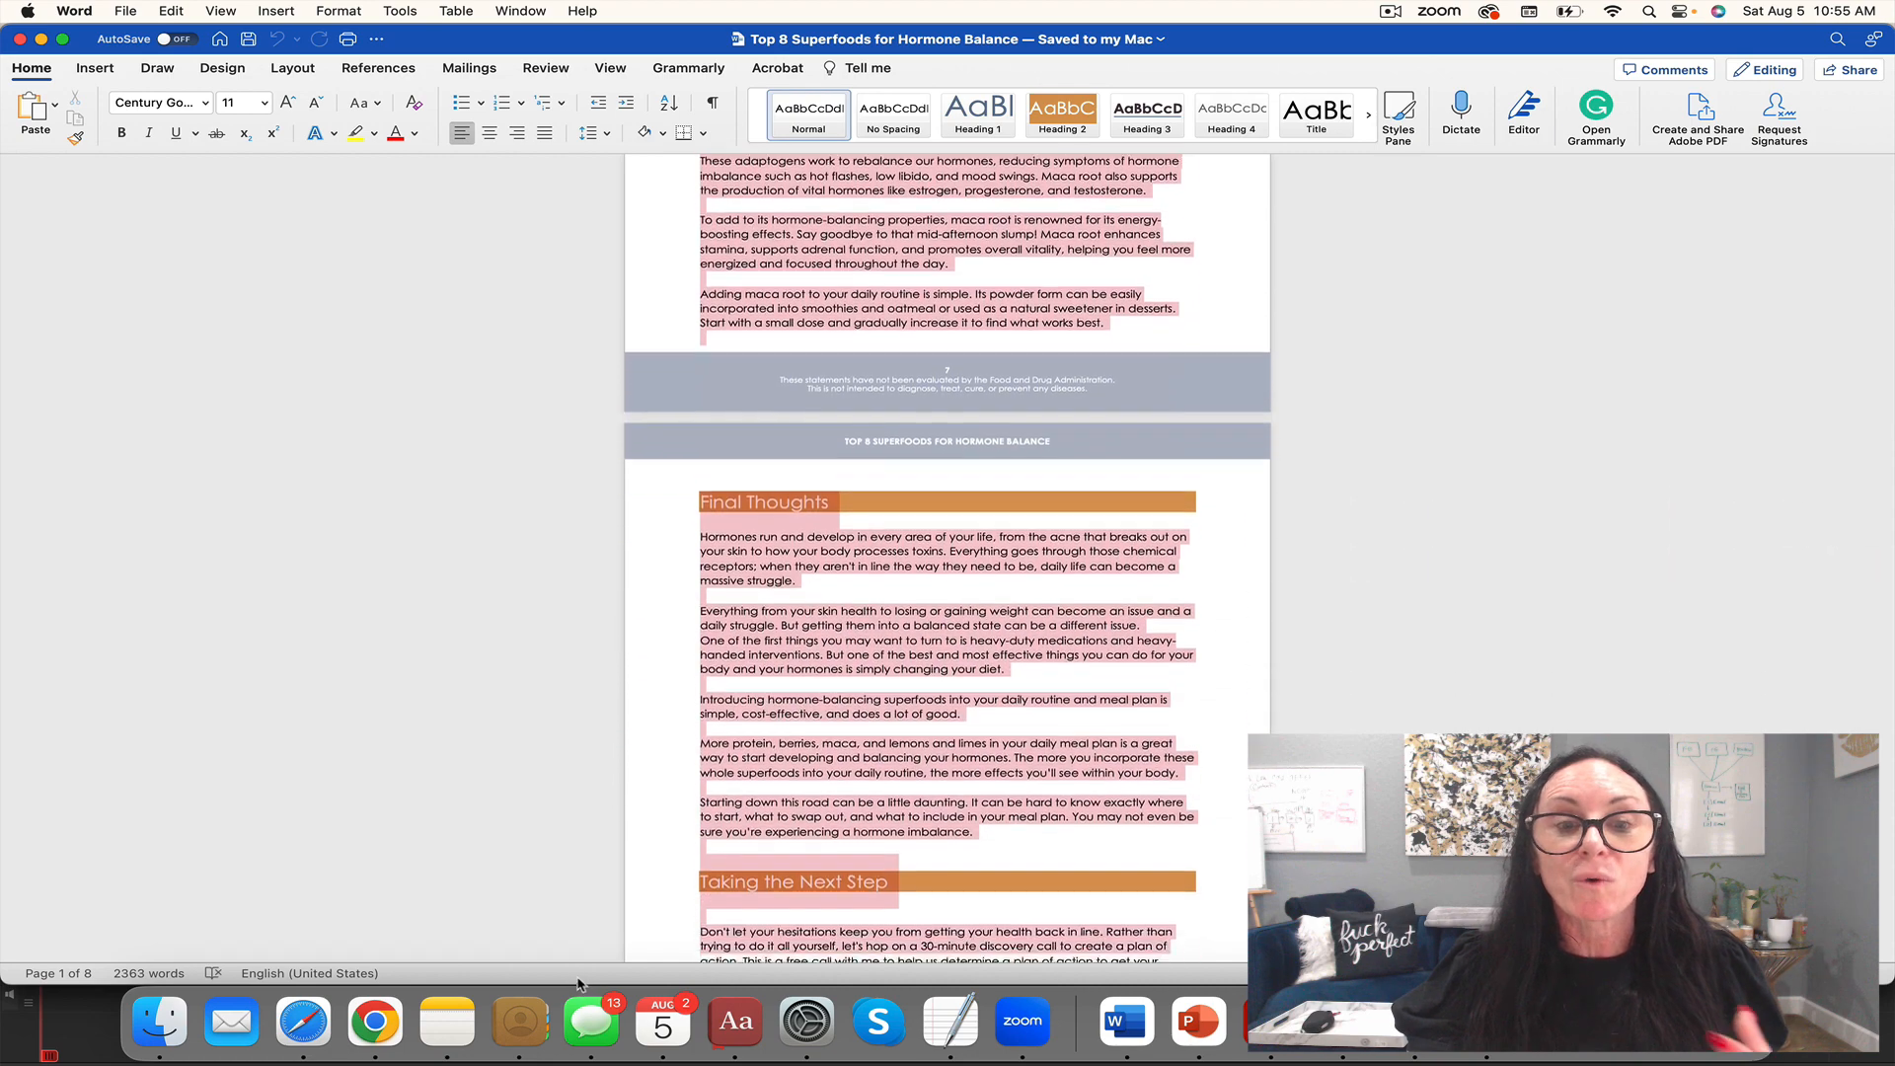
scroll(down, 3)
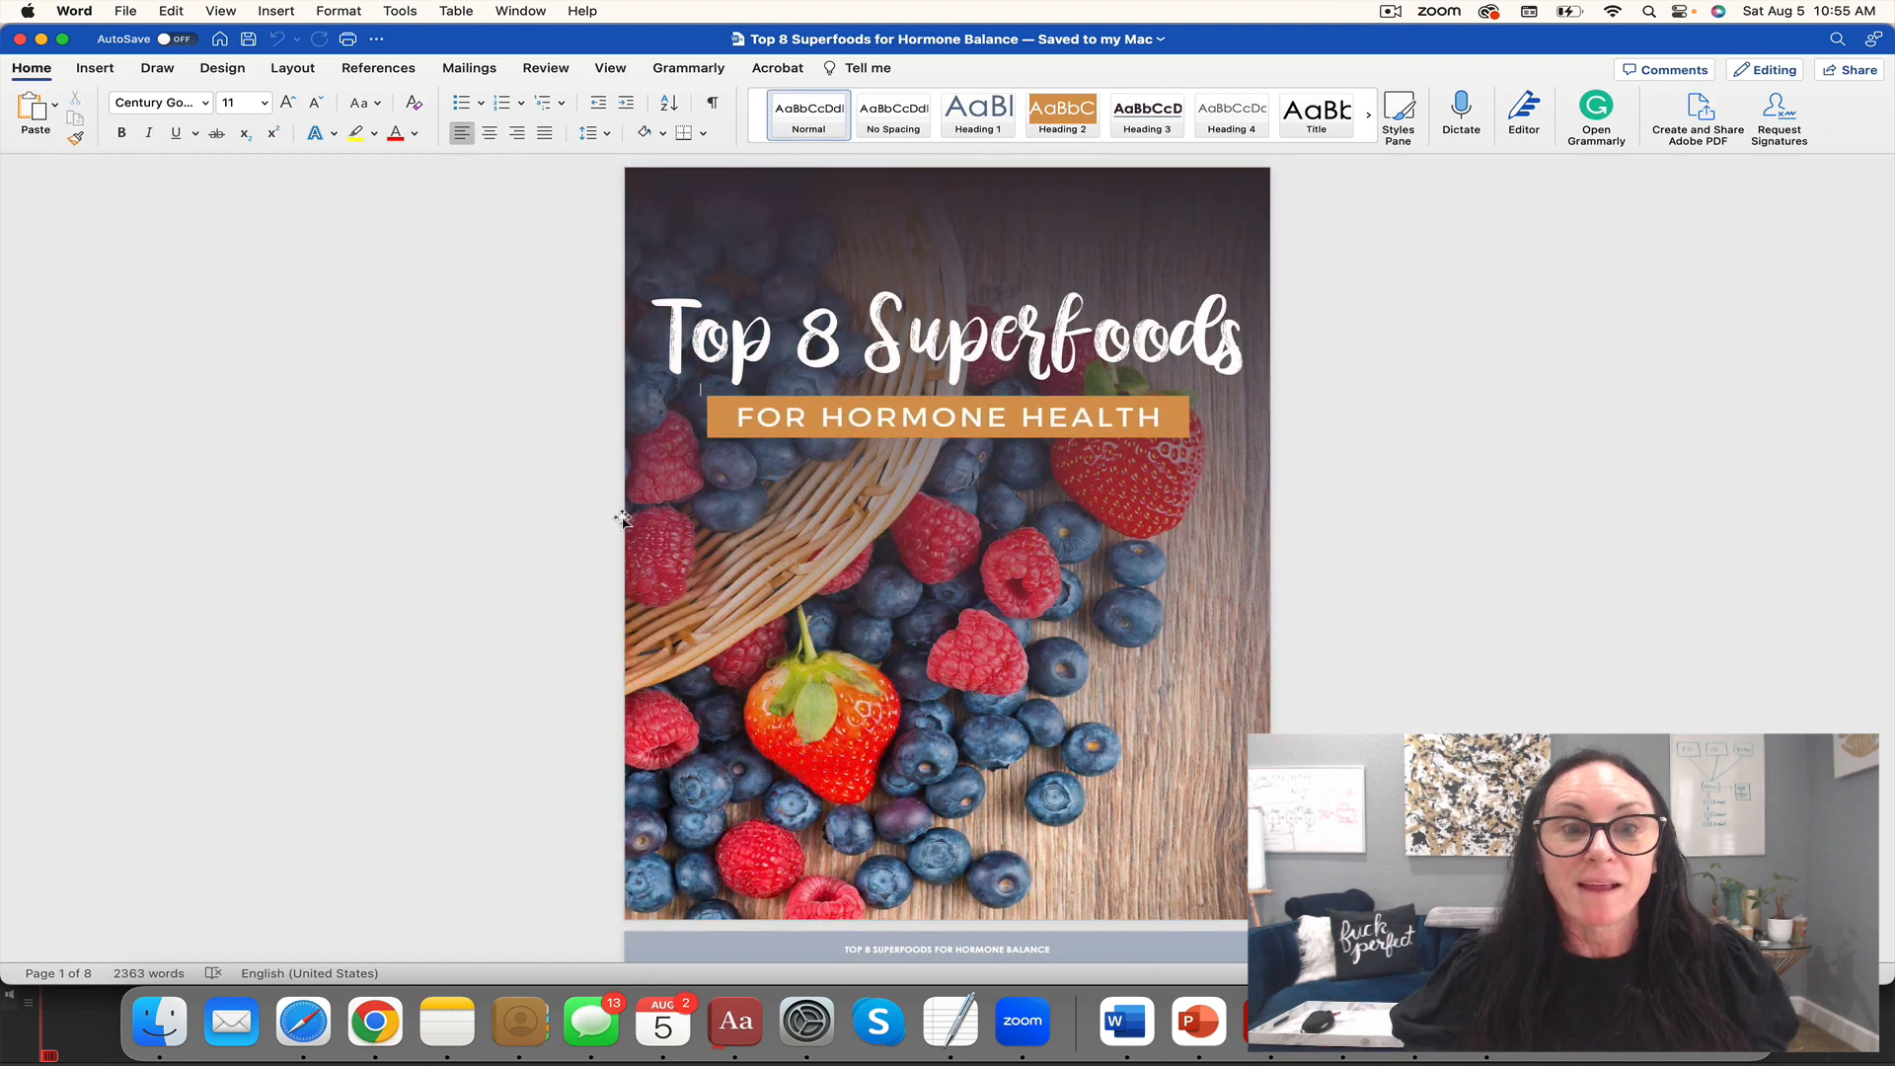
mouse_move(559, 522)
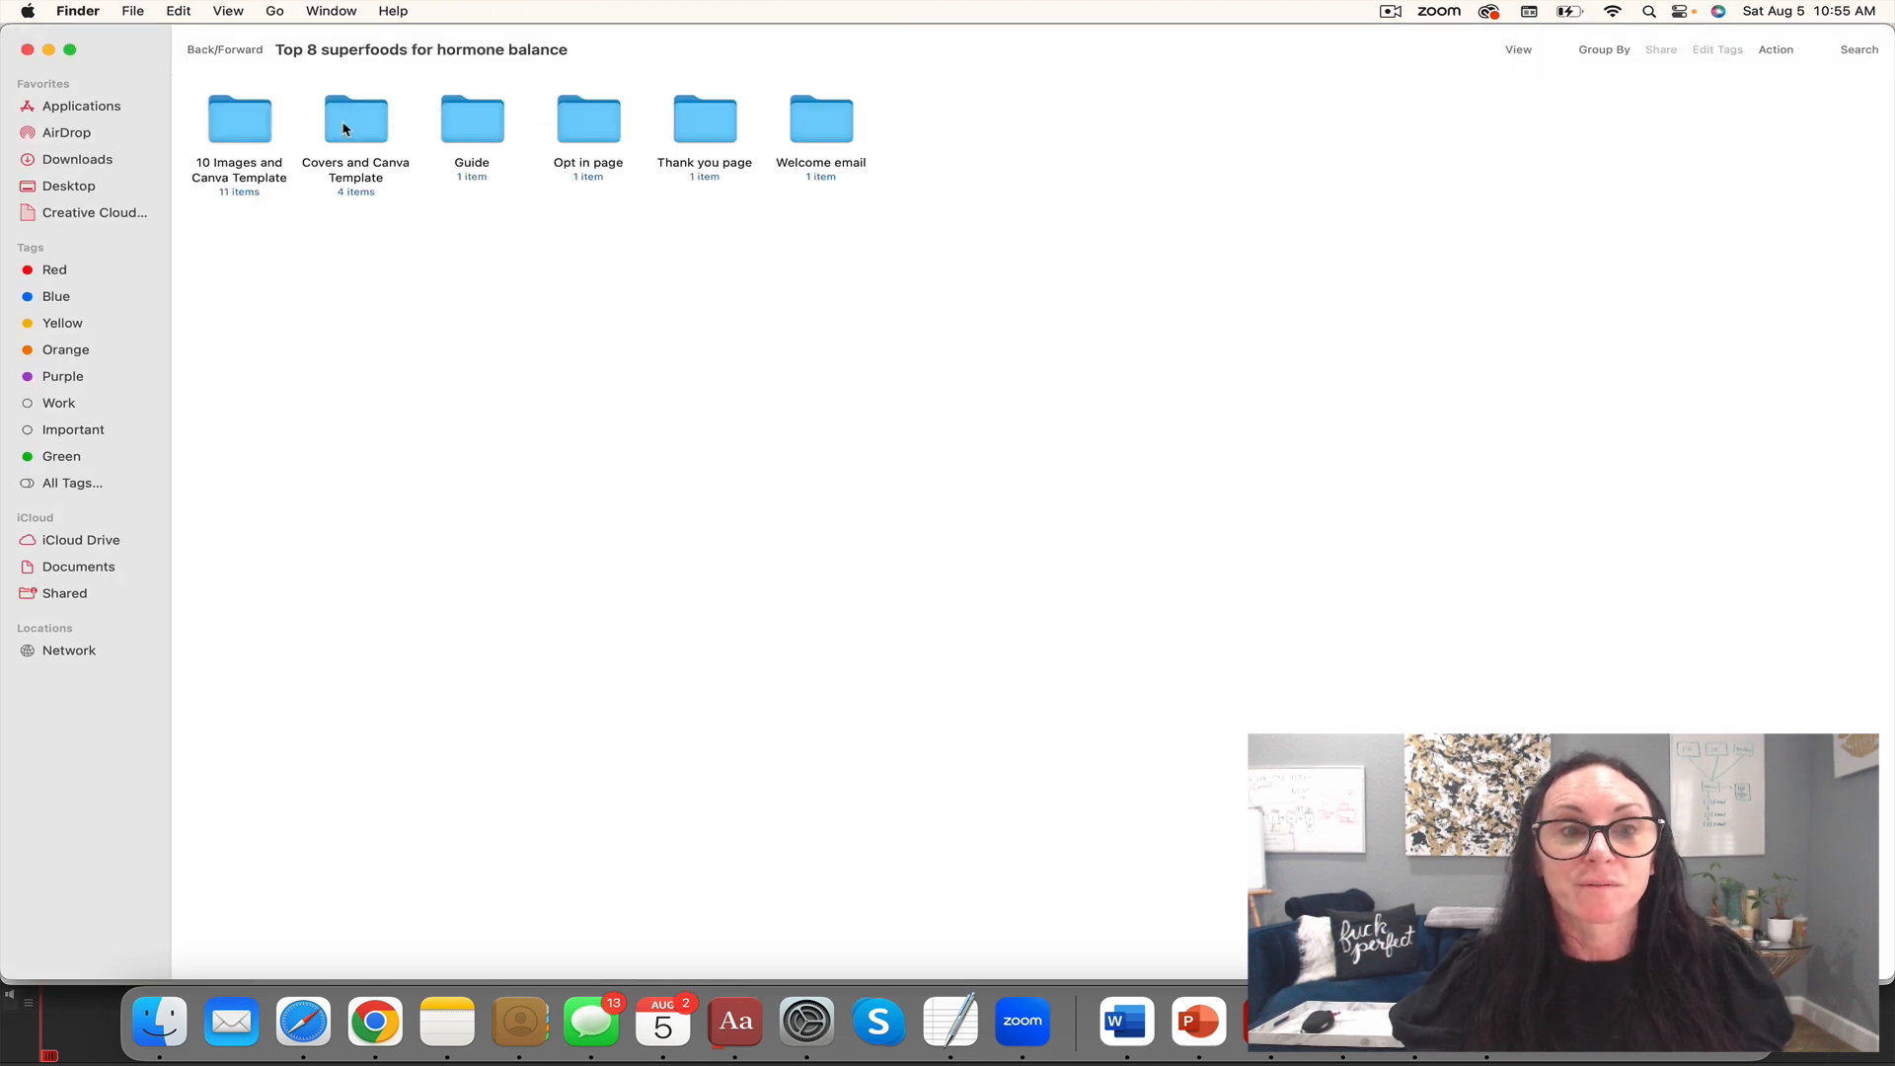
Step: Launch the cover template .docx from the Covers and Canva Template folder and reach its Canva link
double_click(356, 116)
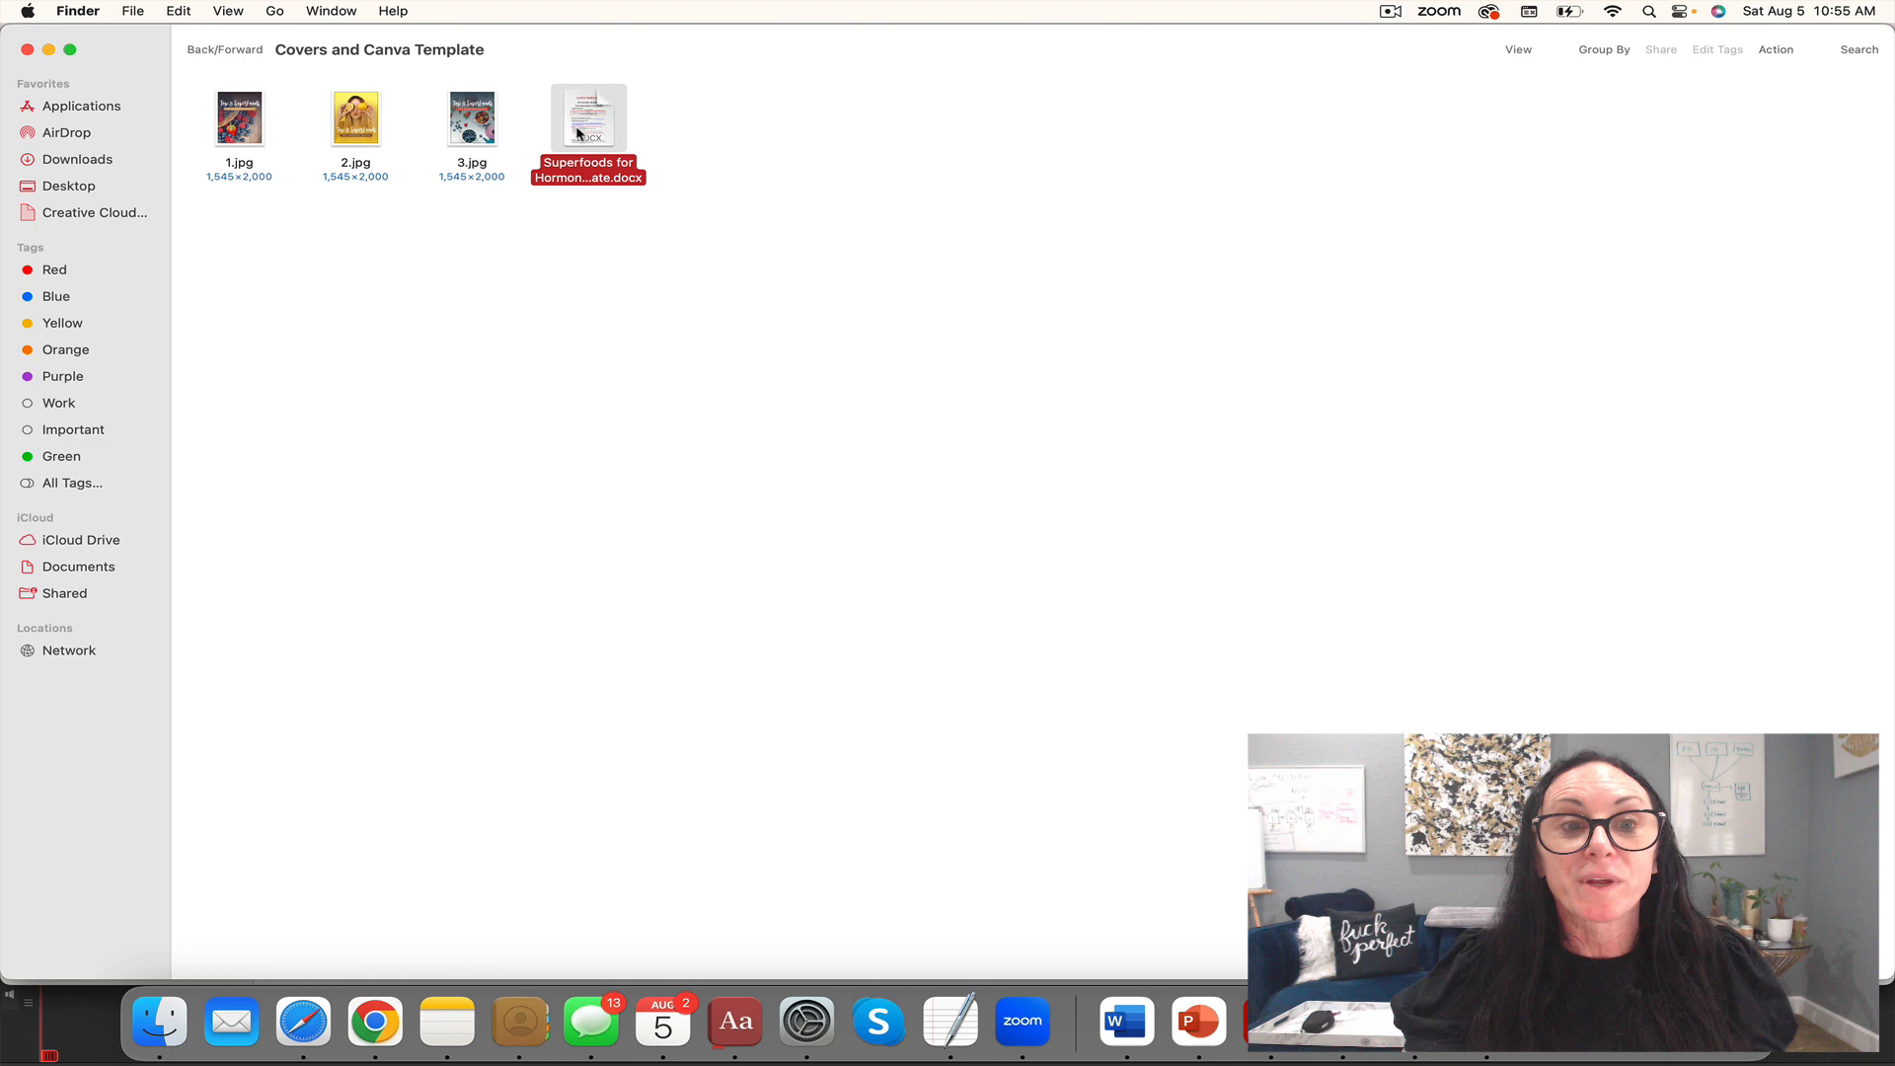
double_click(588, 117)
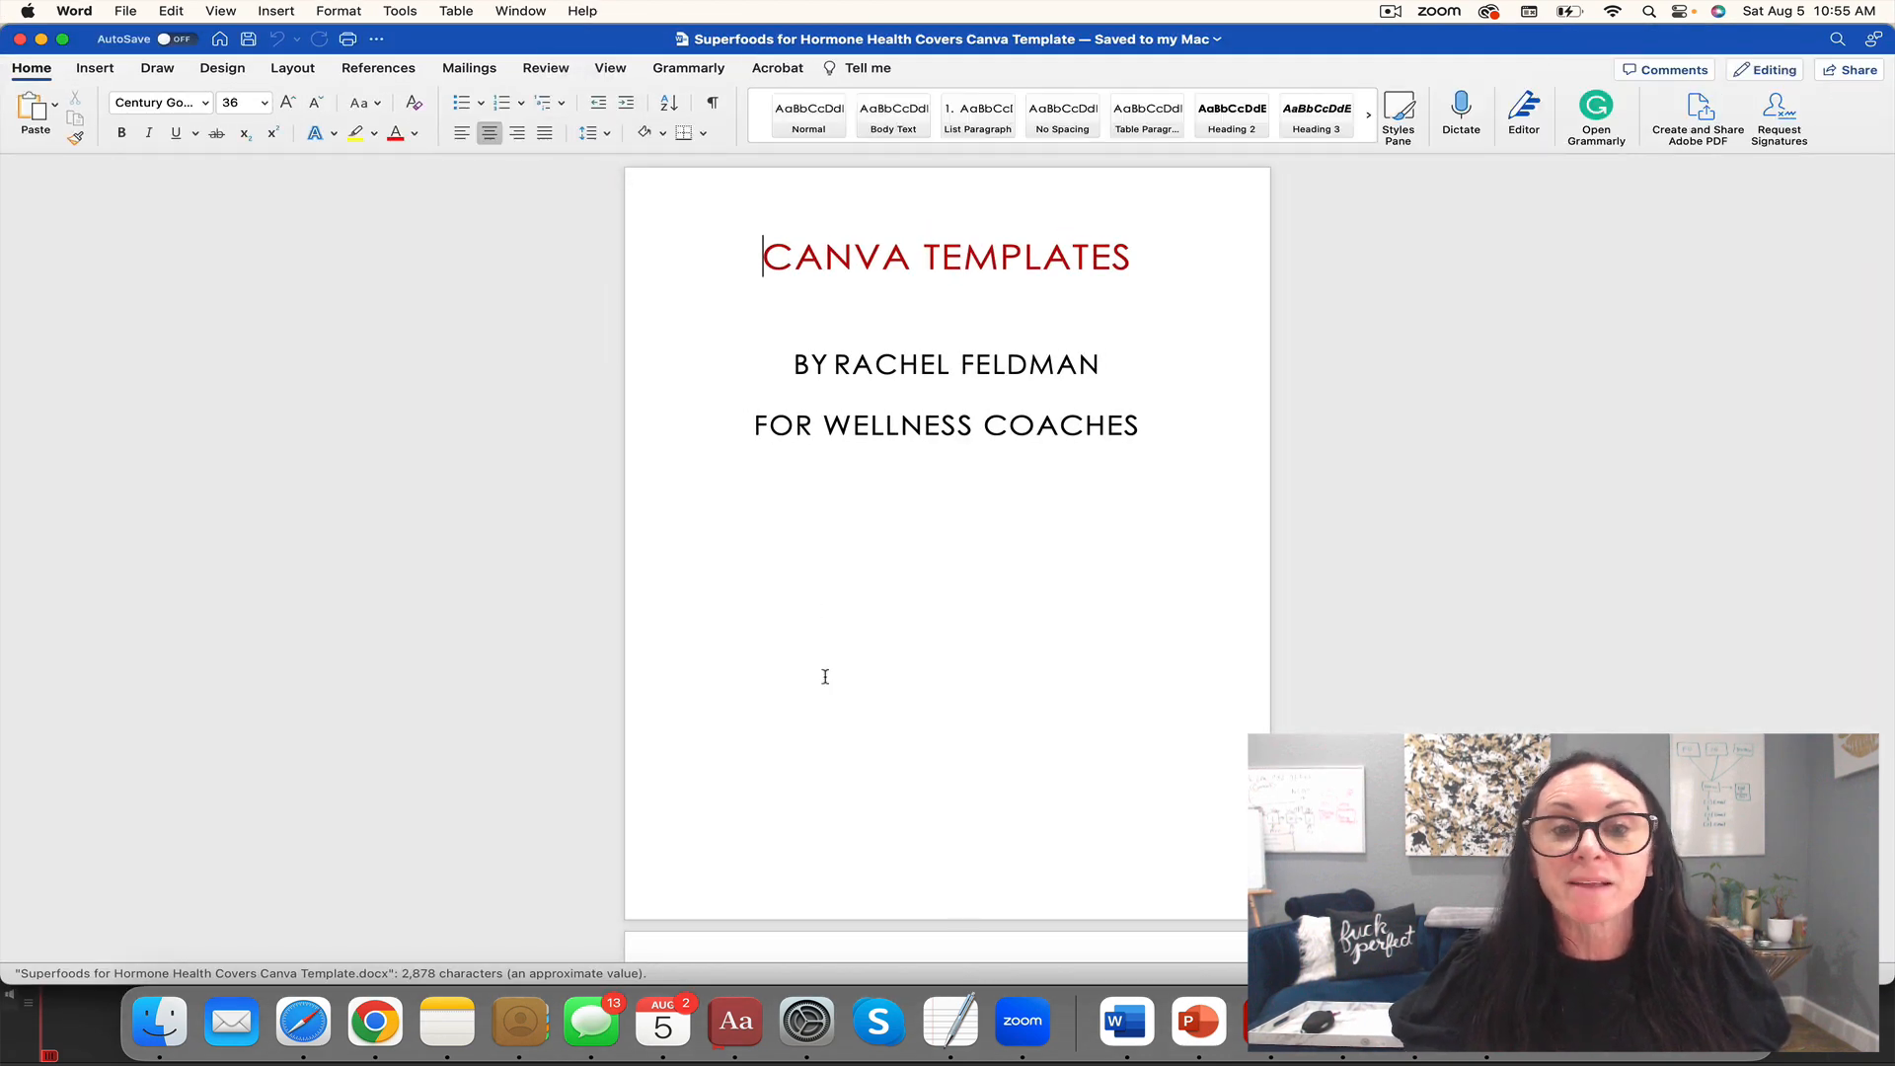
scroll(down, 3)
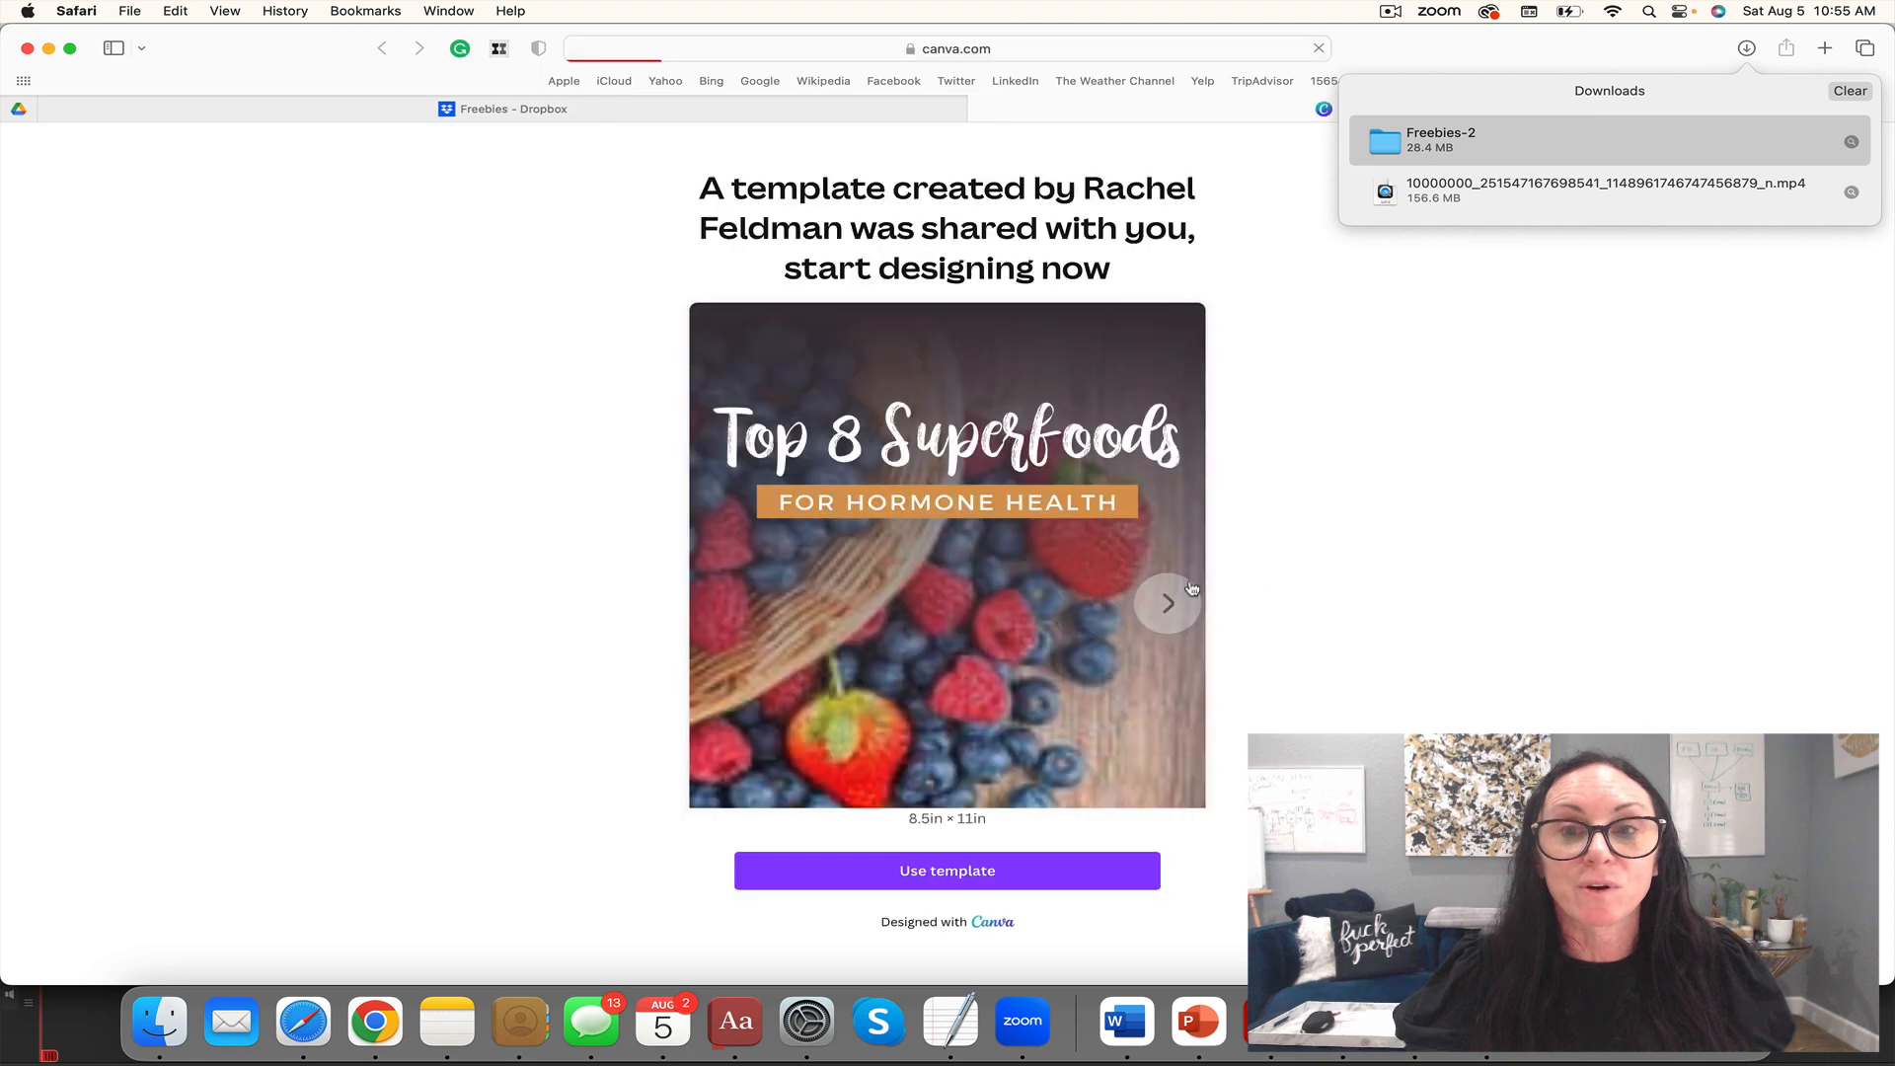
Step: Preview the three cover designs and make an editable copy of the template in Canva
click(1165, 604)
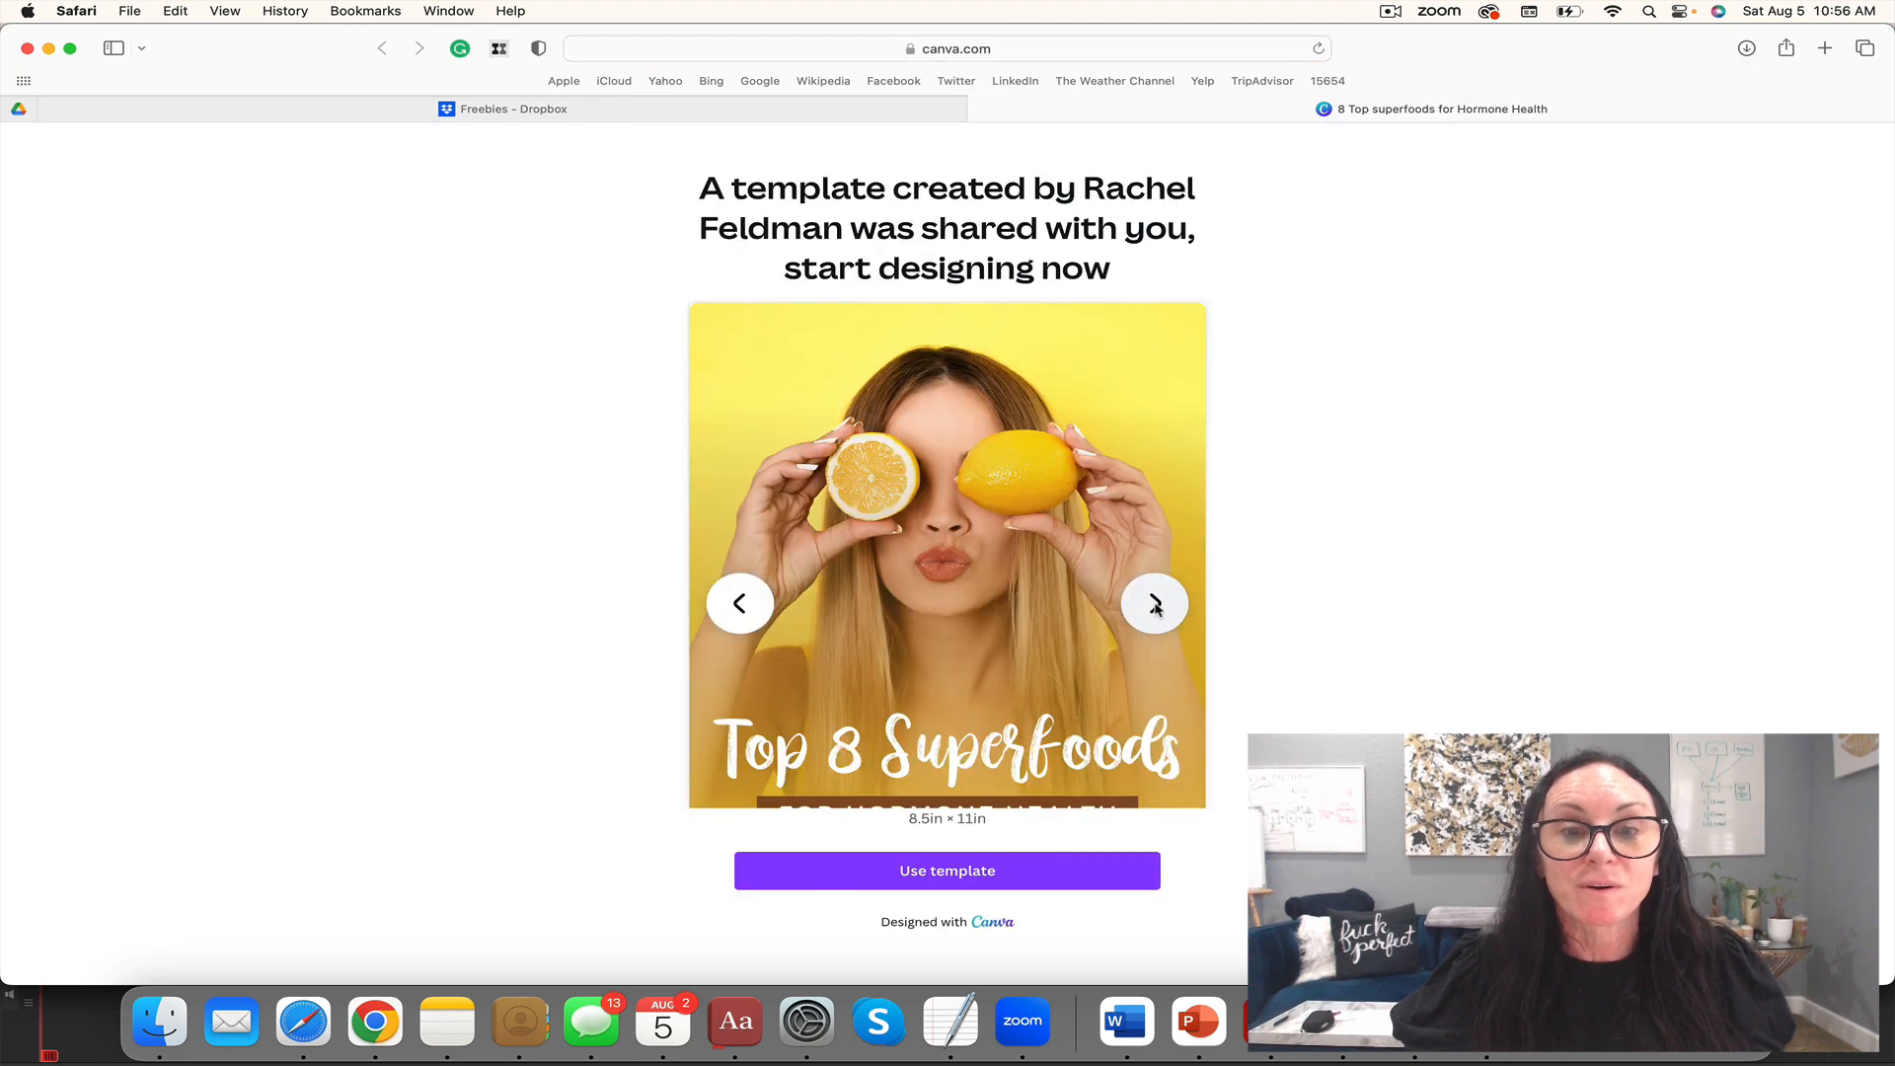
click(1153, 604)
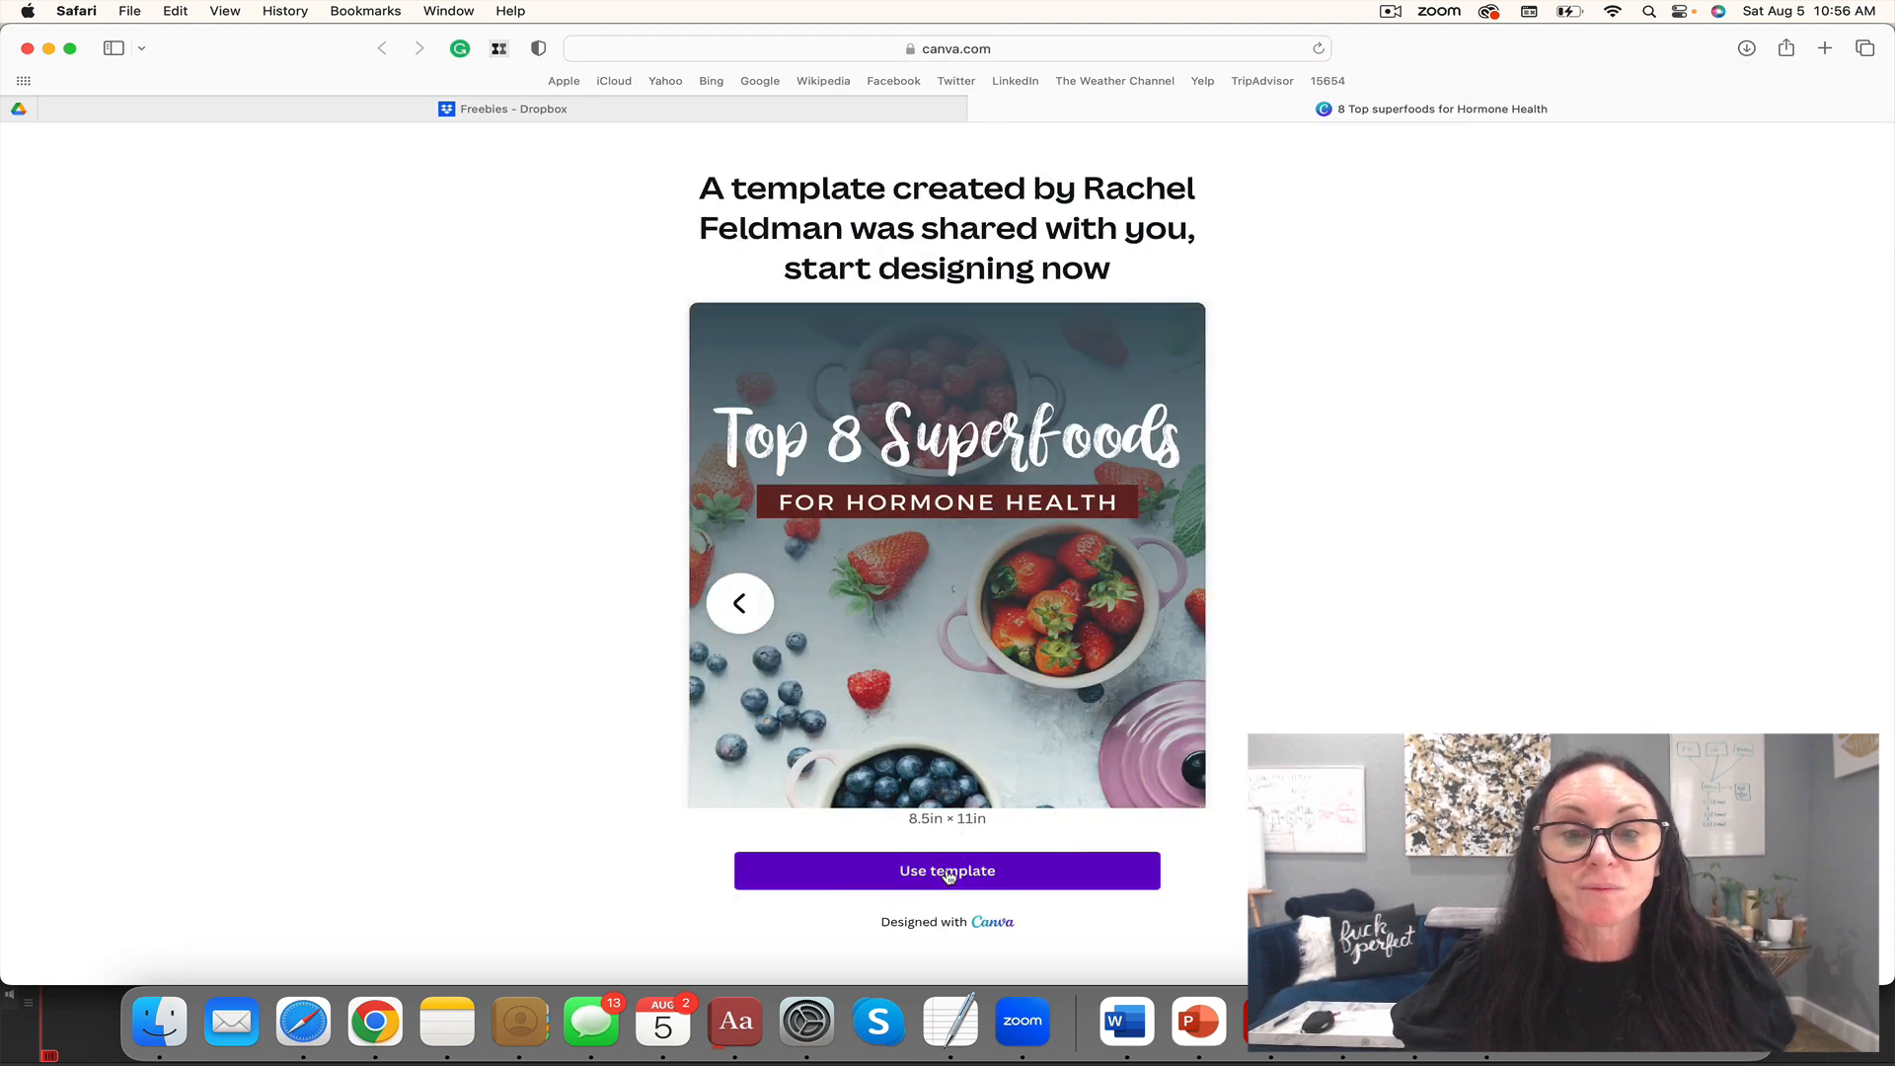
click(946, 870)
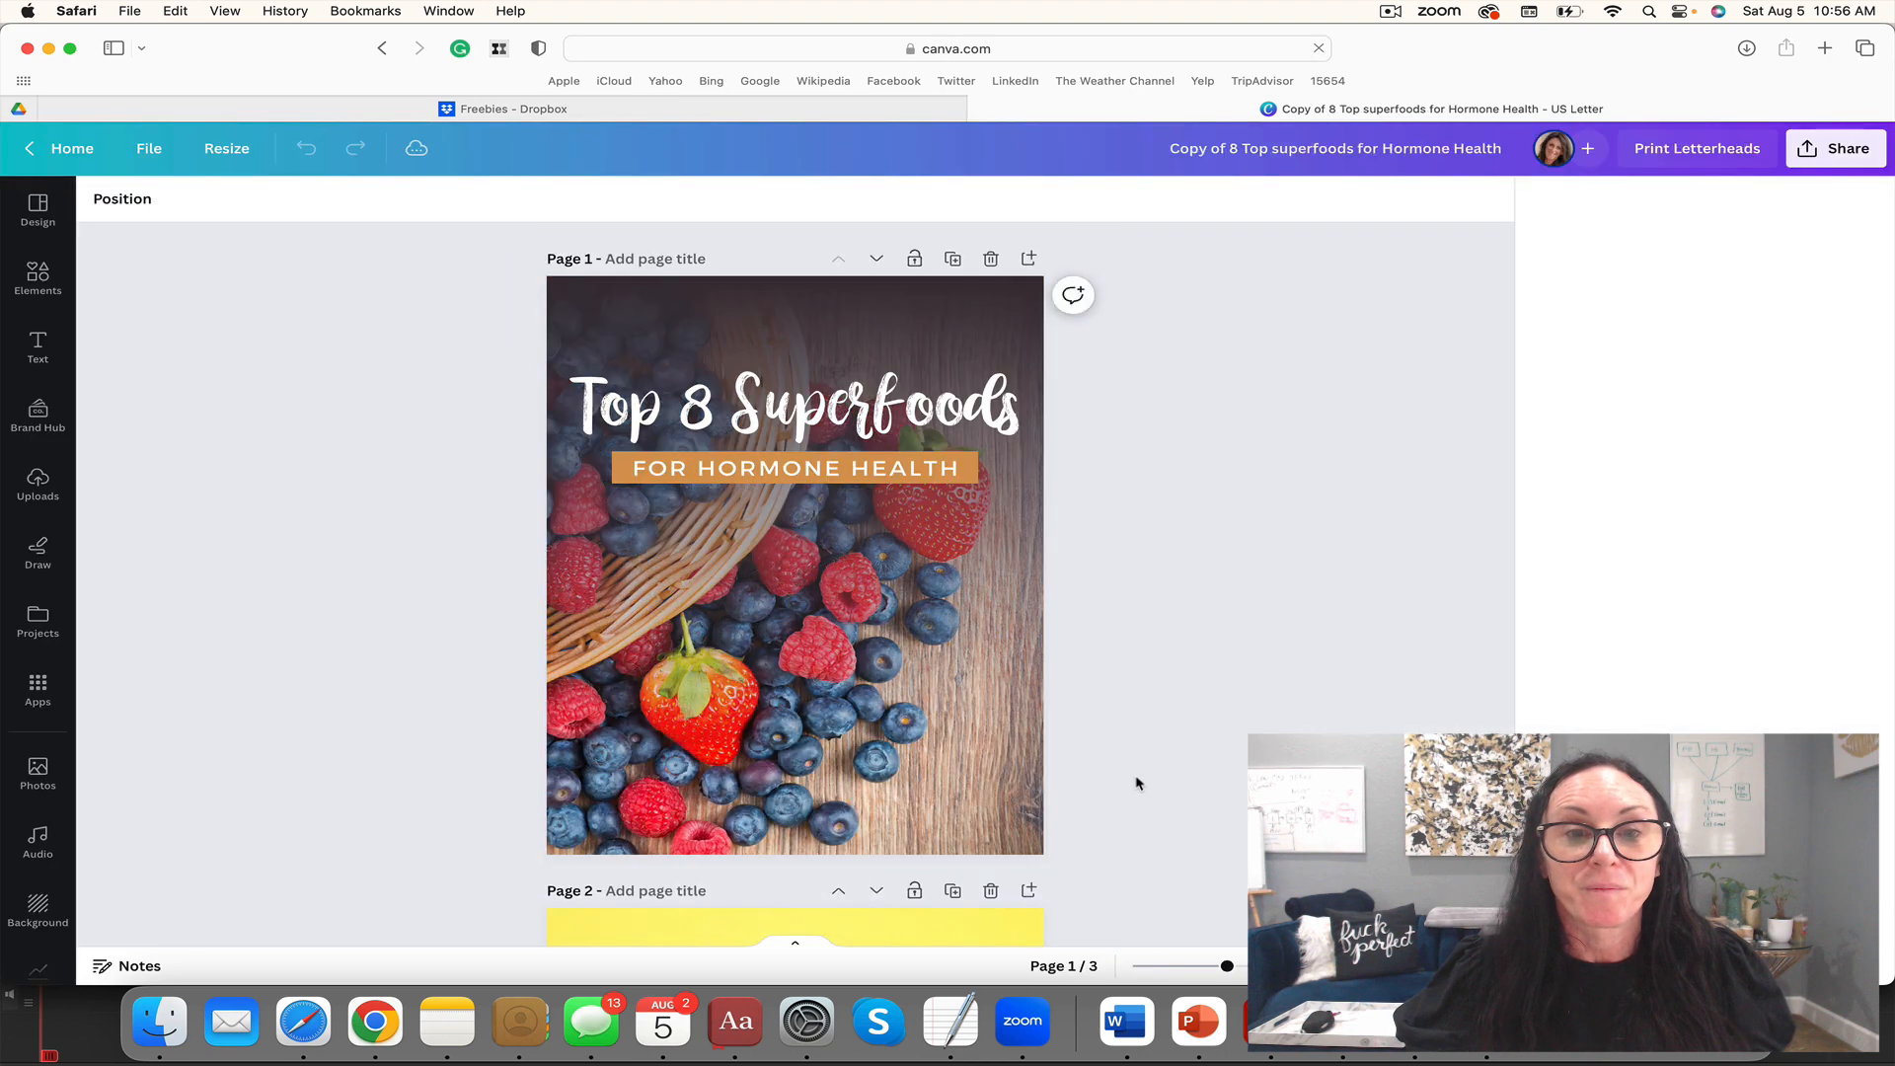
Step: Search stock photos for 'Maca' and swap the cover's berry background for a maca powder photo
click(1694, 148)
text(m)
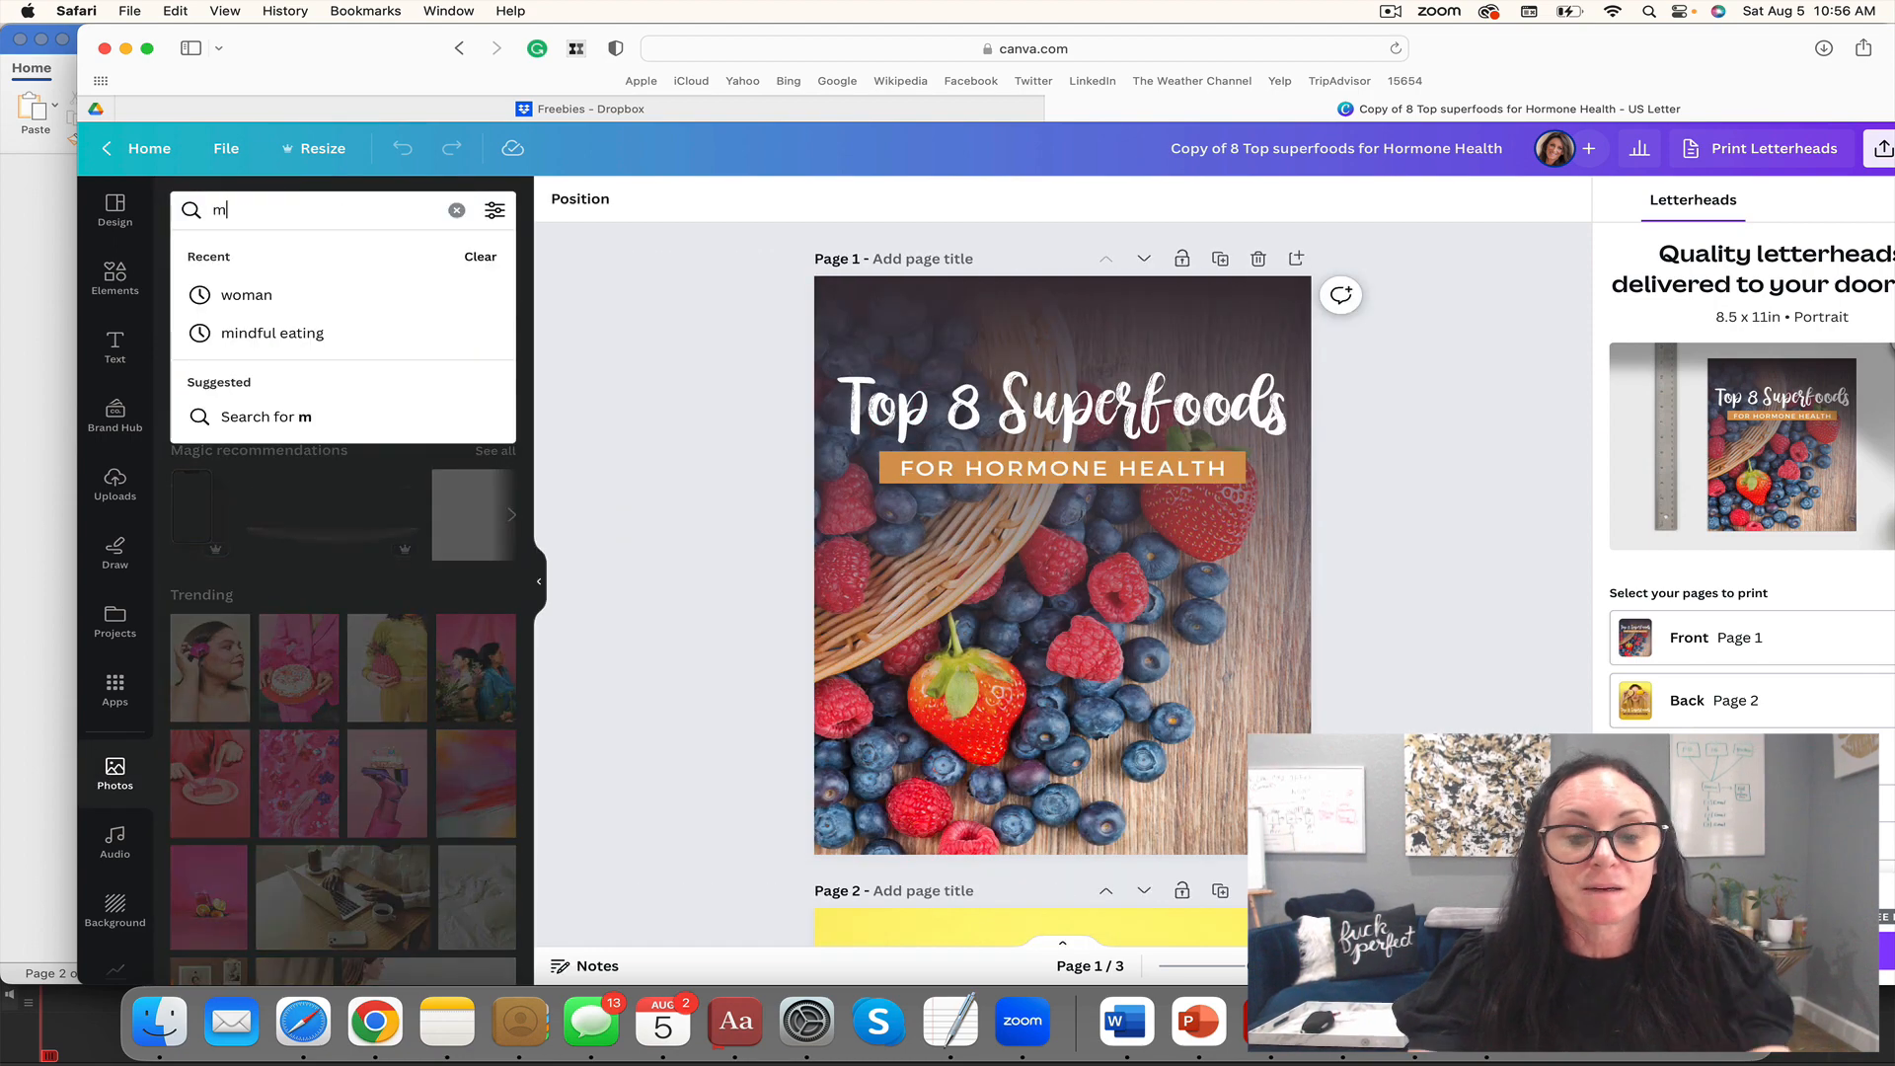
text(aca)
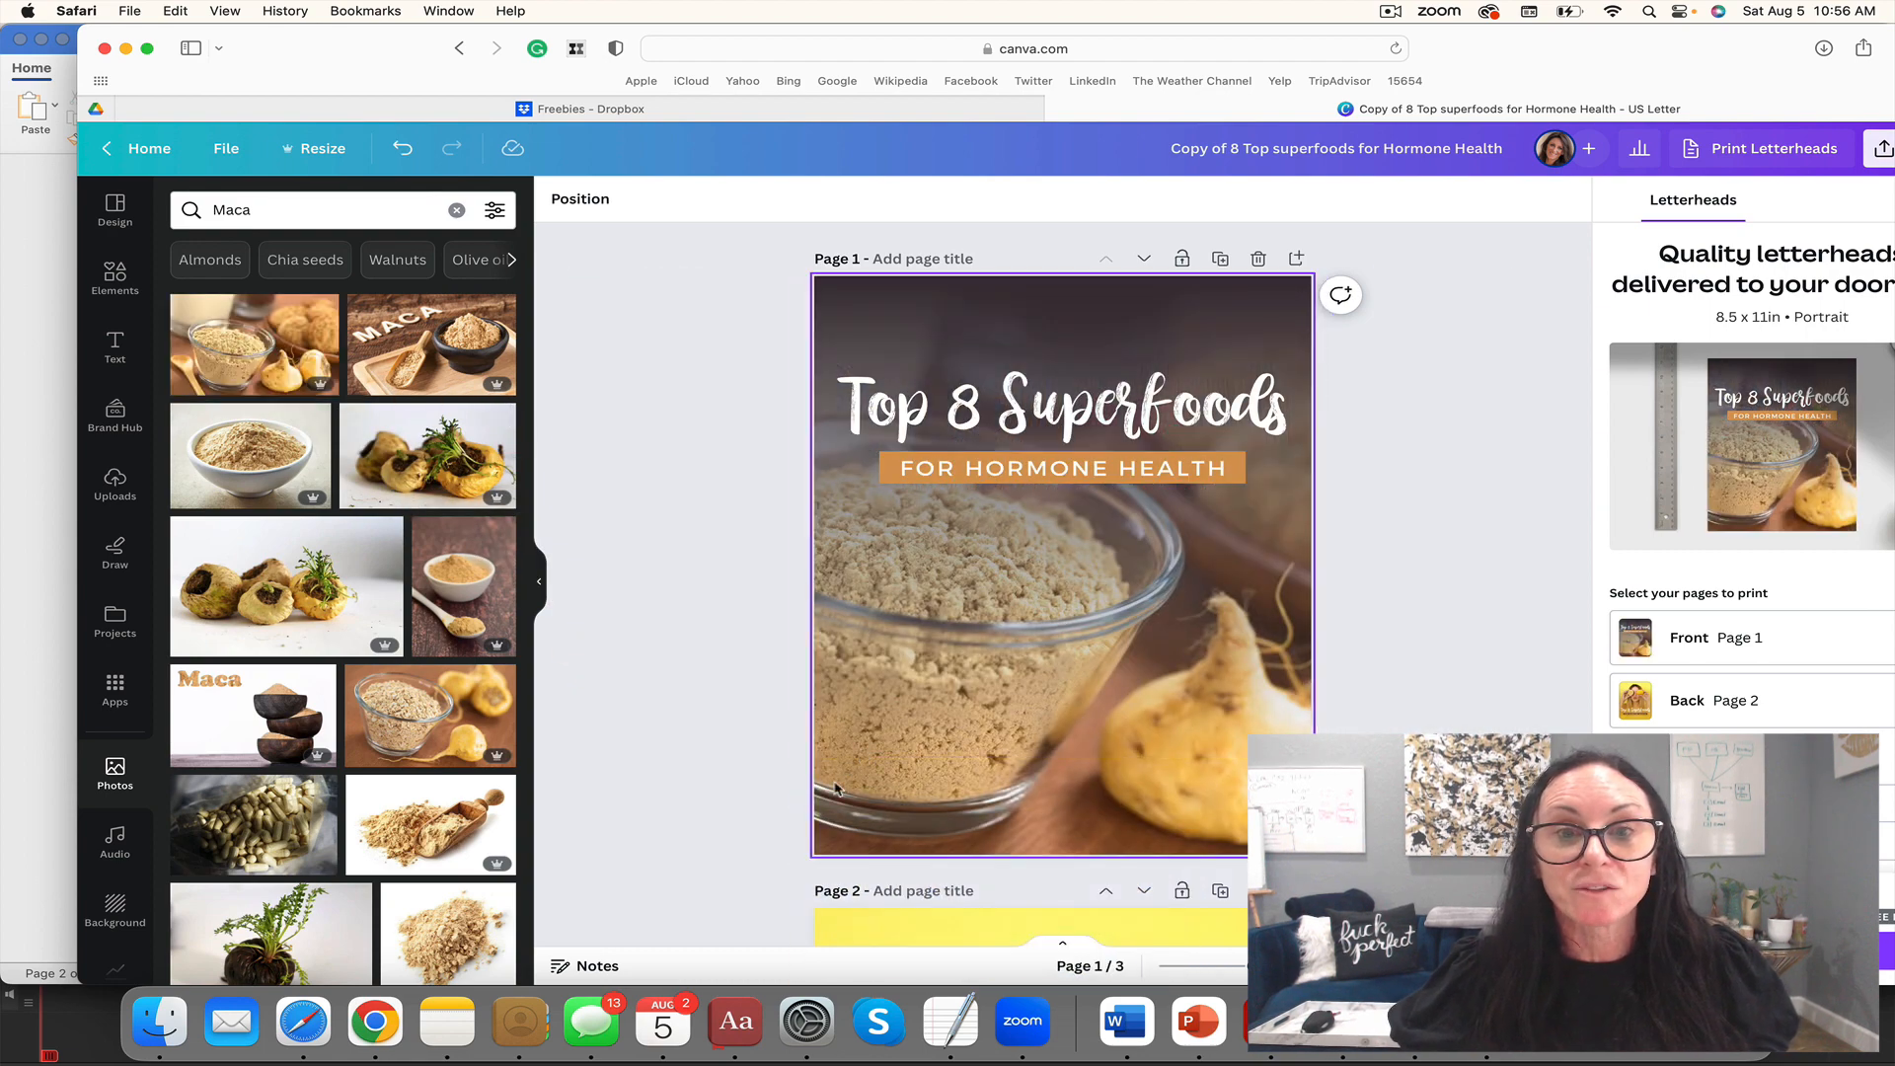
click(1047, 525)
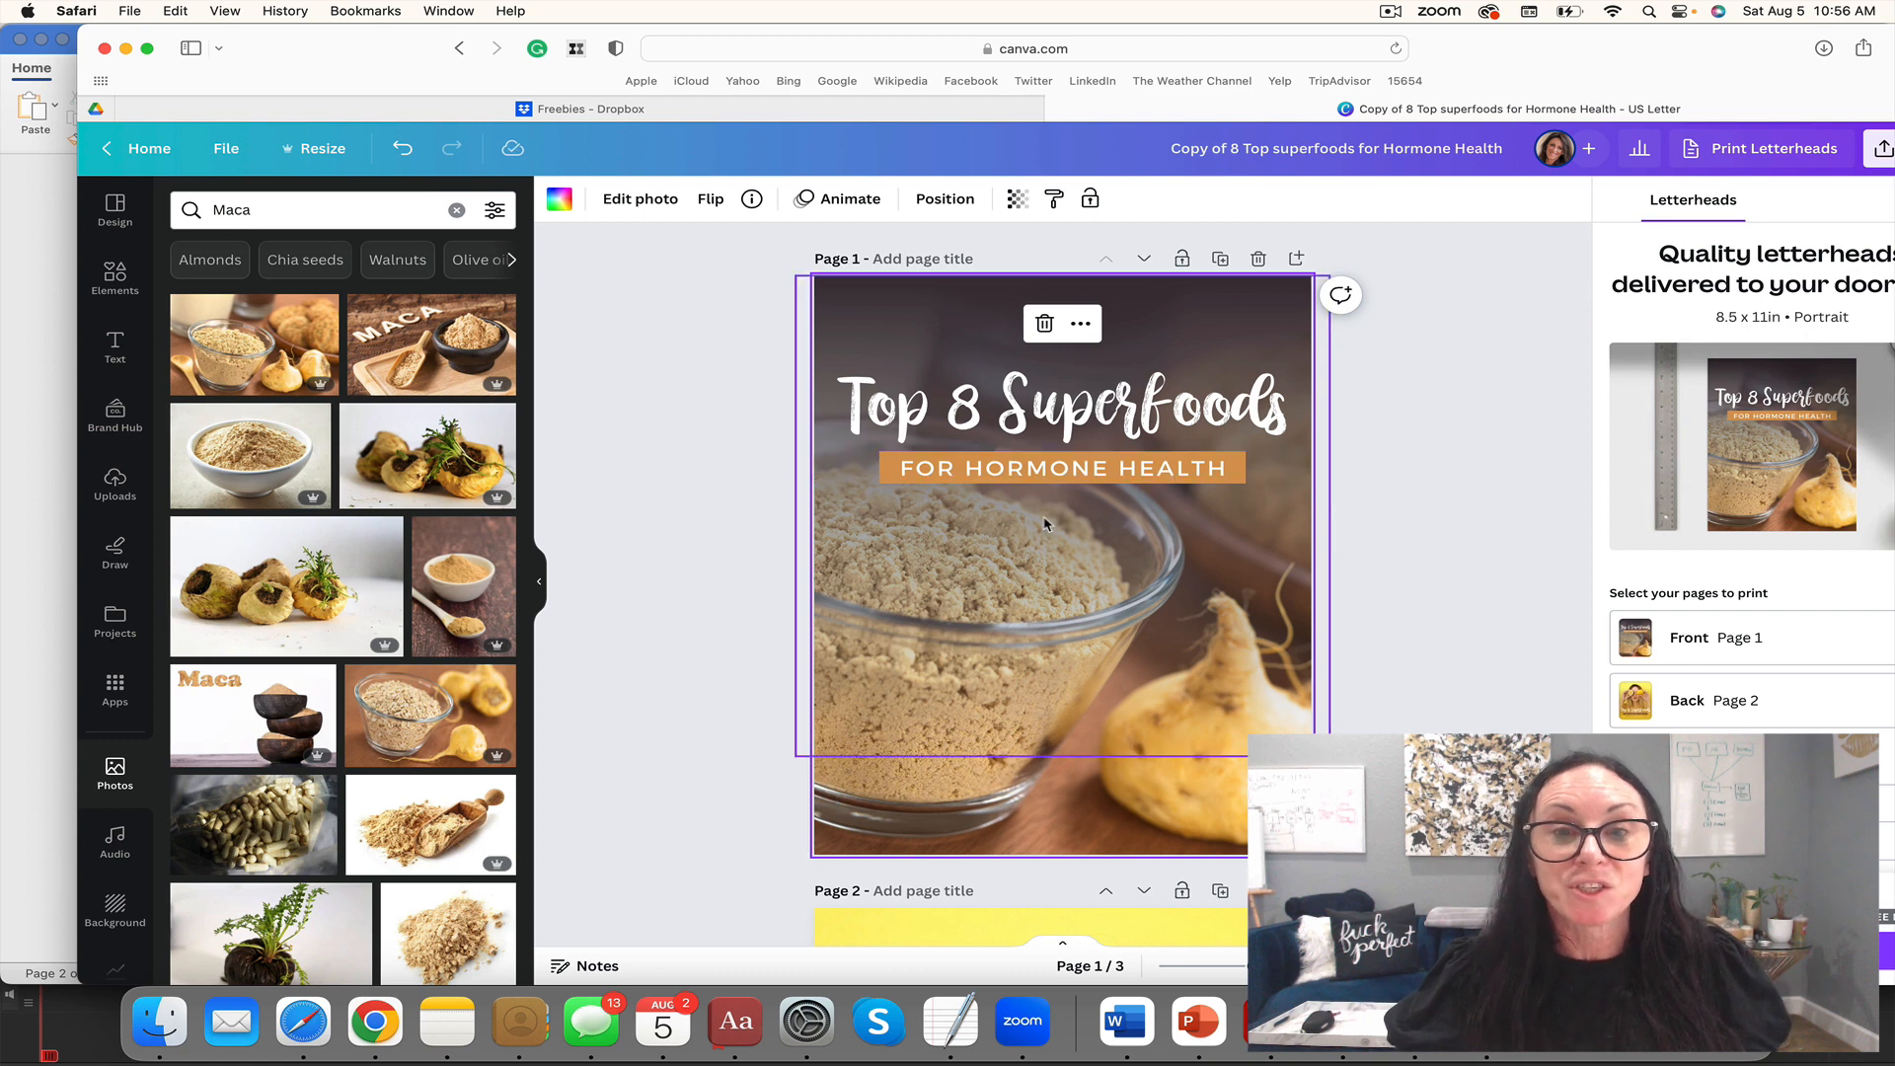
click(1060, 468)
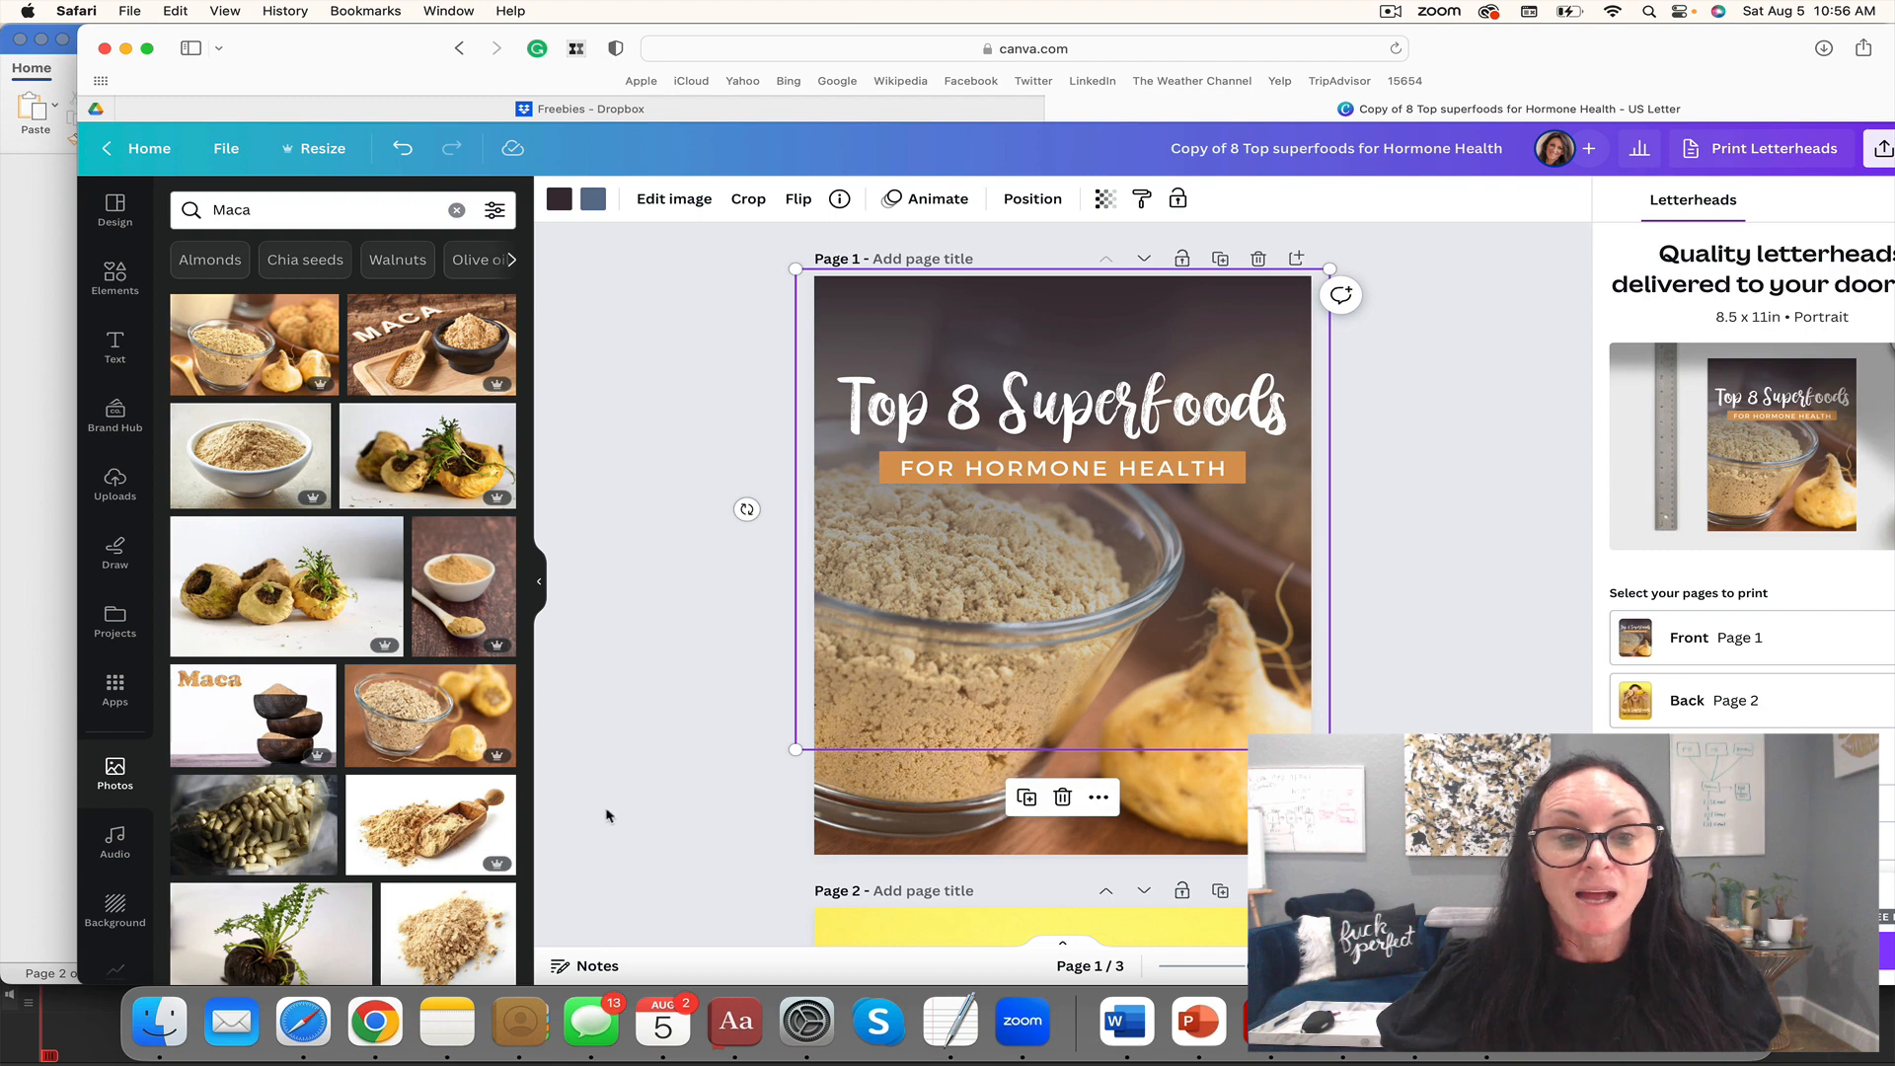
scroll(down, 3)
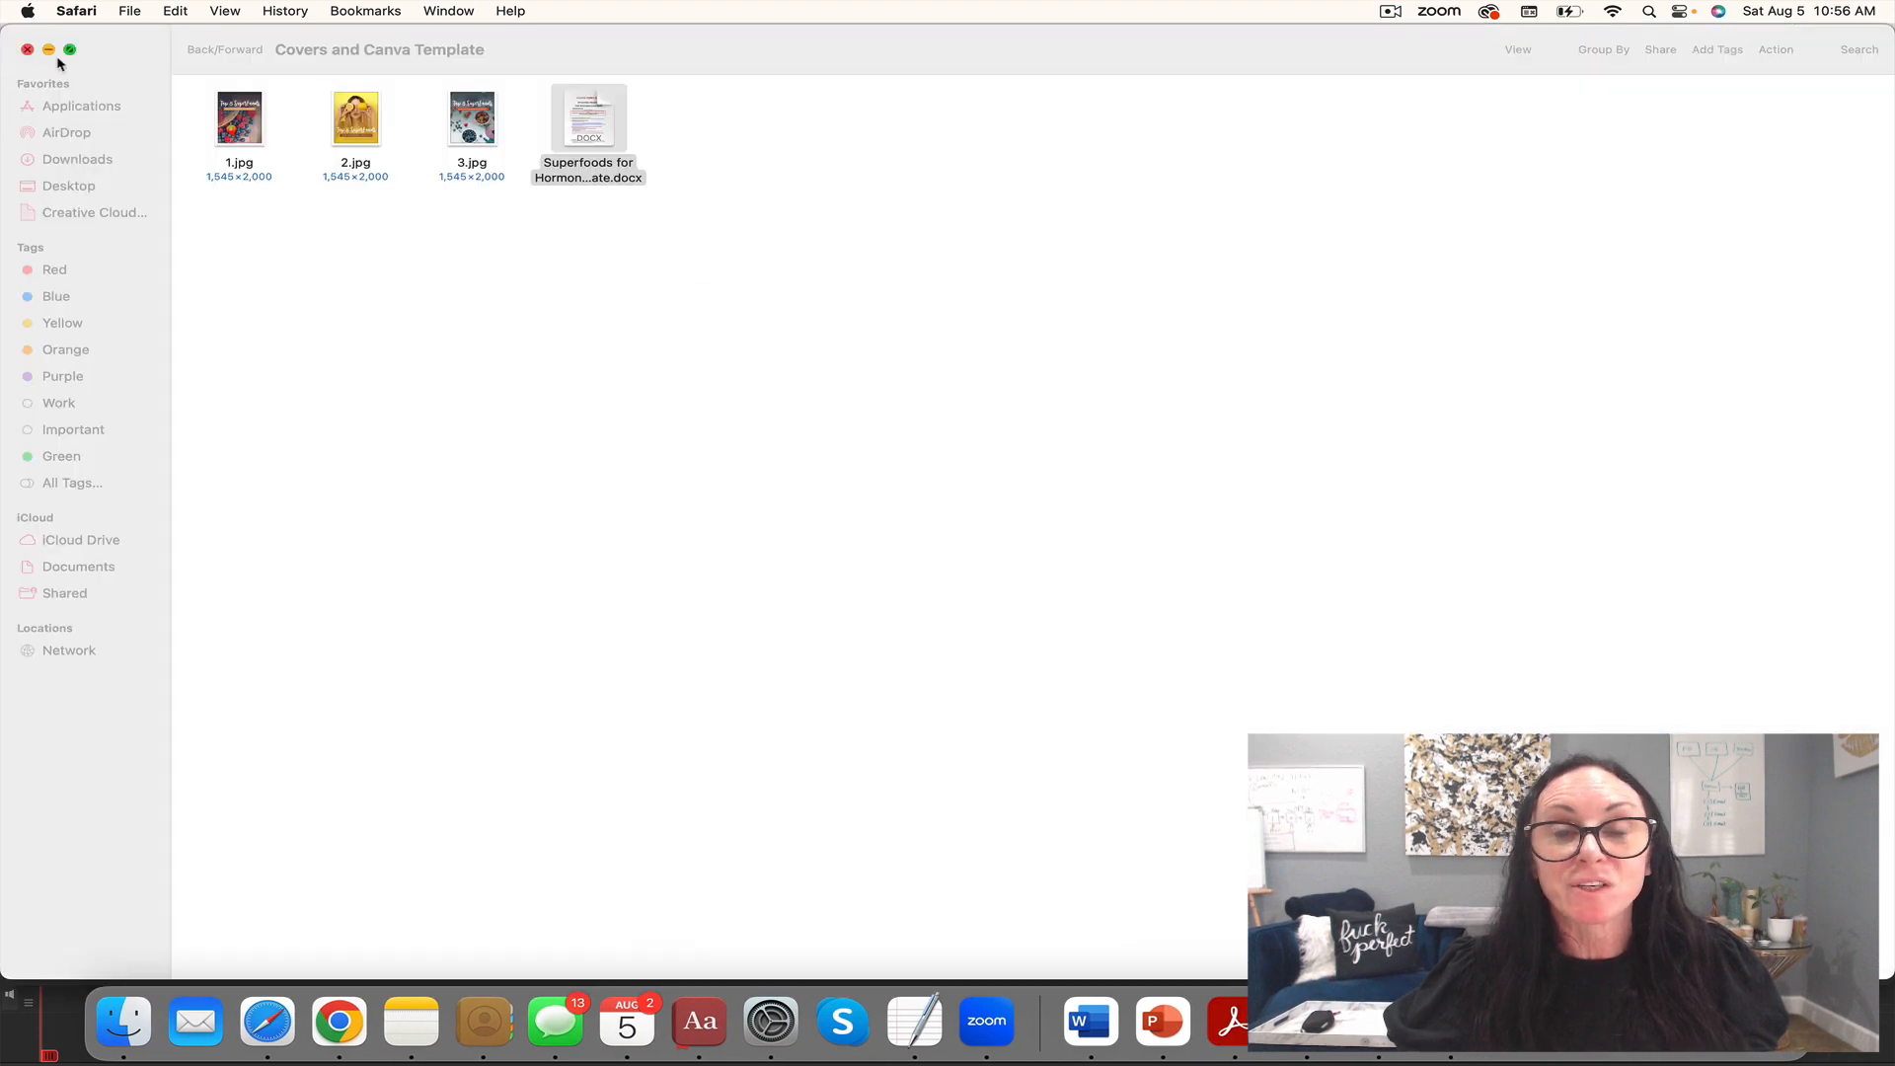
Step: Return to the main freebie folder and launch the 10 Images and Canva Template .docx
click(195, 50)
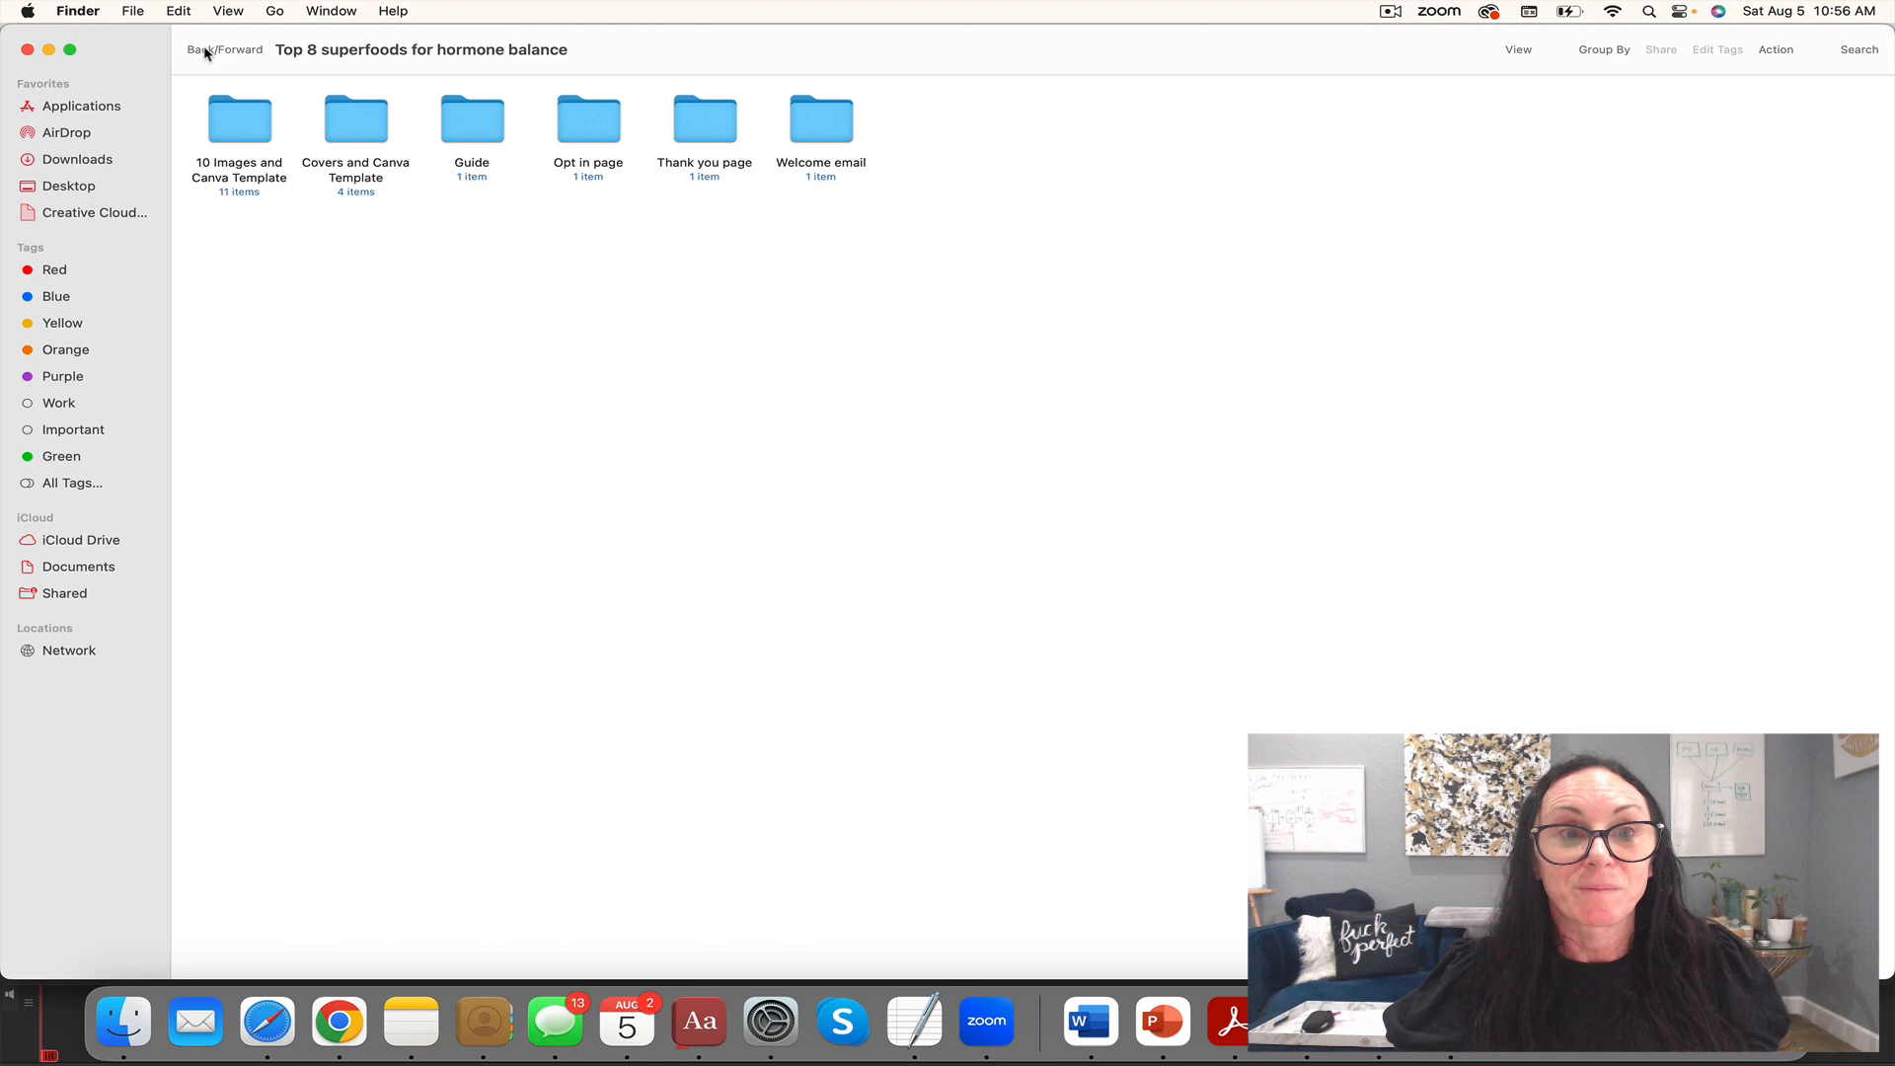
mouse_move(248, 126)
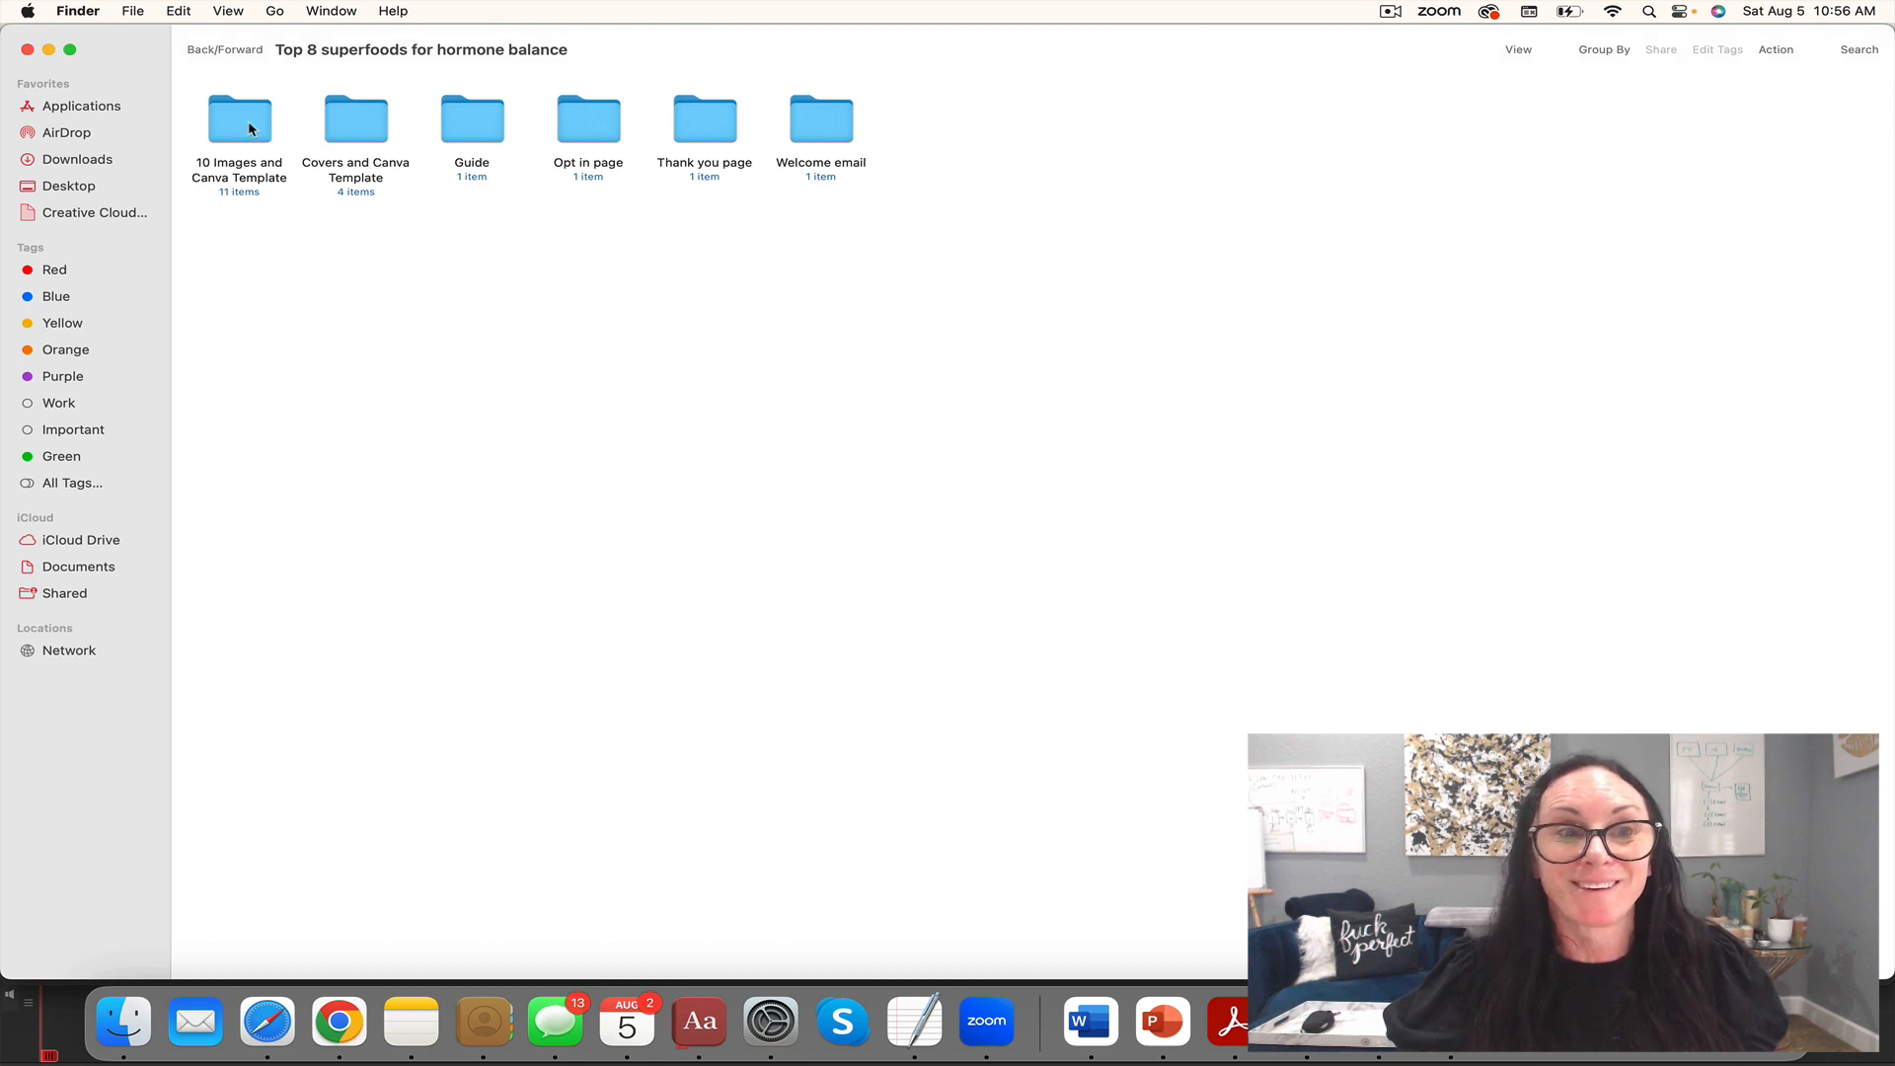
double_click(239, 116)
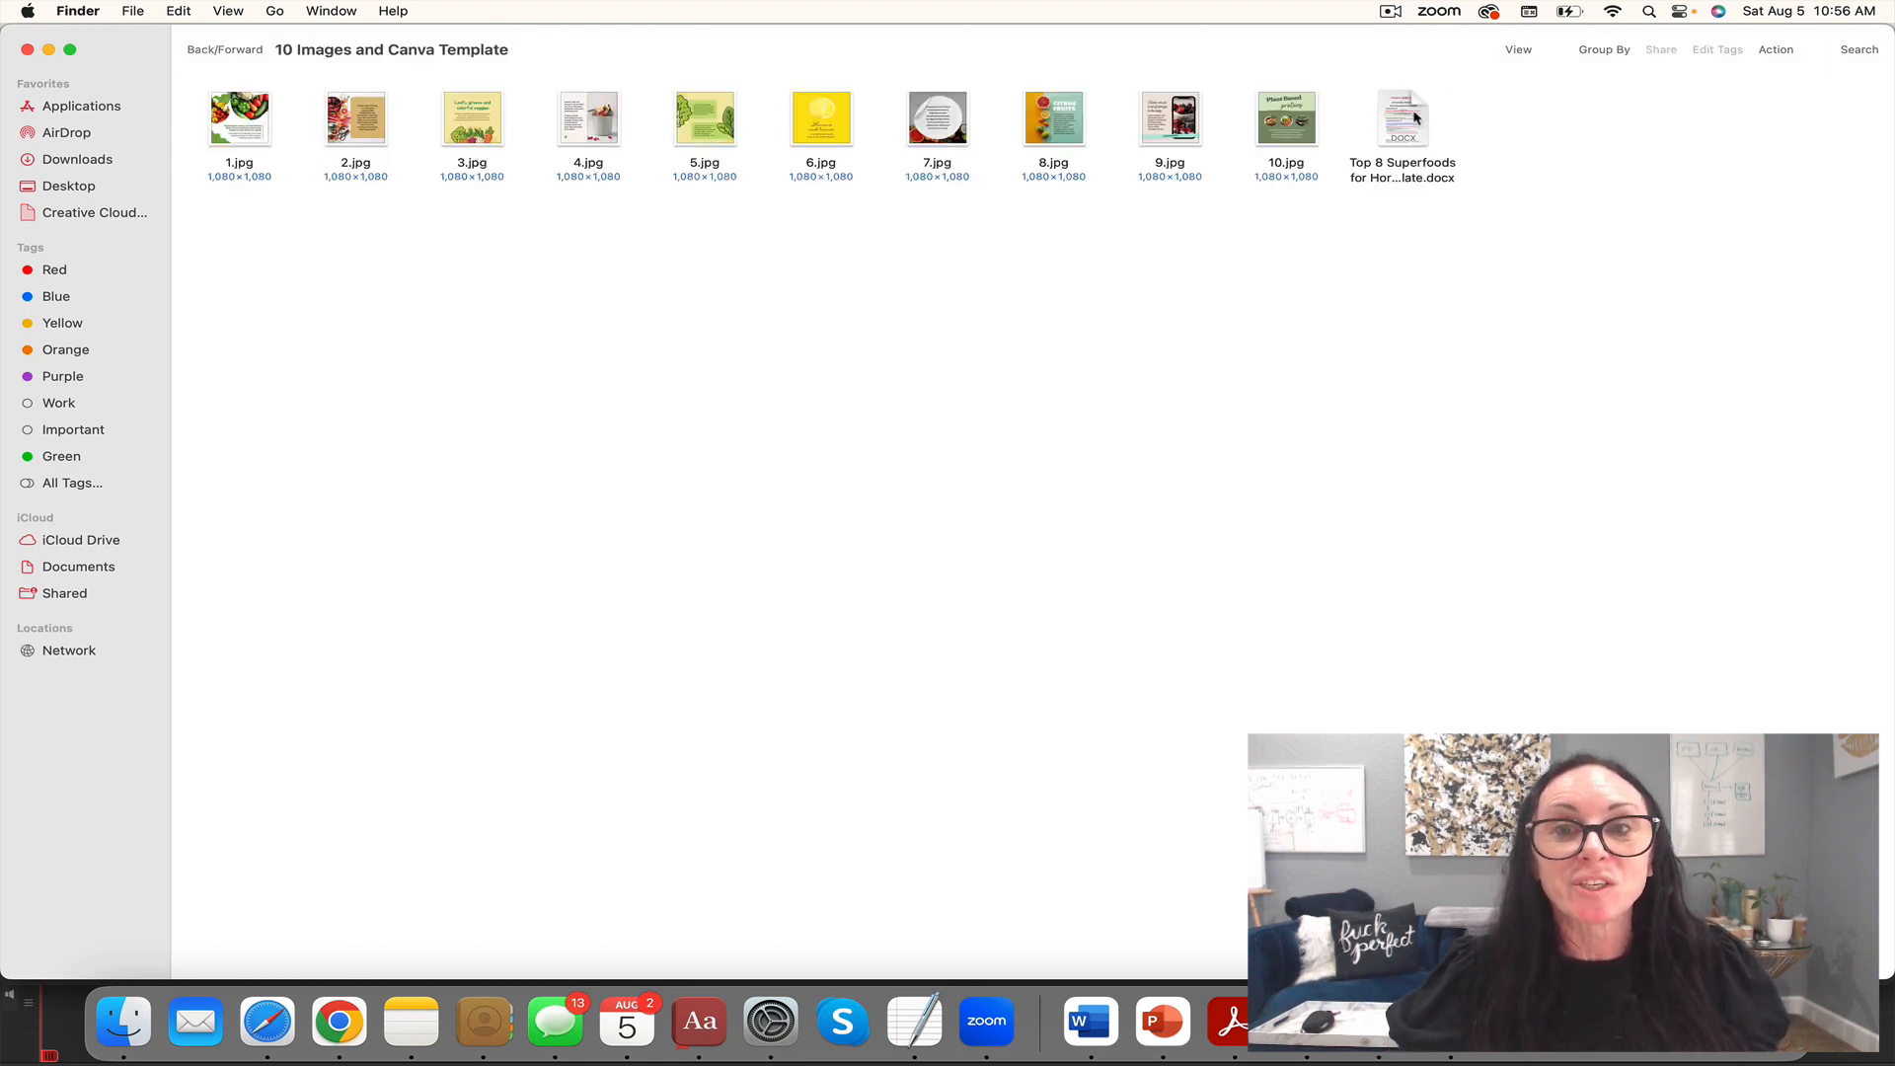
click(1401, 116)
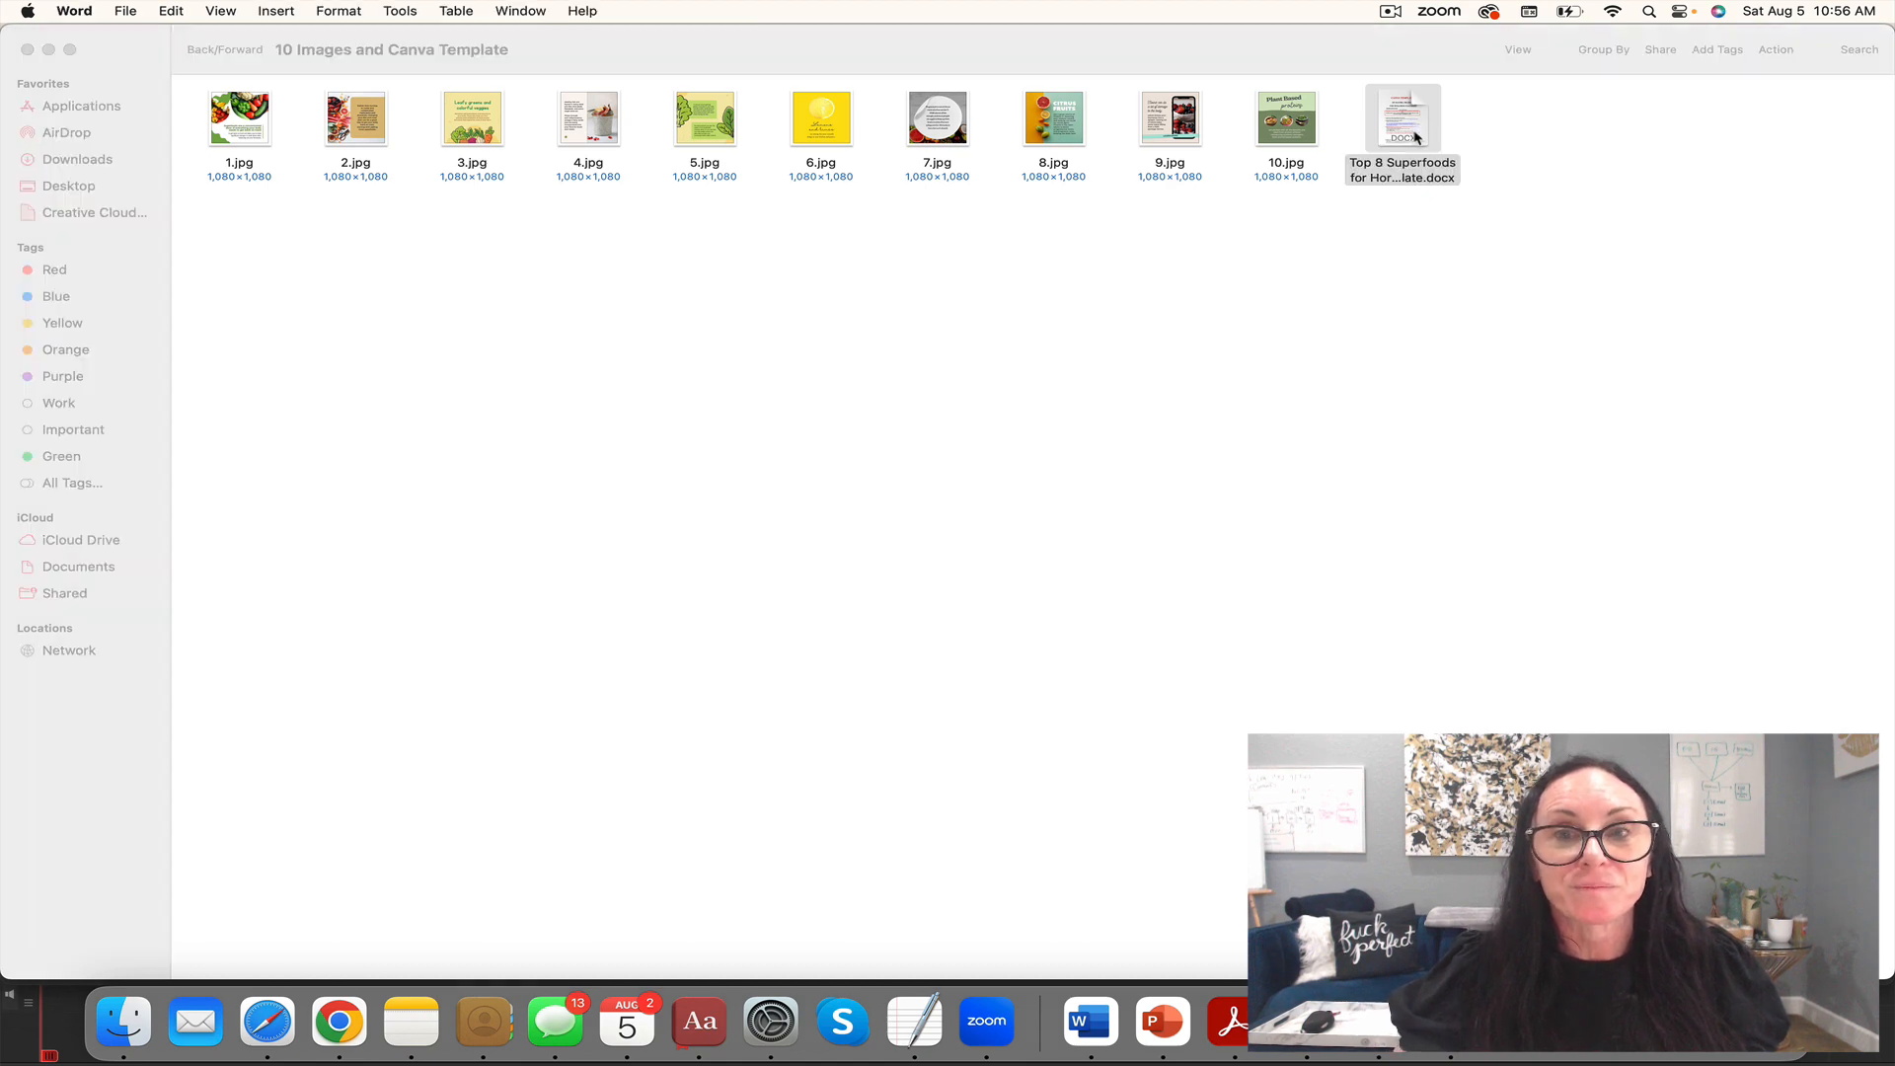
double_click(1402, 117)
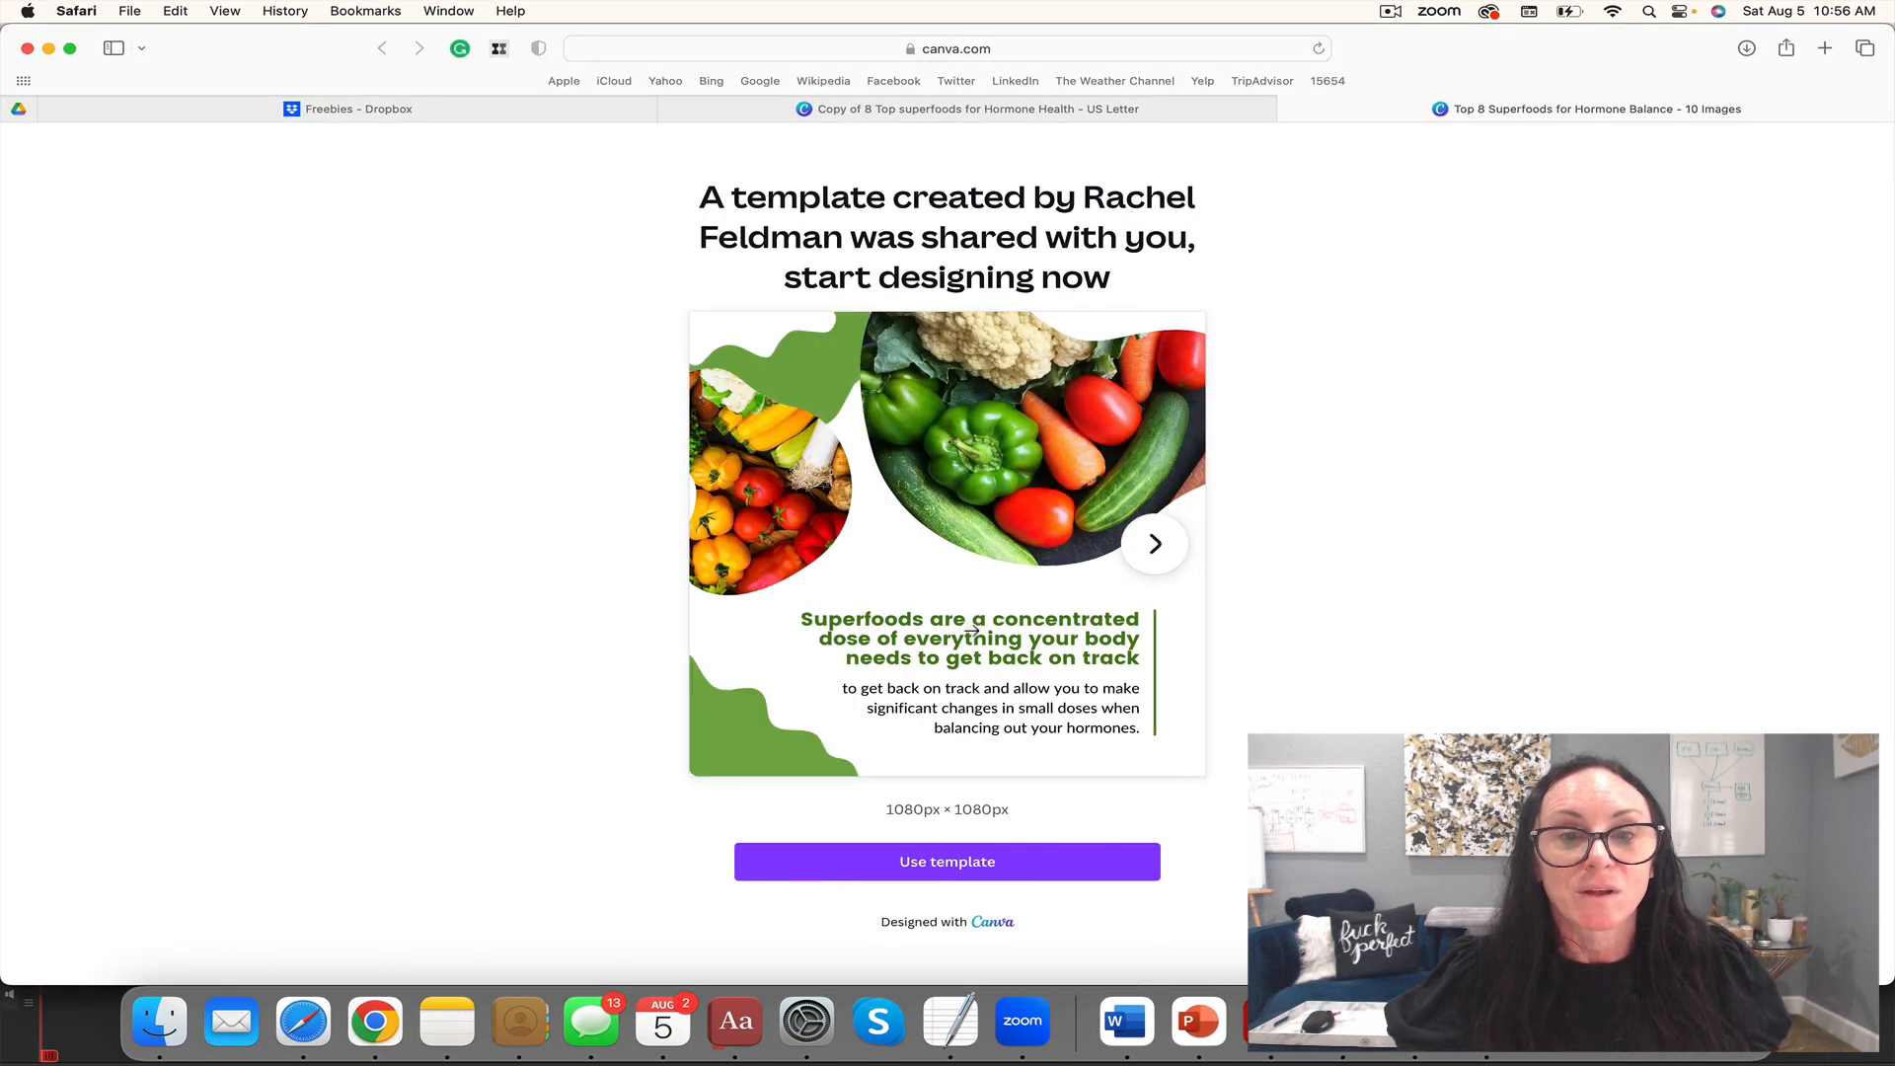
Step: Make an editable copy of the 10-image template and select the chia pudding photo on the fourth post
click(946, 863)
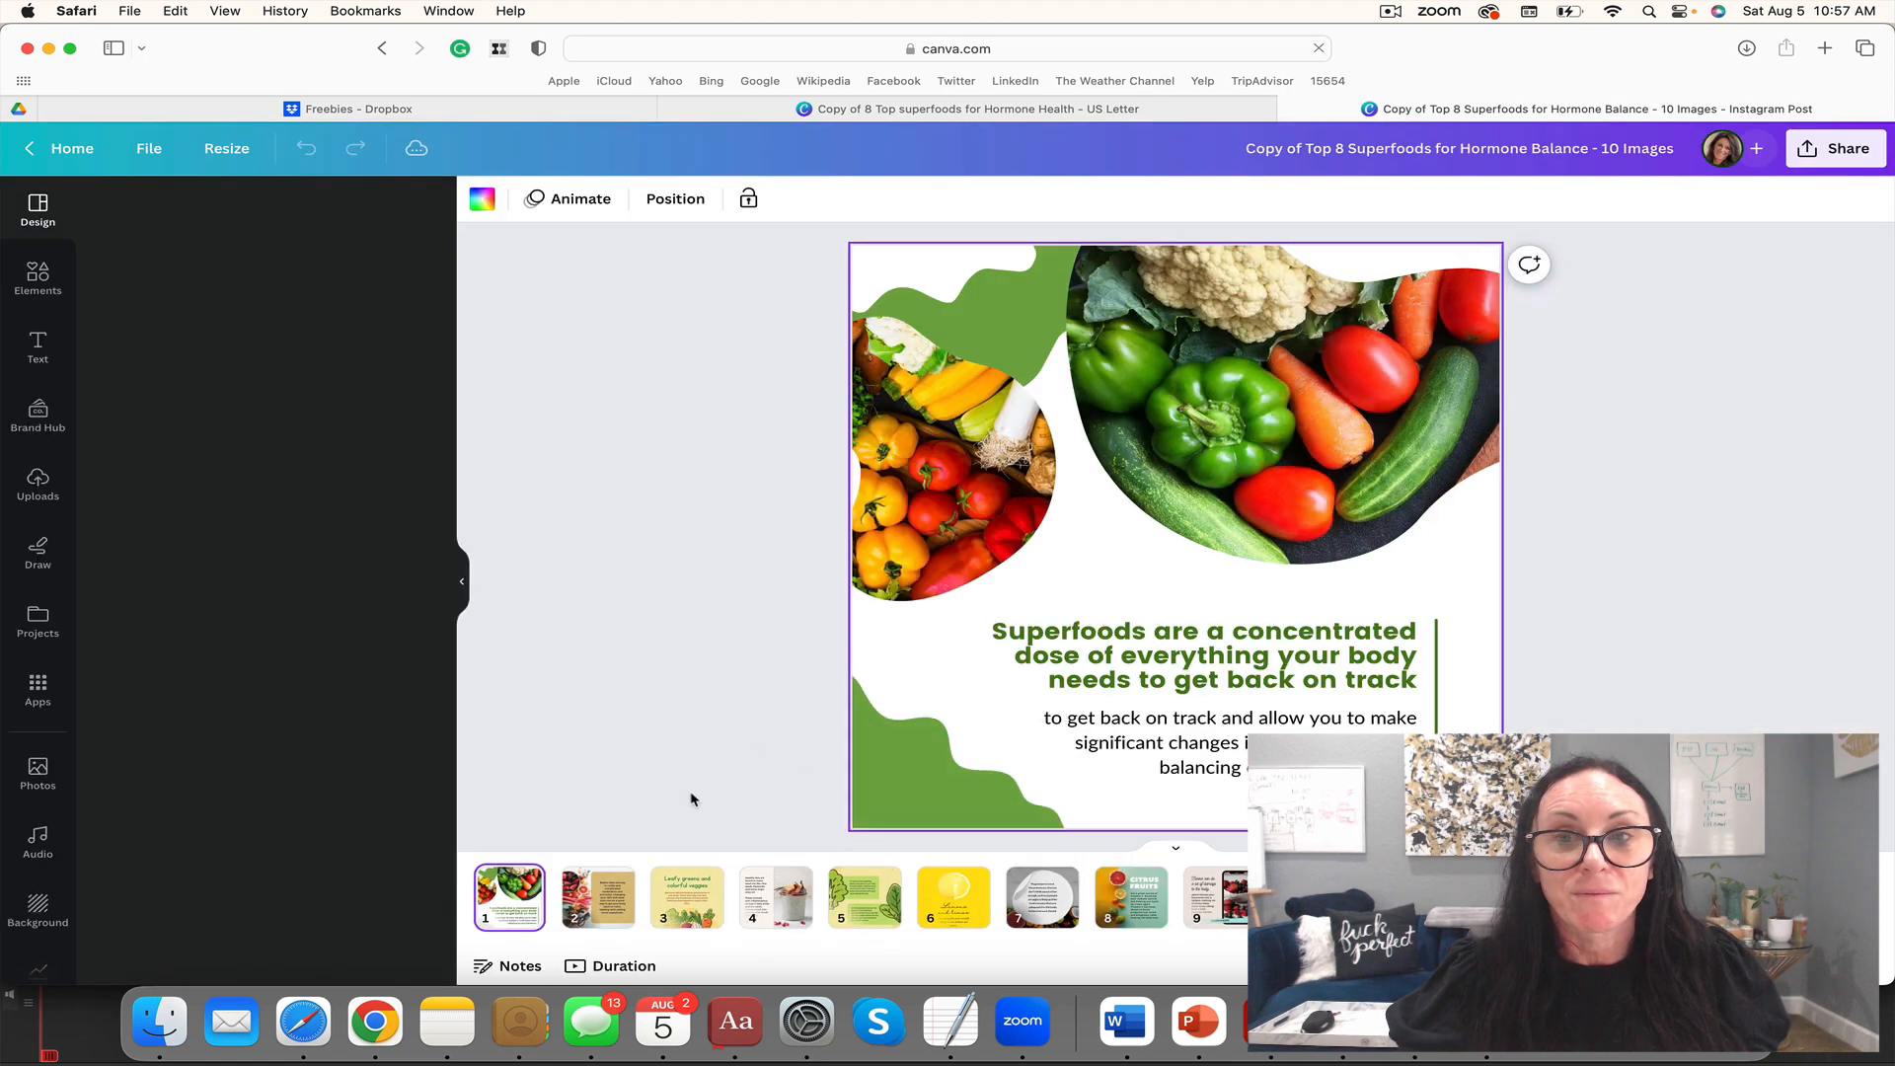
click(596, 896)
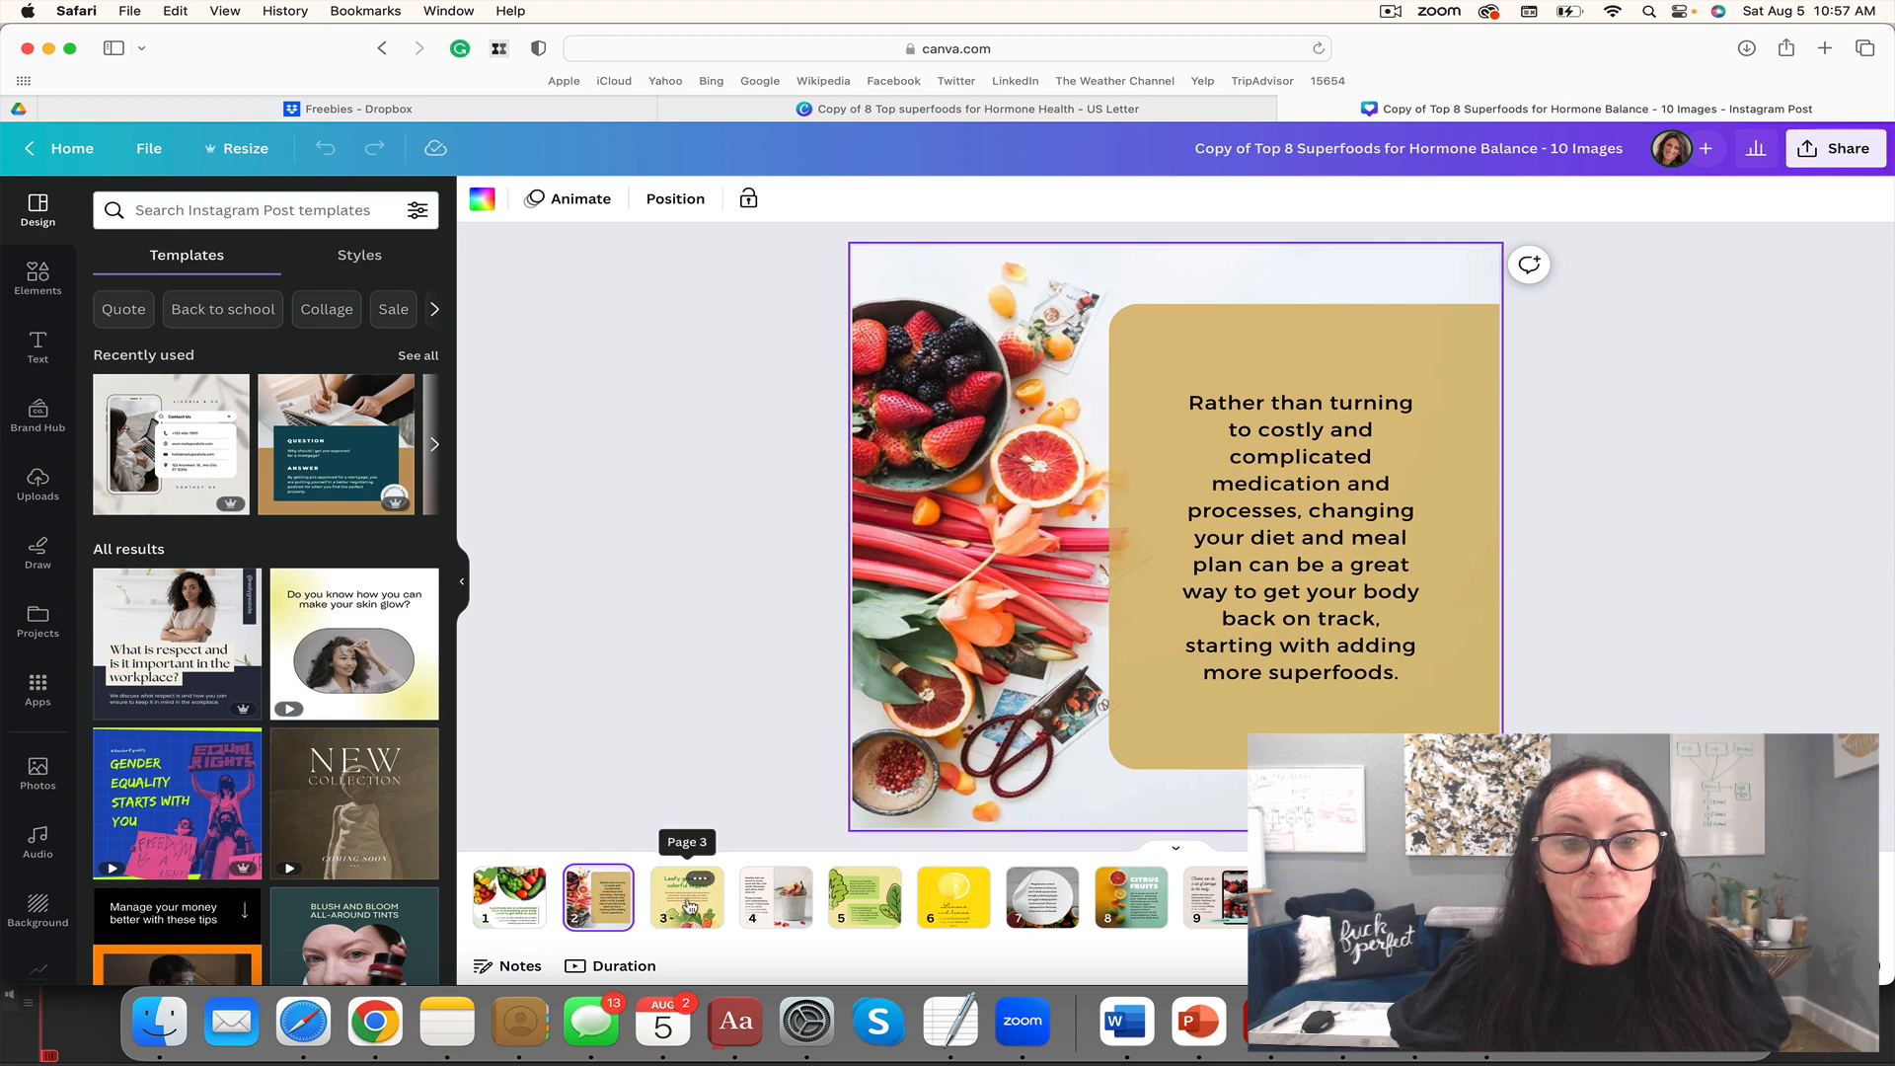
click(774, 896)
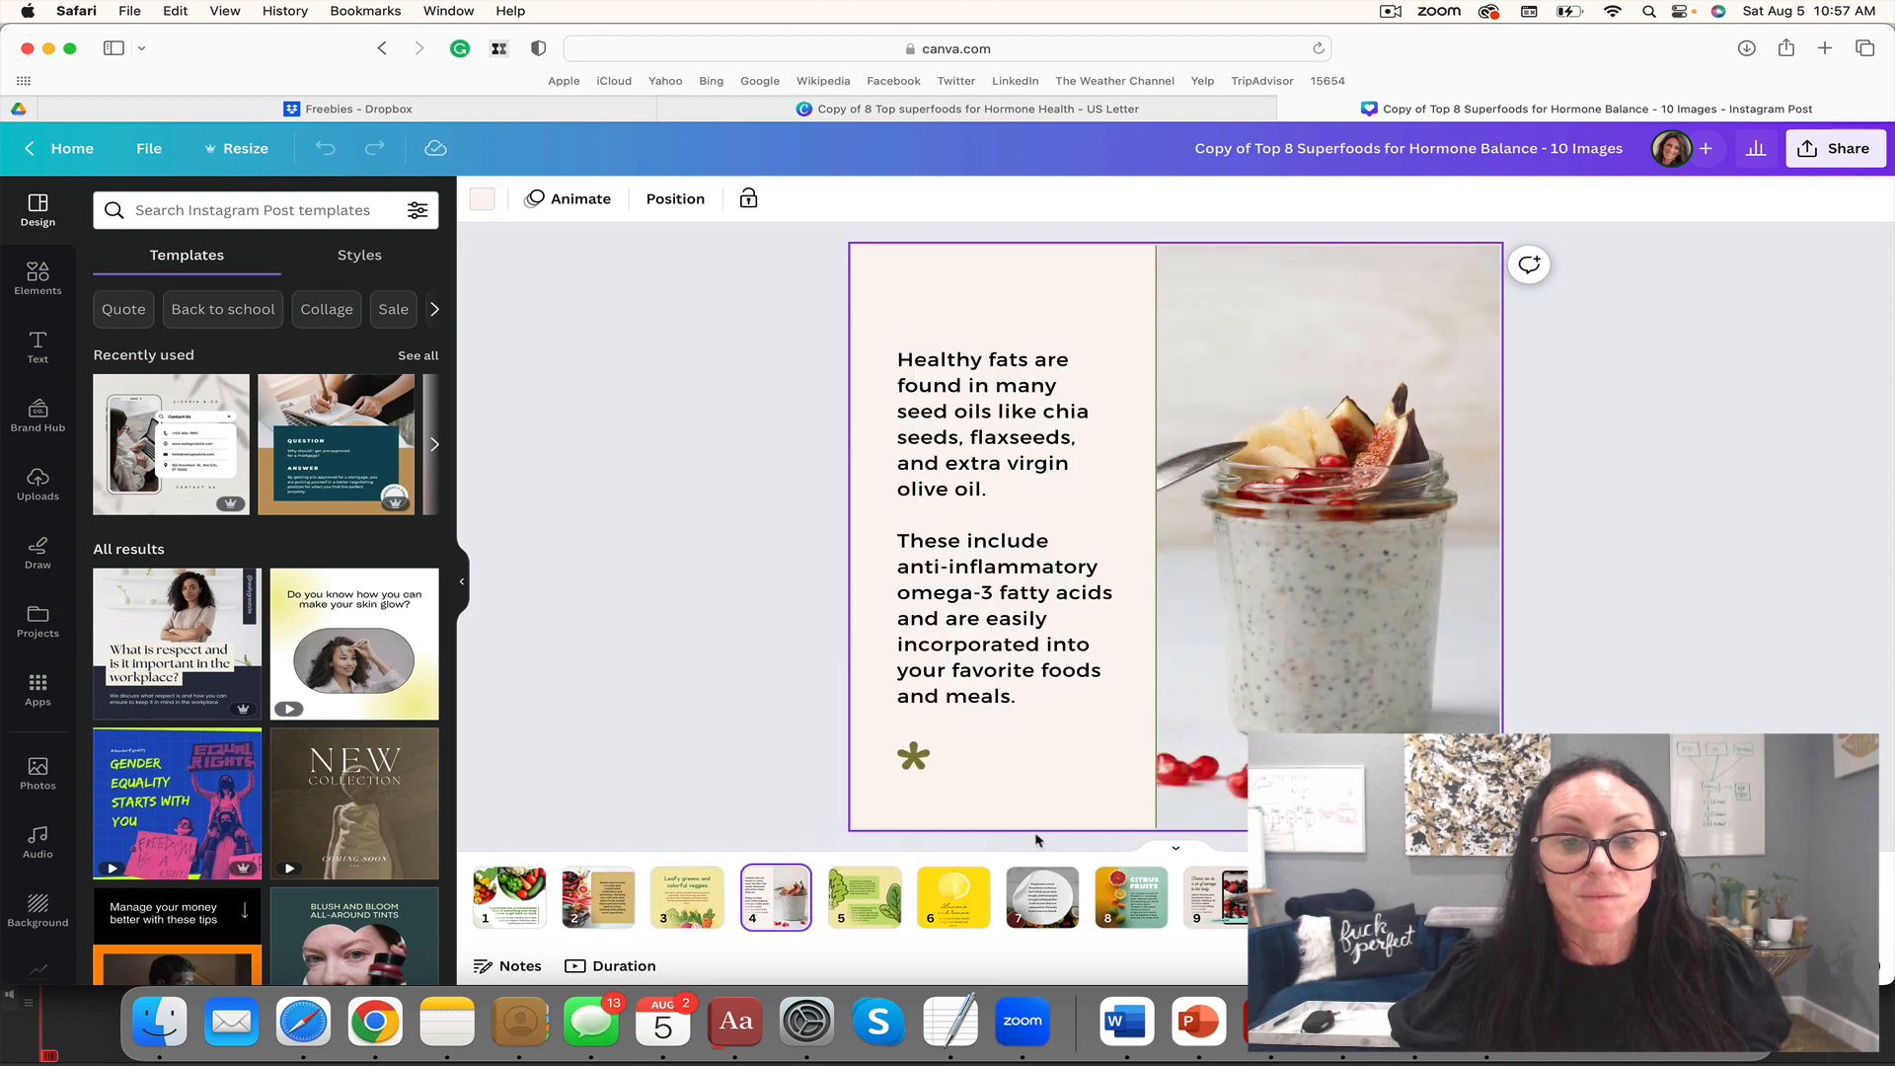
click(1329, 507)
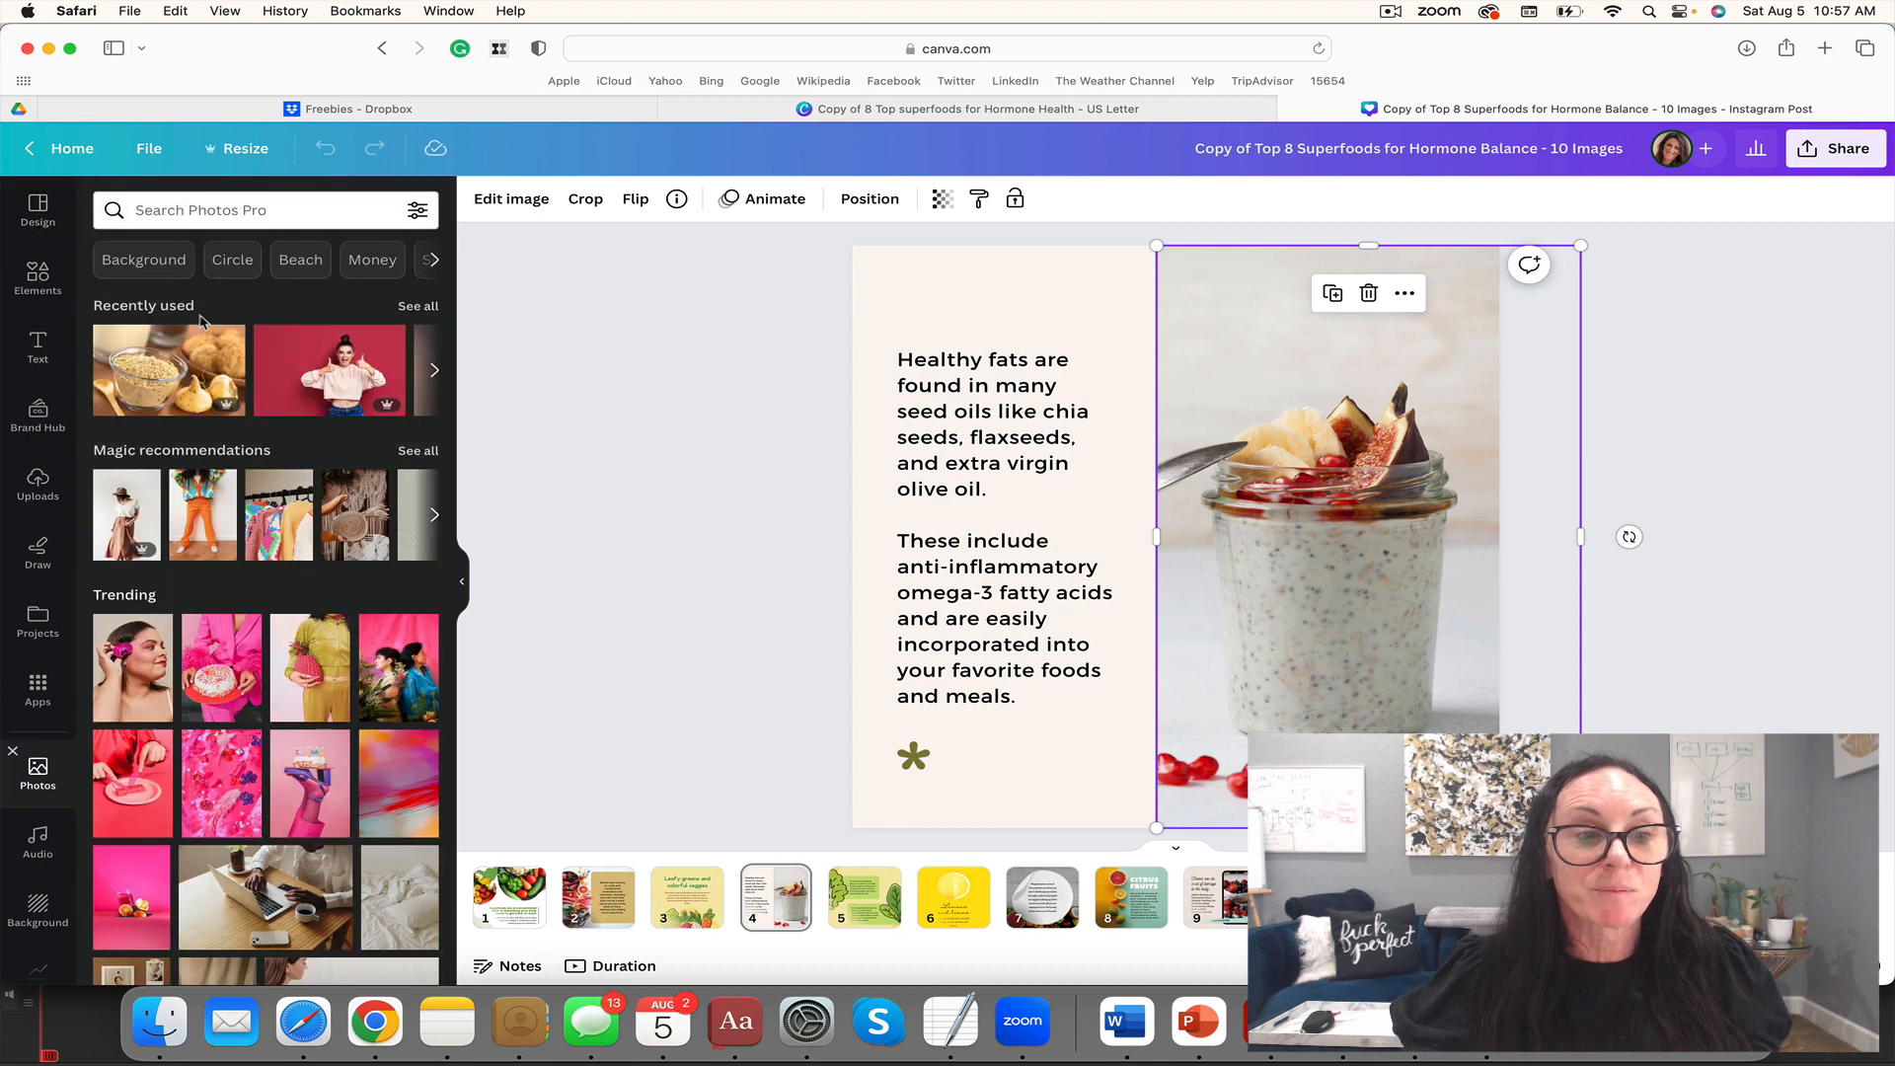
Step: Search stock photos for 'chia pudding' and replace the post's photo with a berry chia pudding image
click(241, 210)
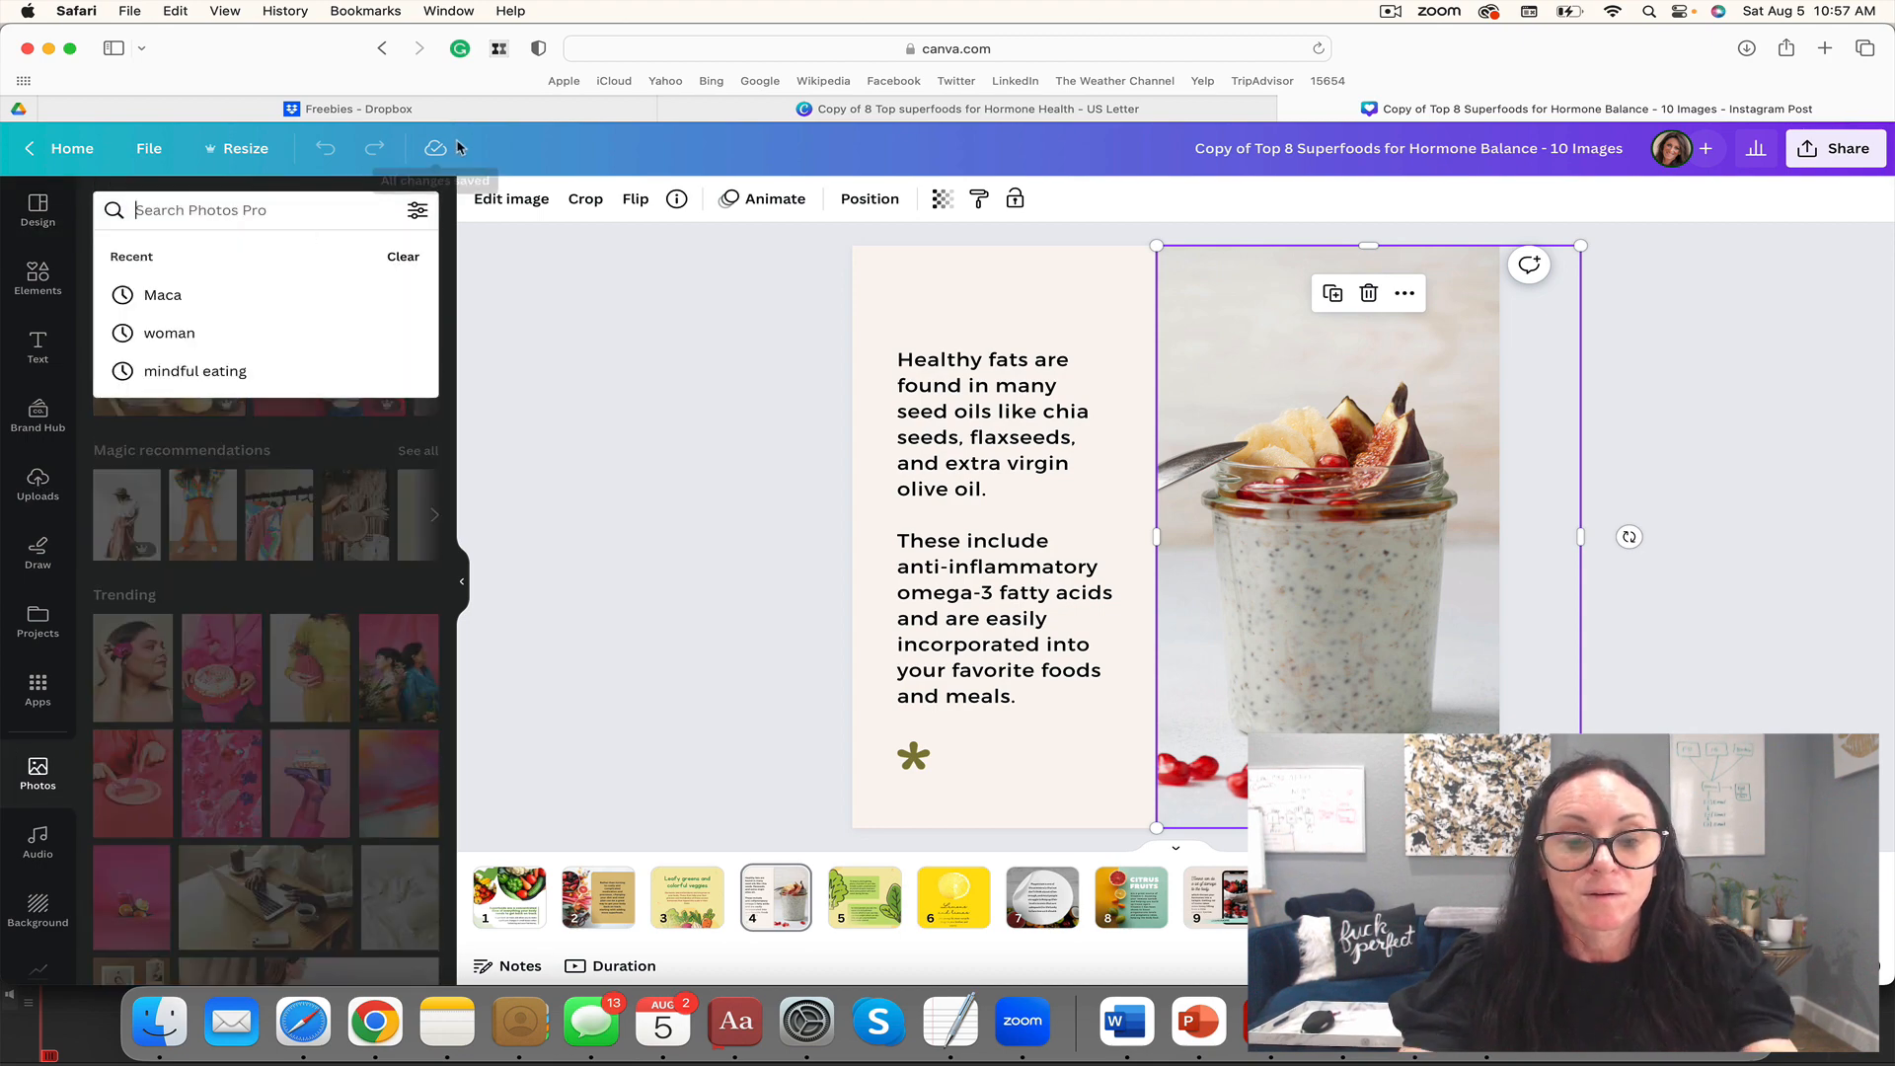
text(chia pudding with)
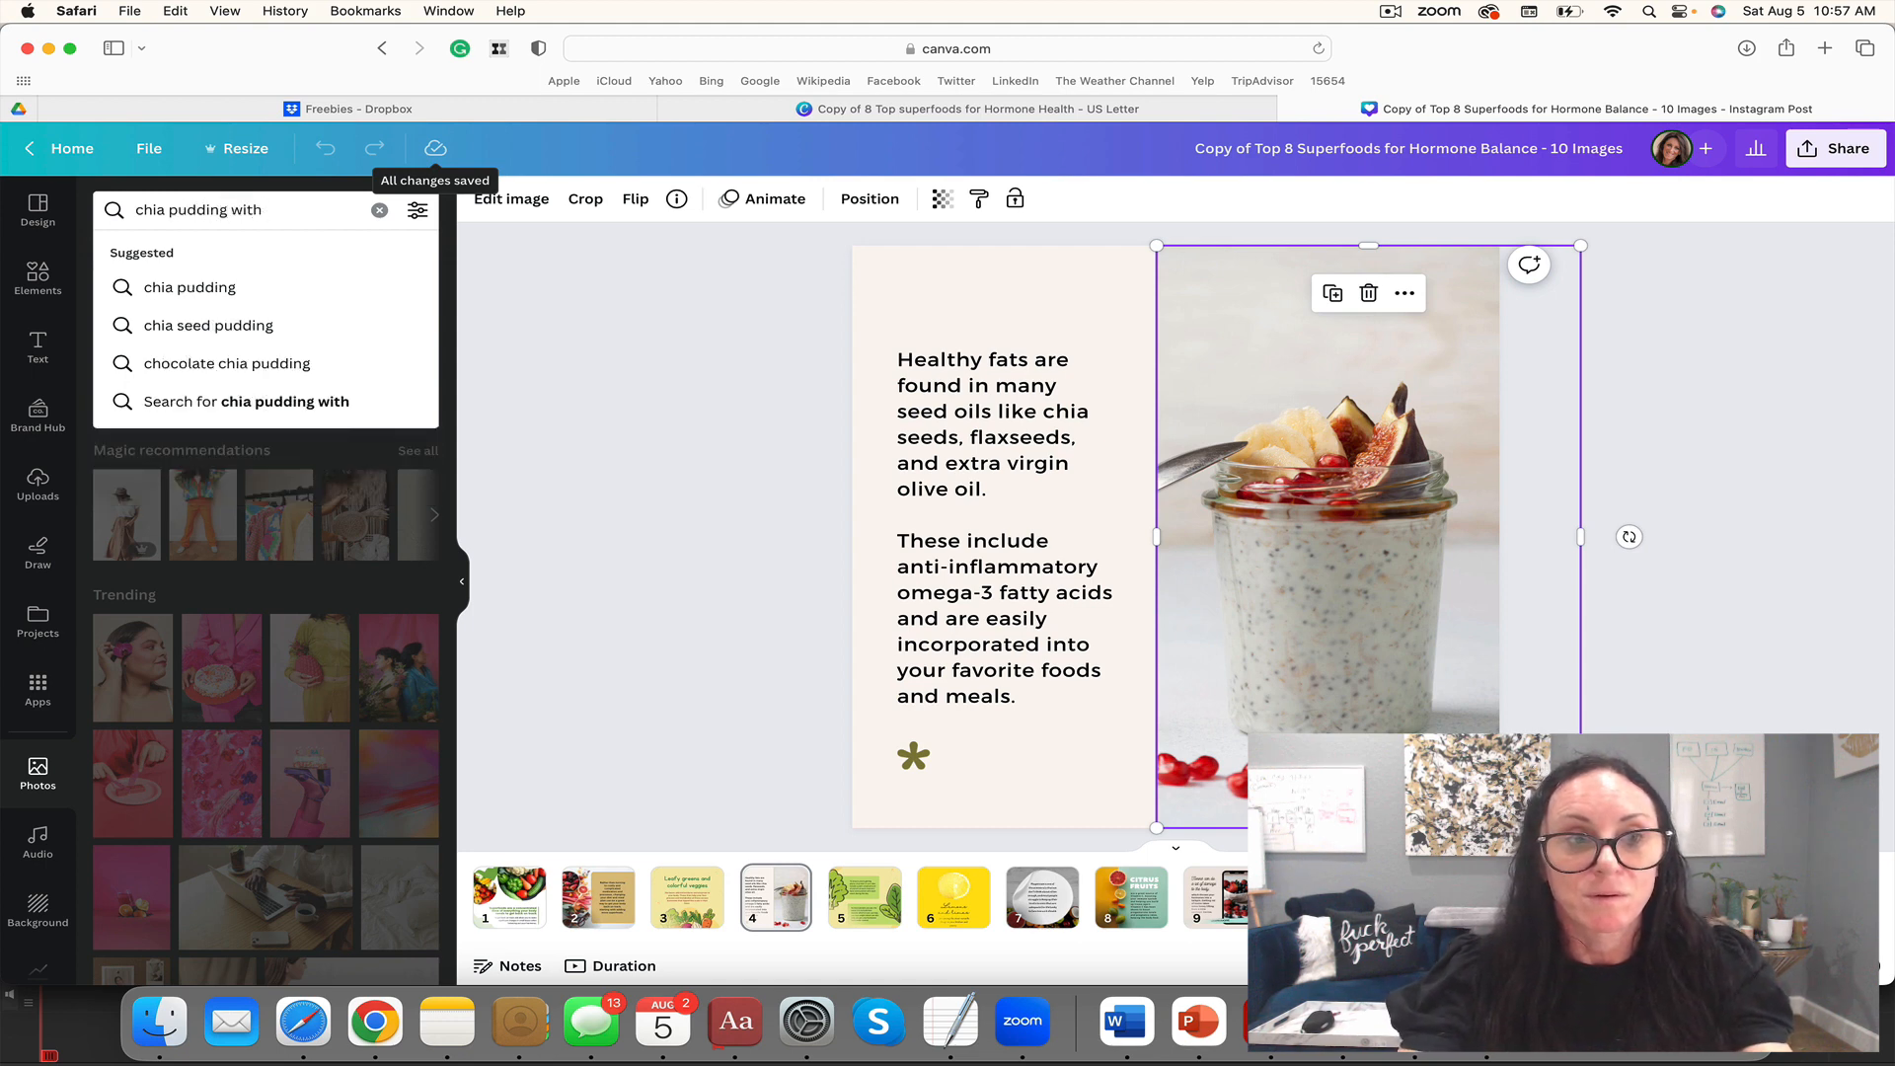
text(chia pudding)
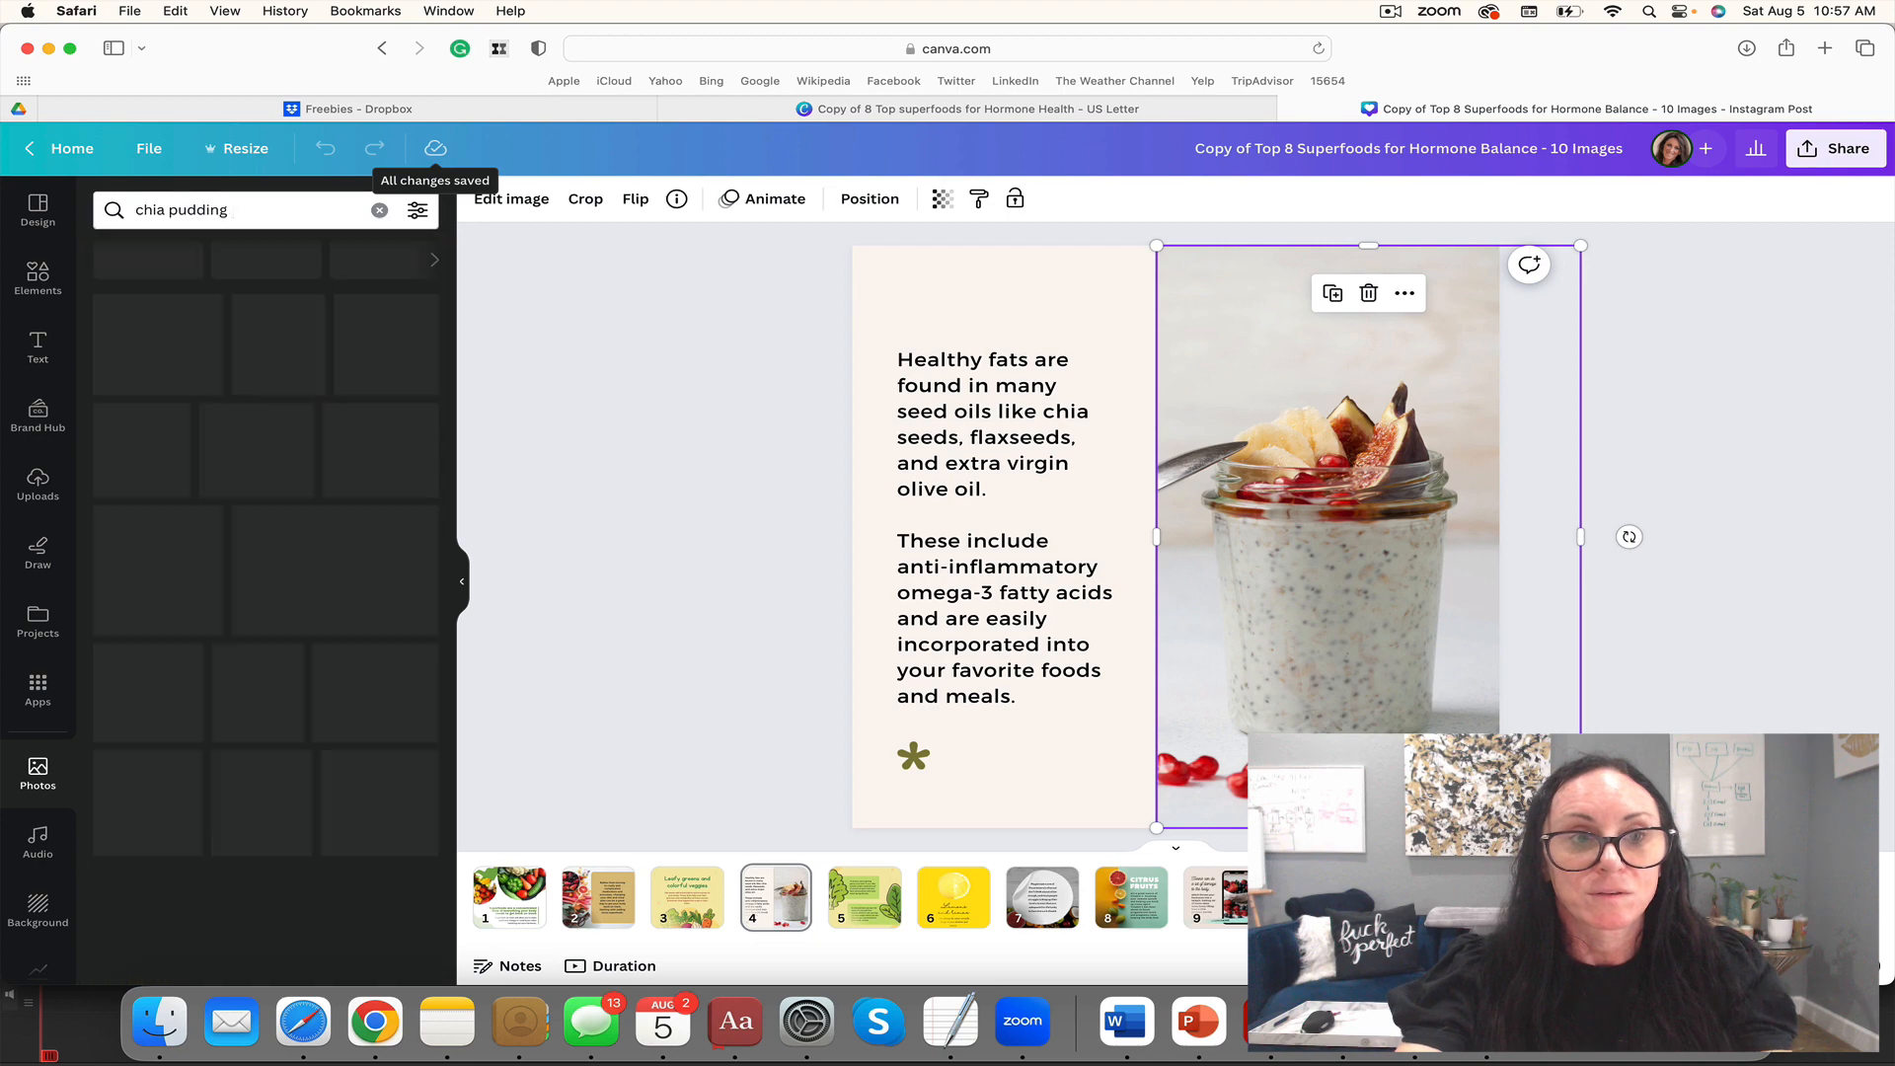
click(176, 344)
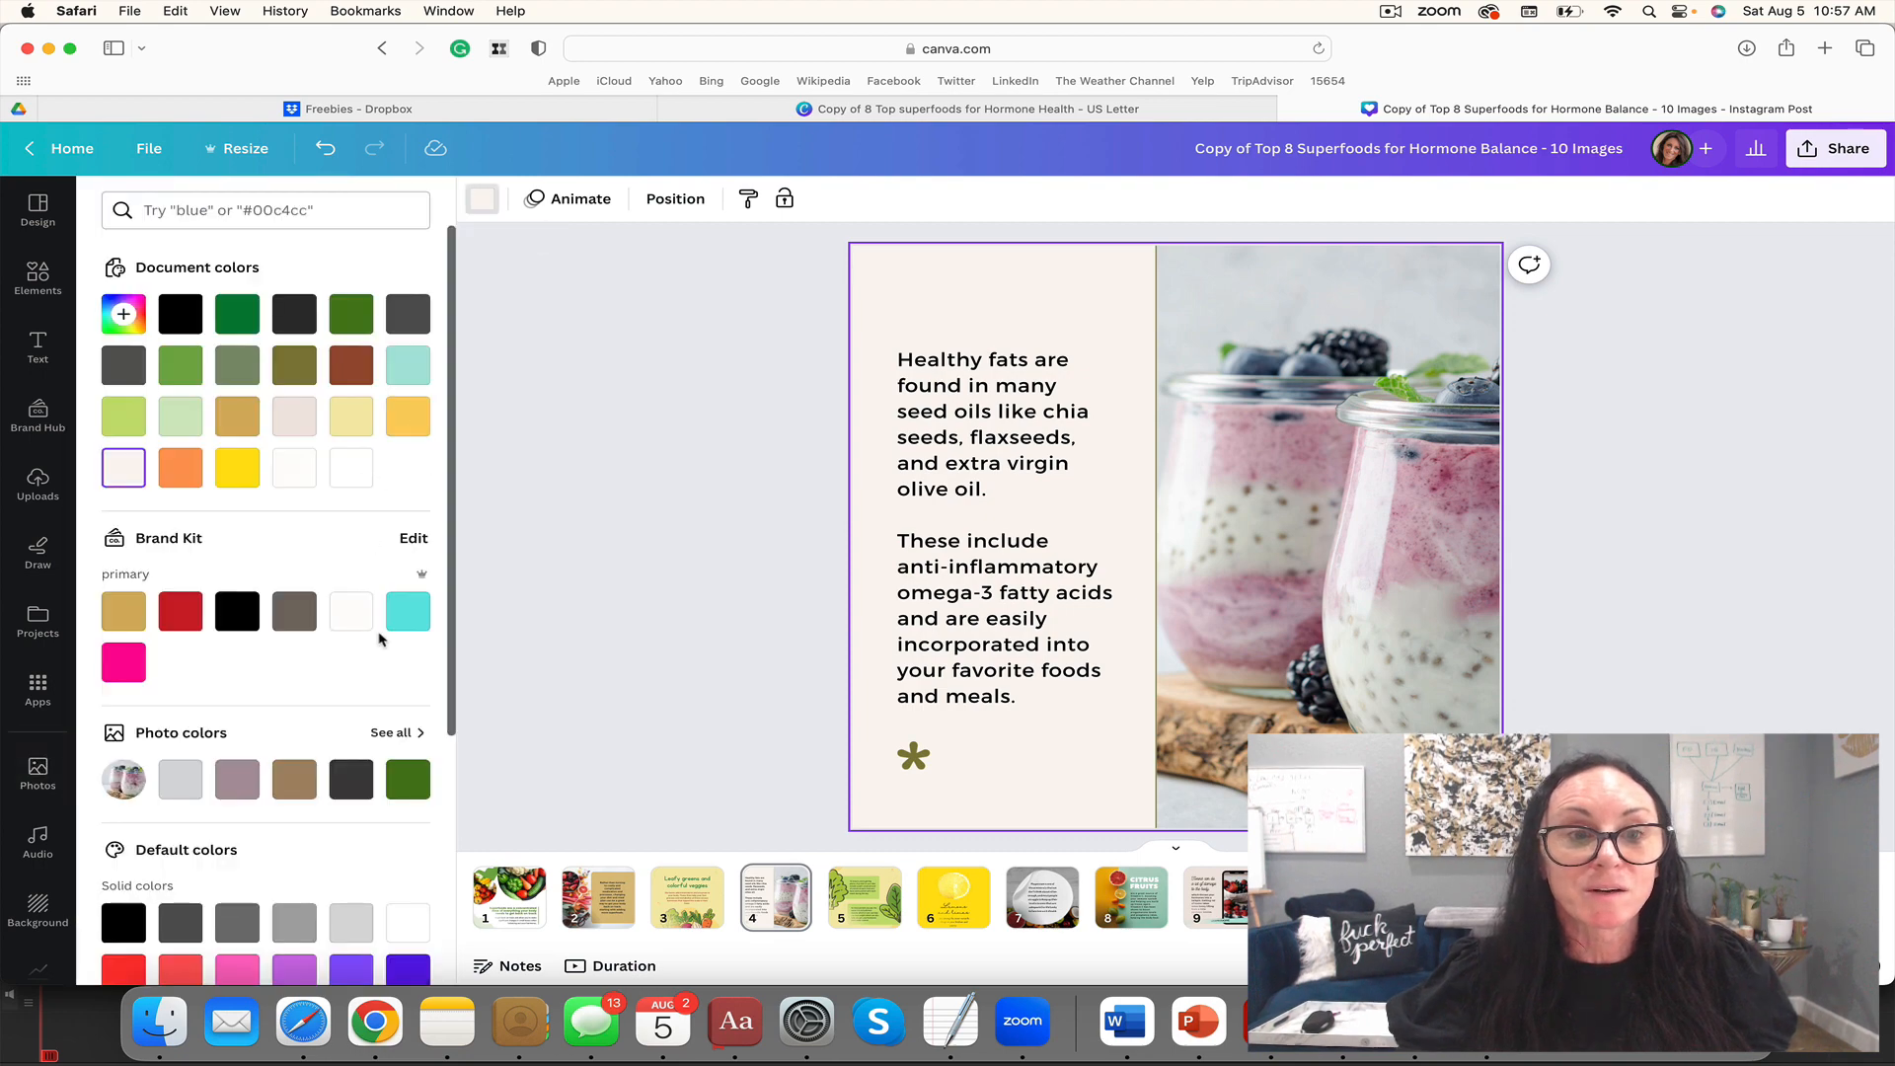
Step: Recolour the healthy-fats text panel from cream to a light blue swatch found by searching 'blue'
click(407, 610)
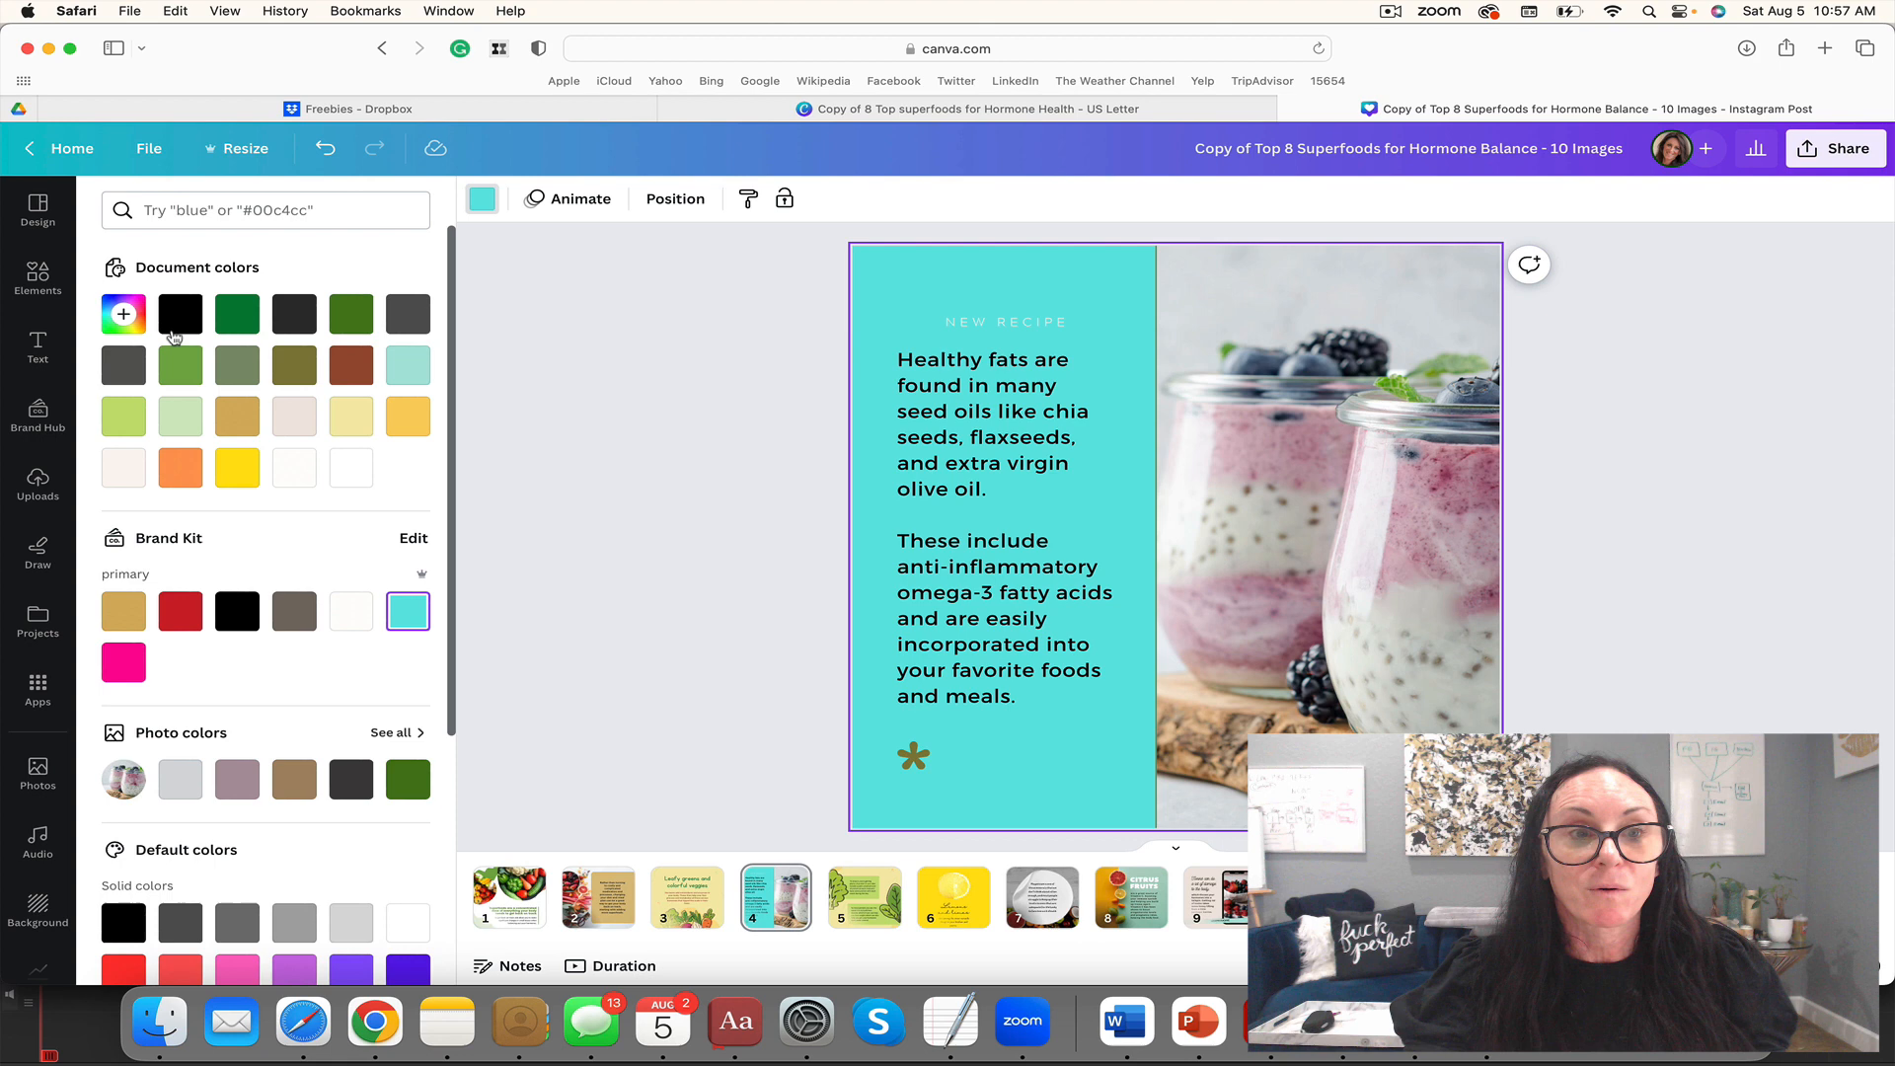
text(blue)
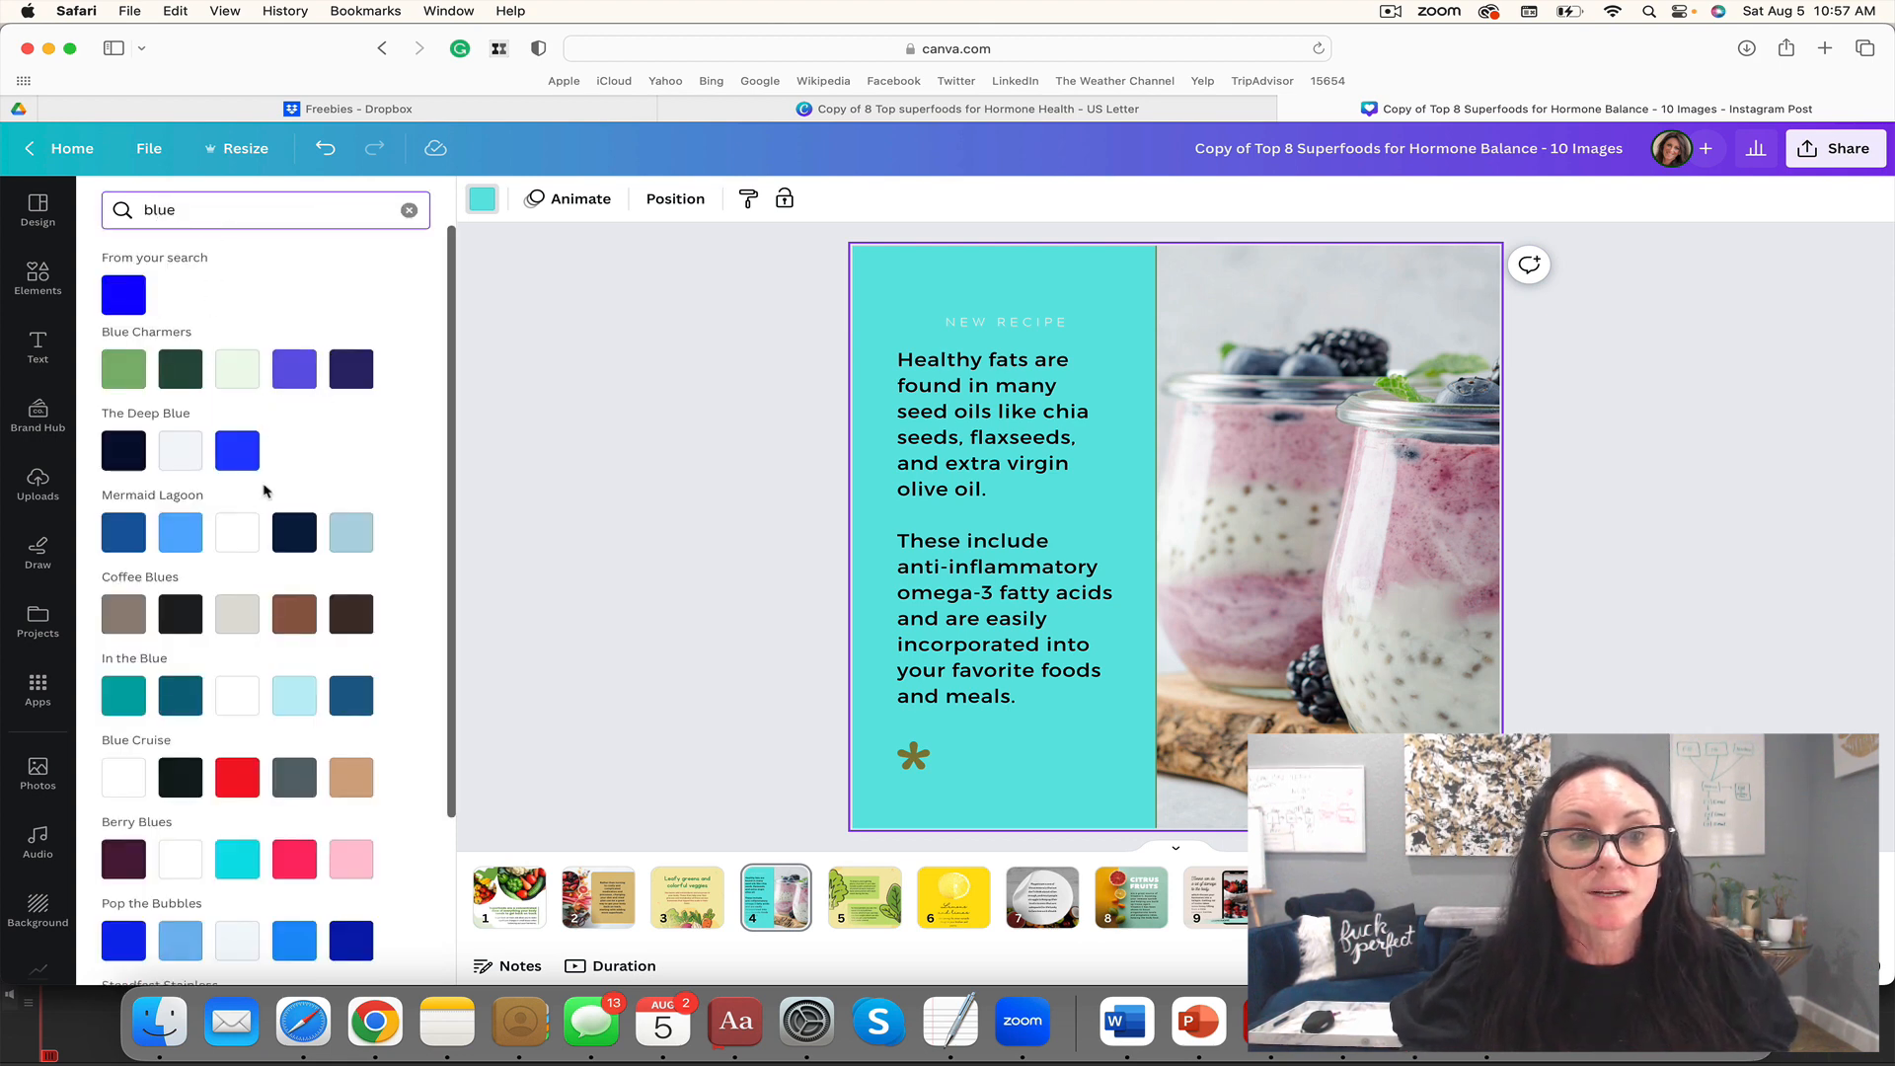
click(179, 531)
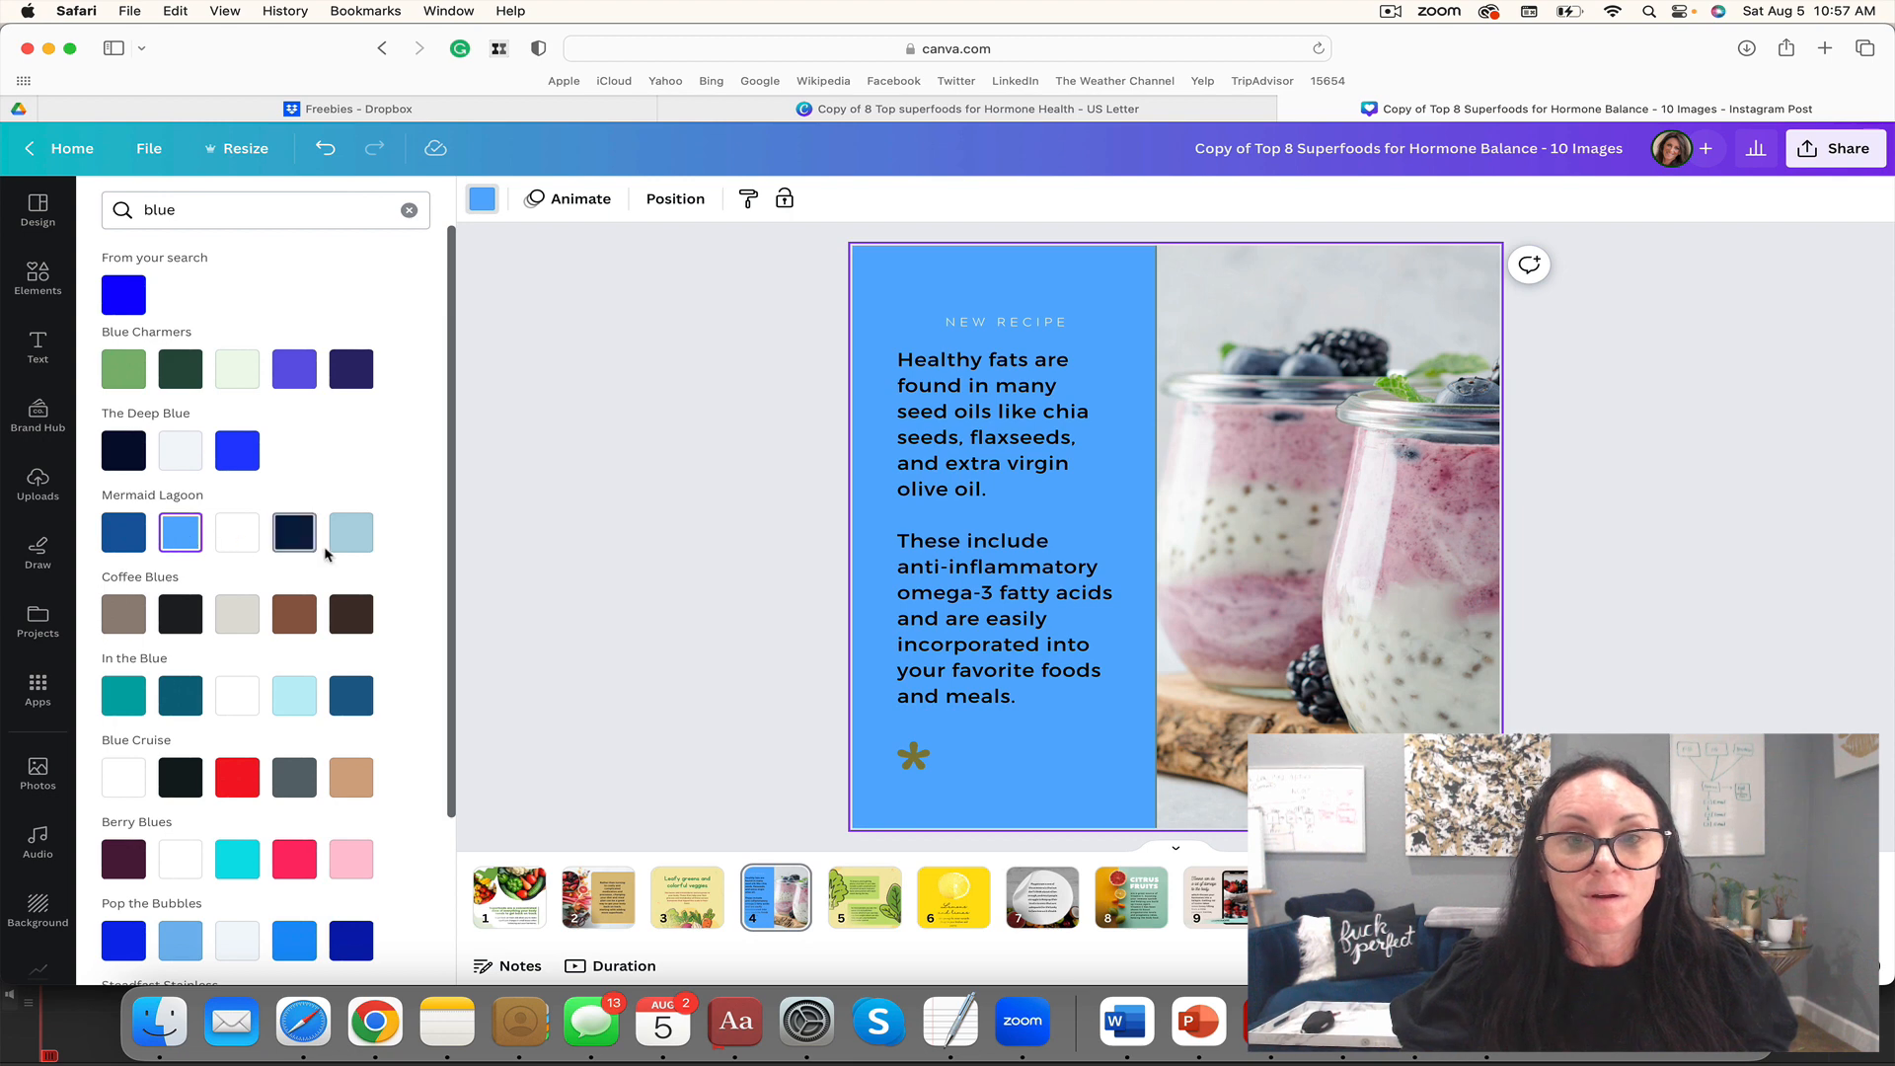
click(351, 533)
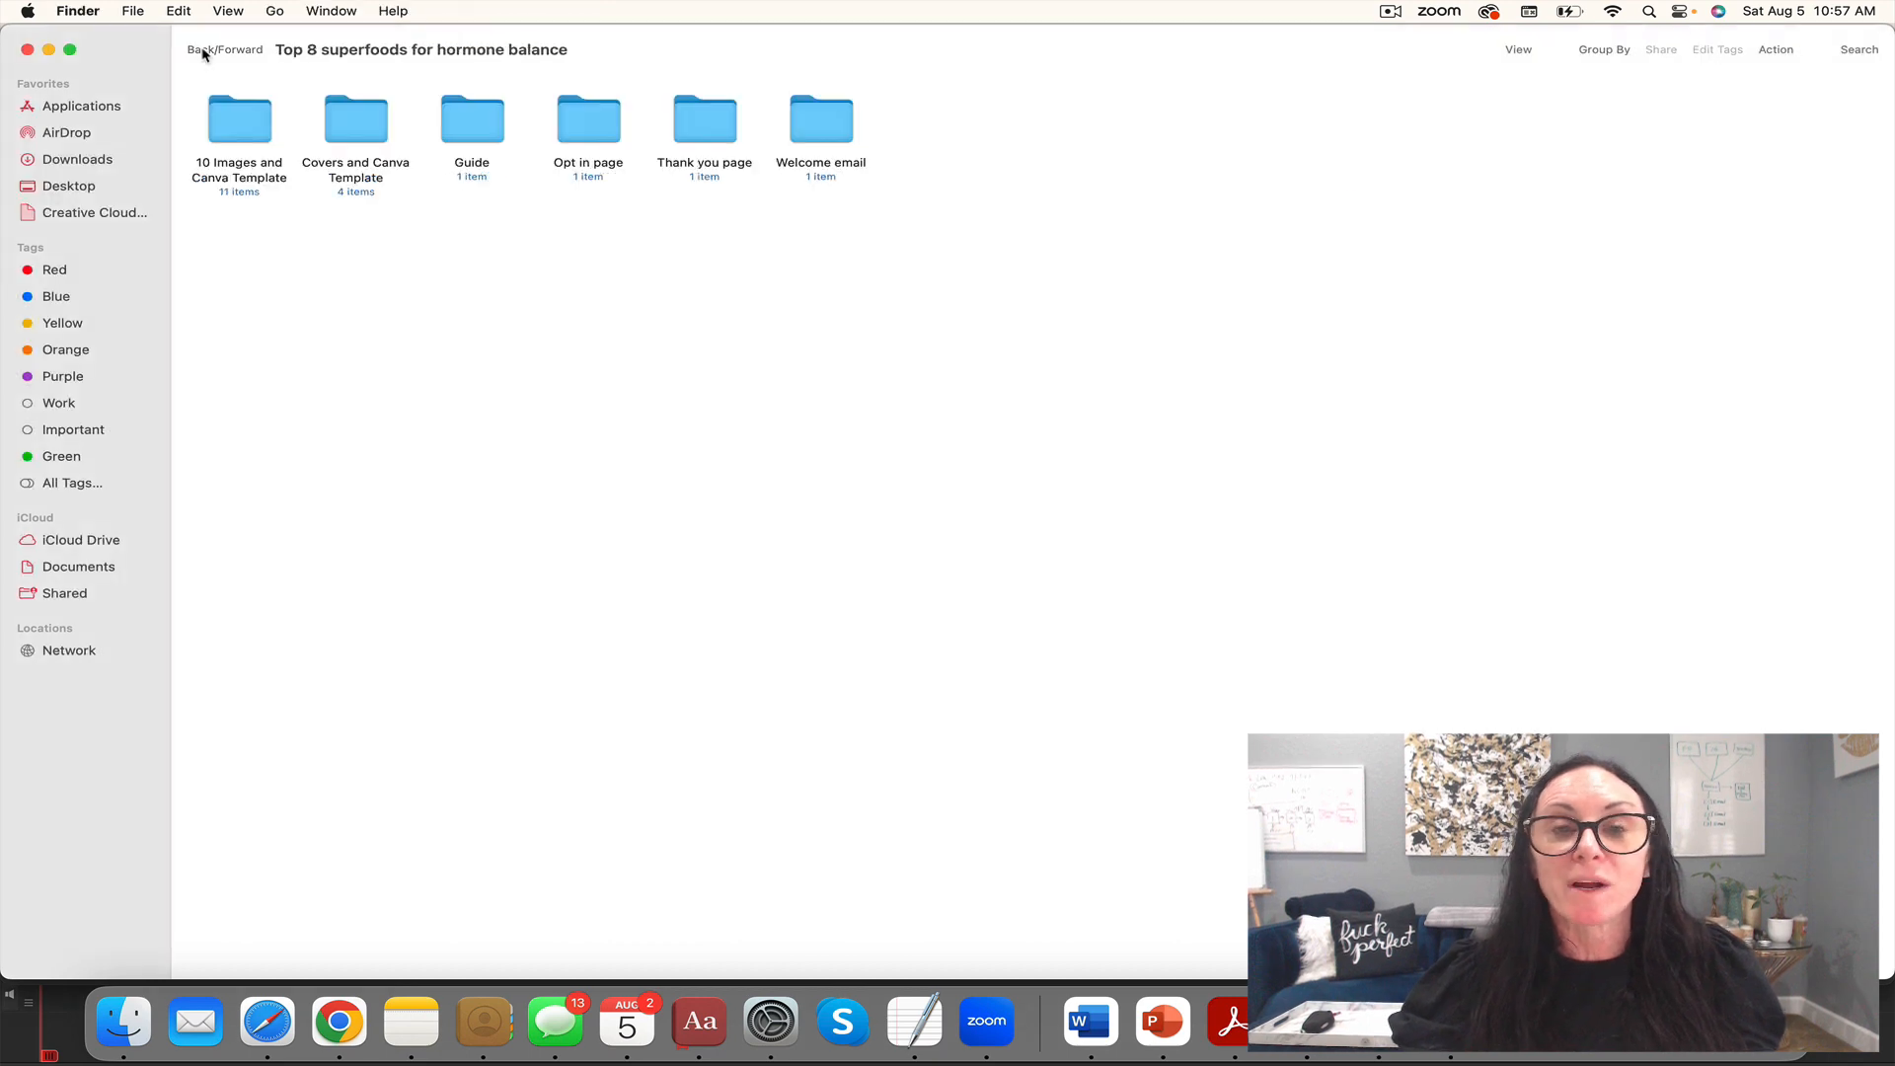
mouse_move(201, 50)
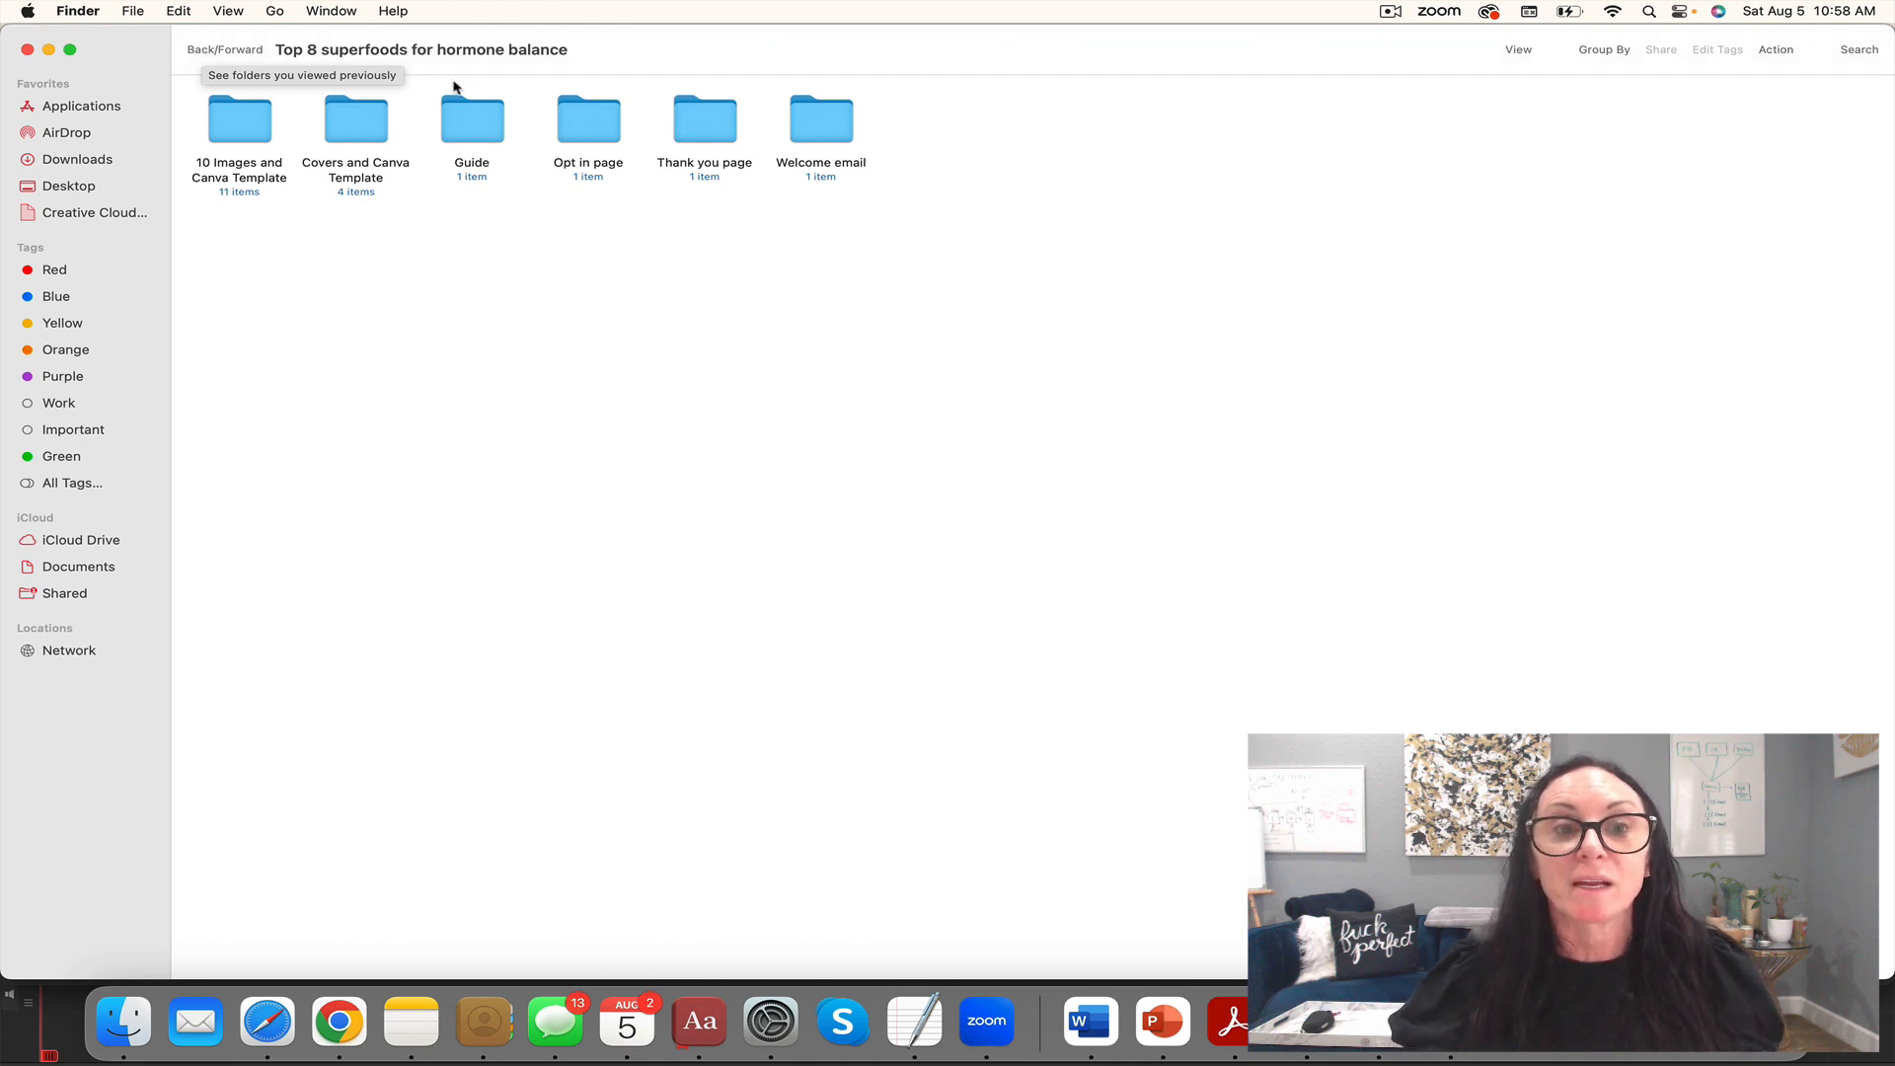
Step: Select the Opt in page folder inside the Top 8 superfoods folder
click(588, 119)
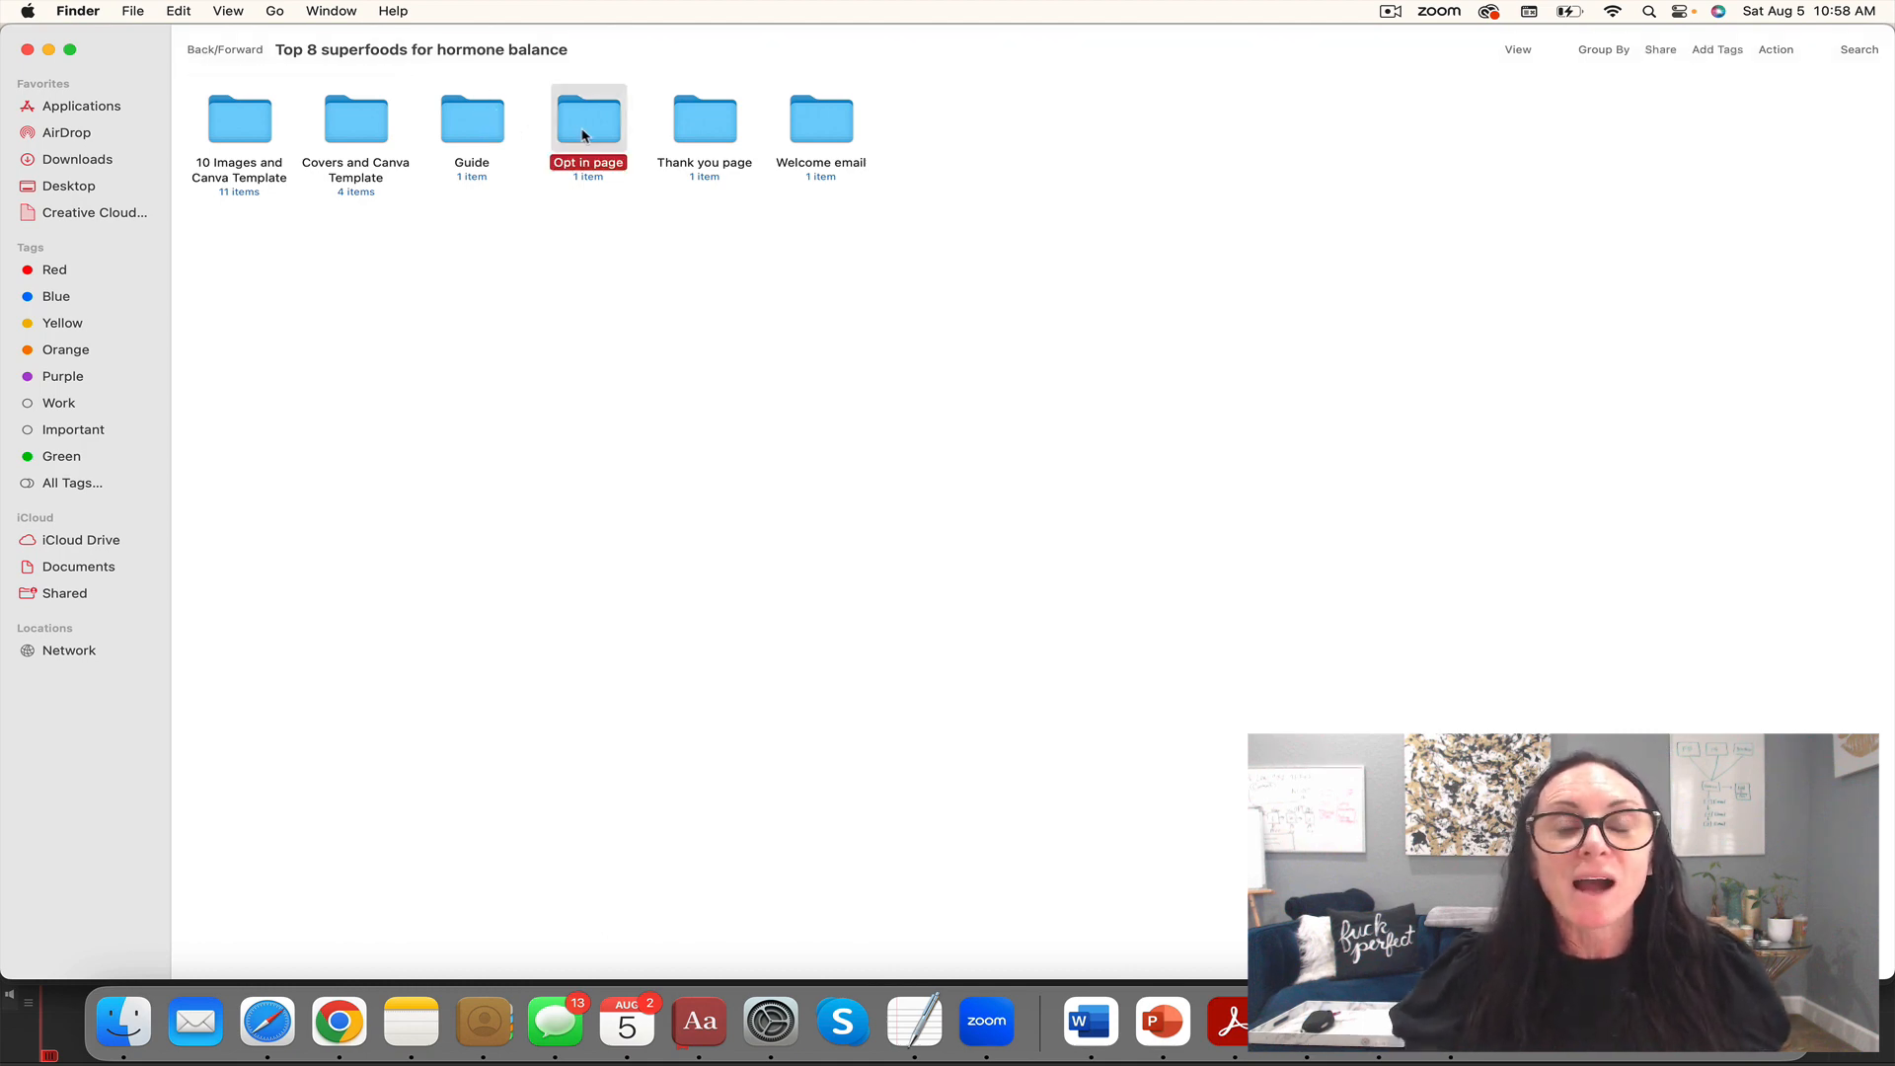
double_click(589, 121)
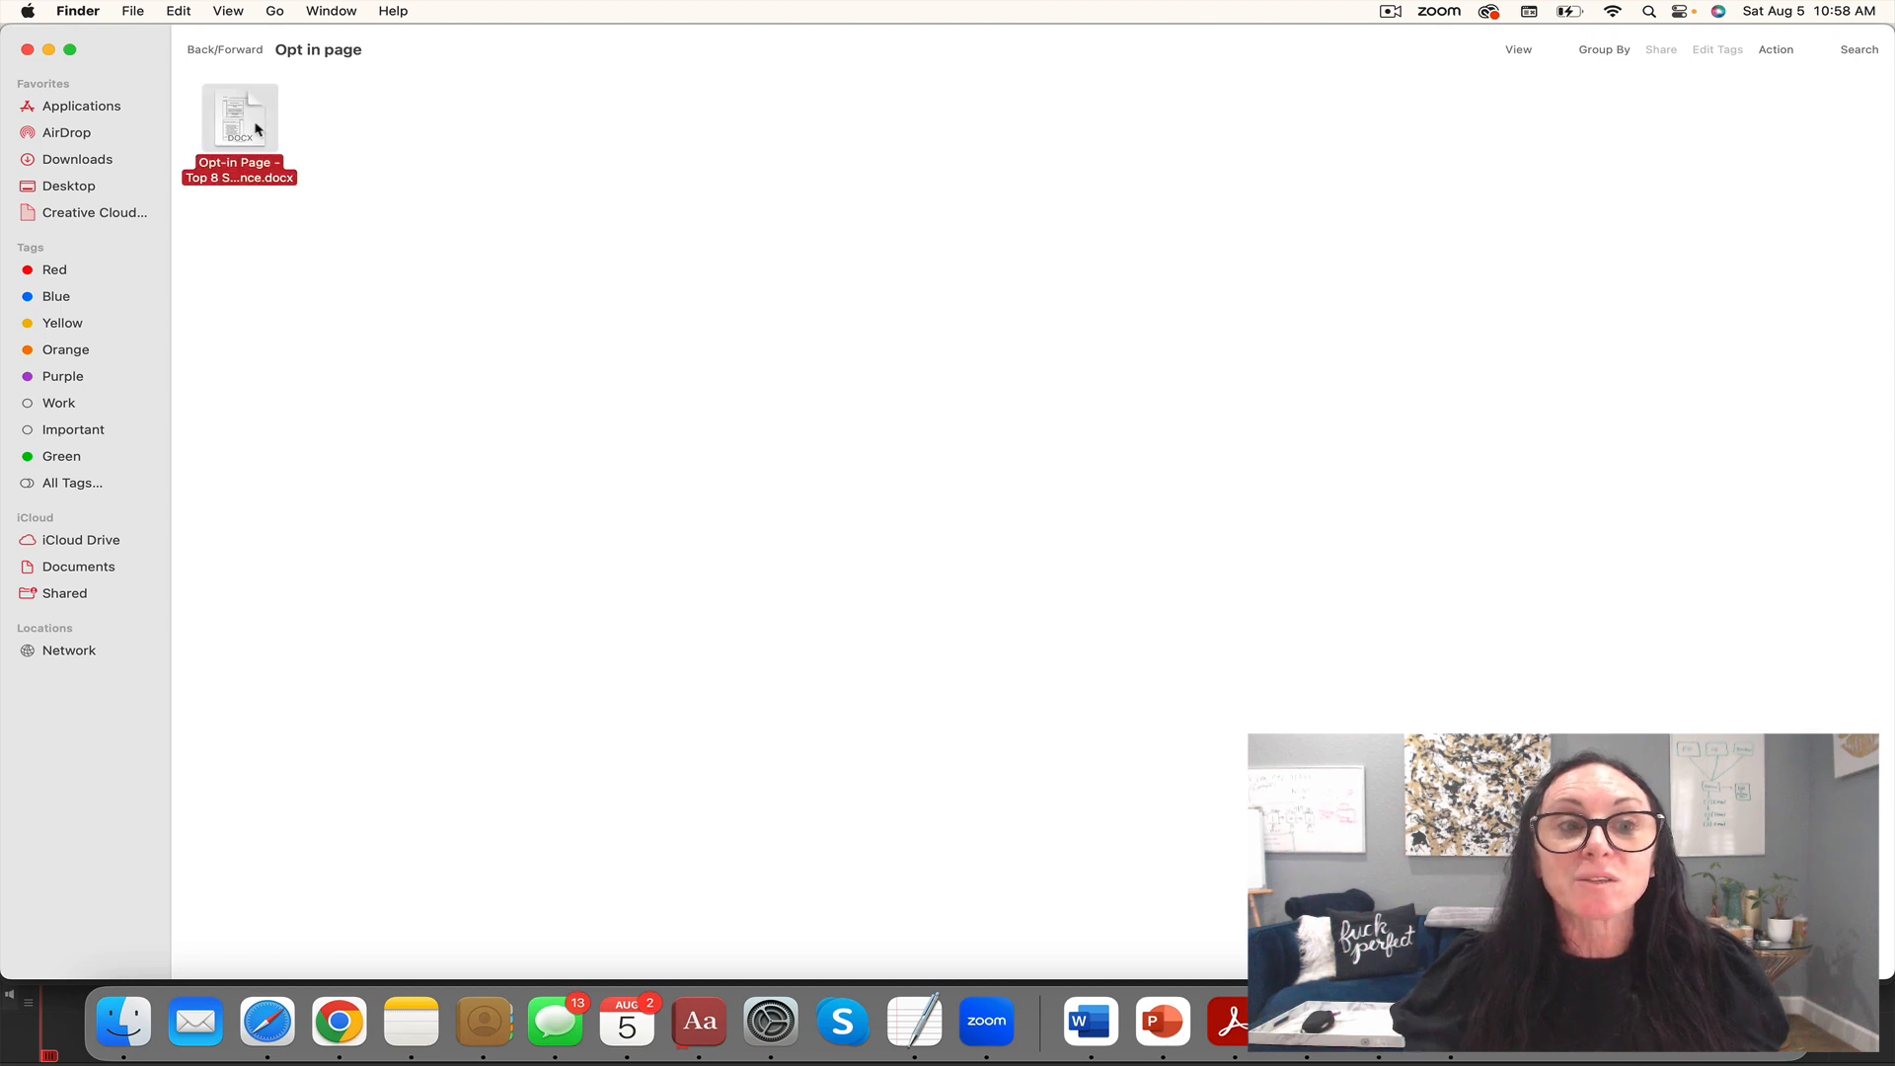
double_click(239, 116)
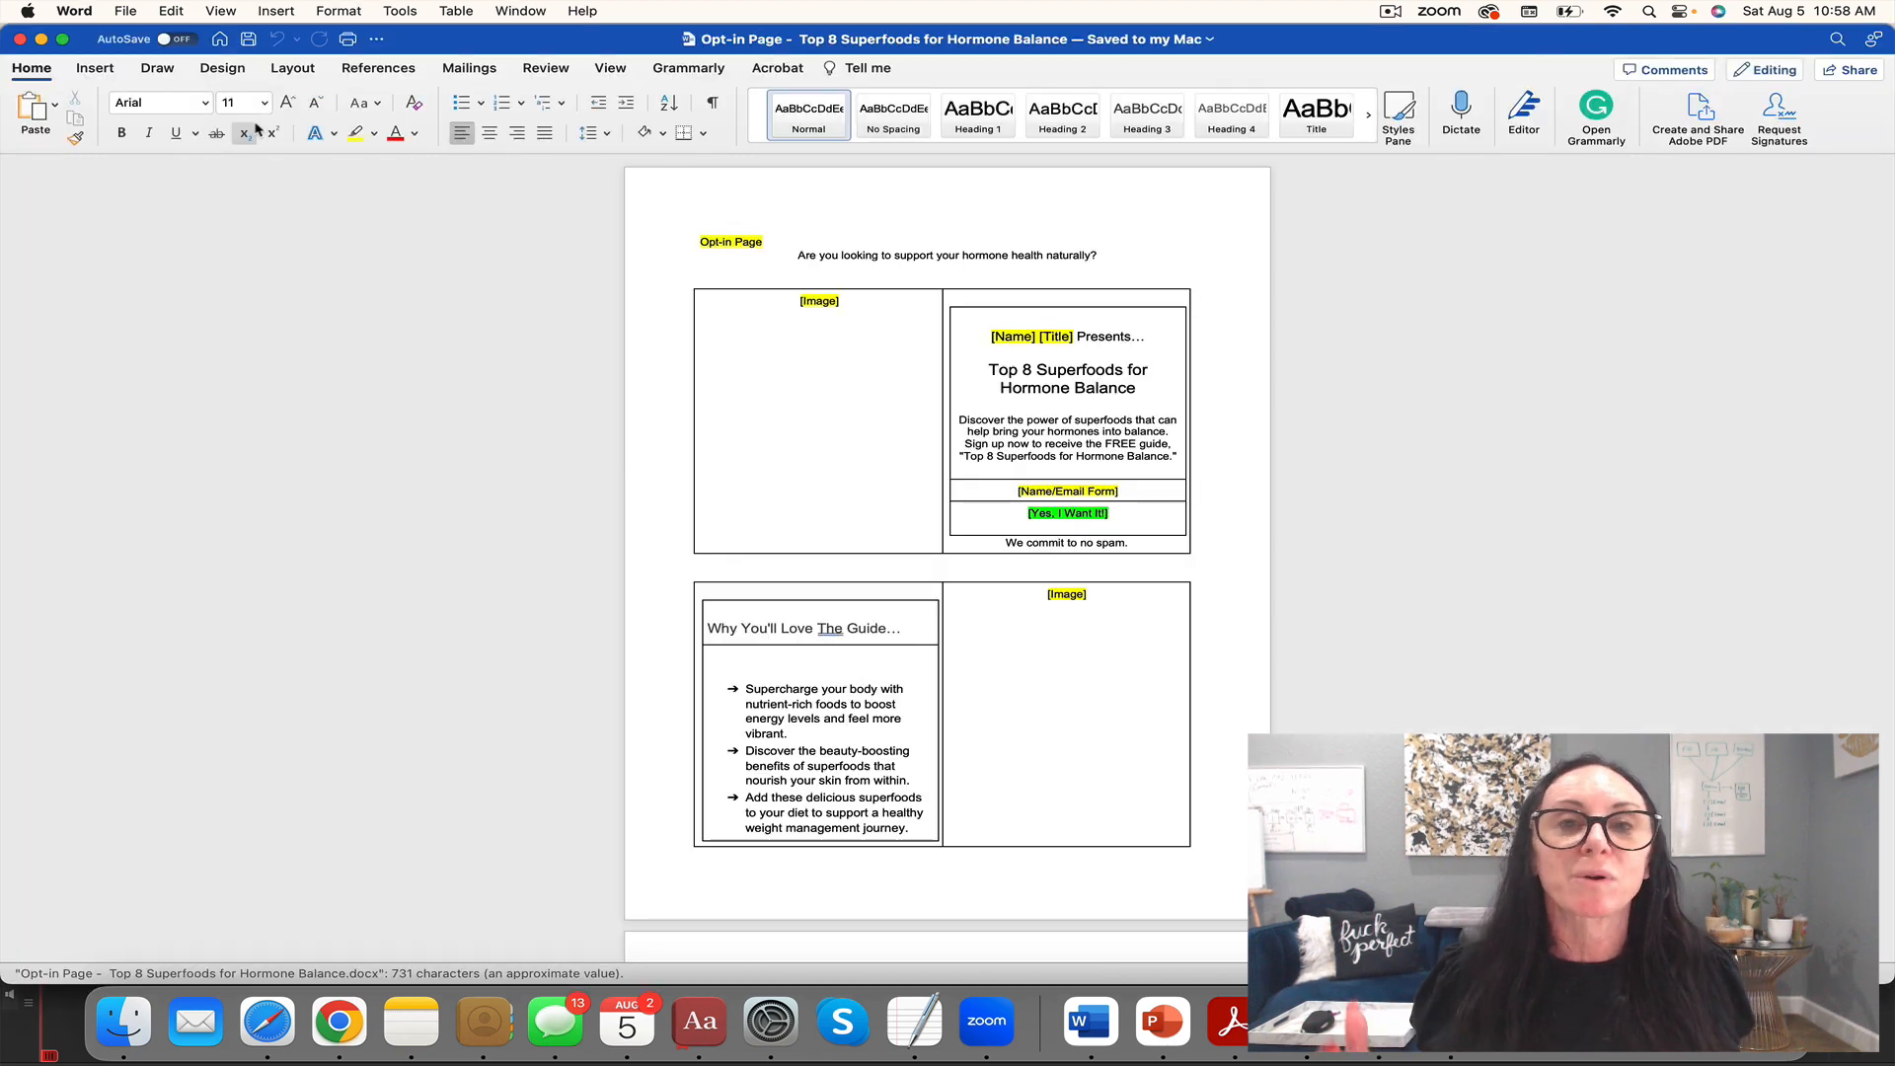
mouse_move(274, 132)
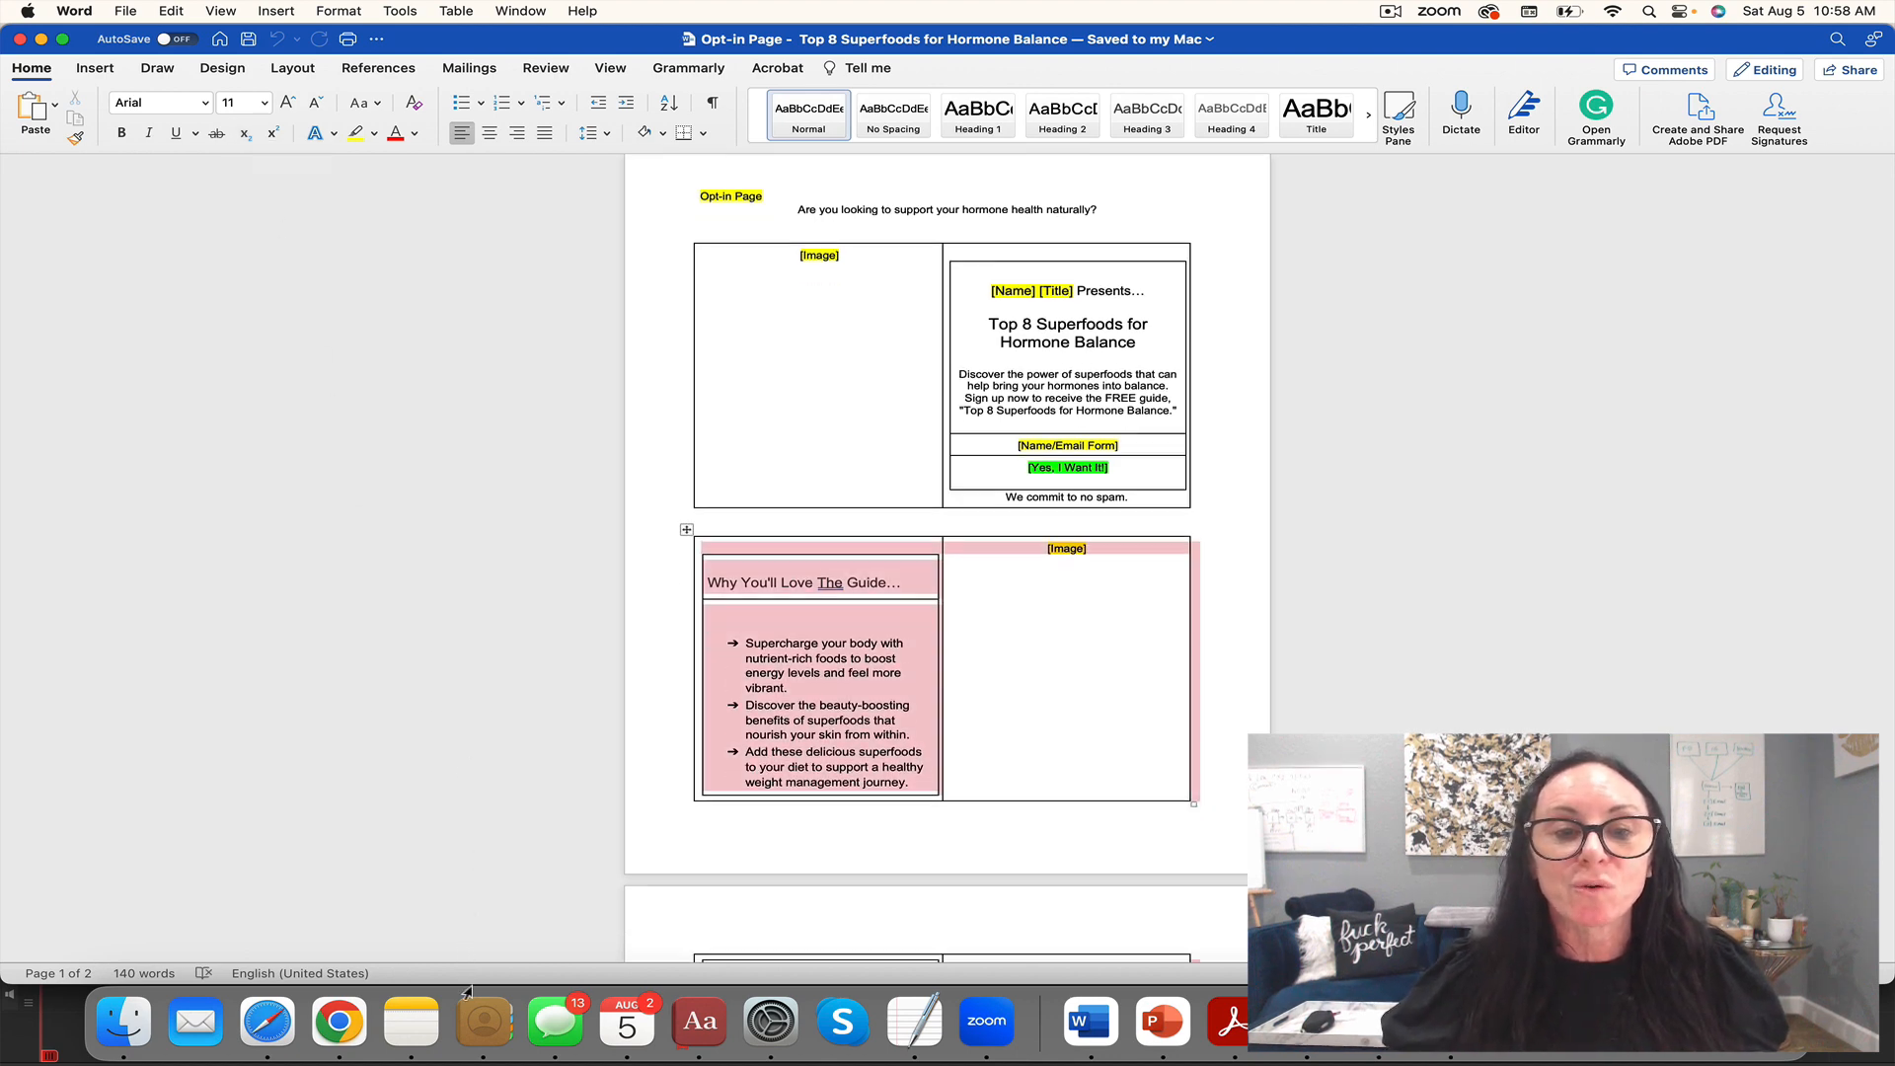
scroll(down, 3)
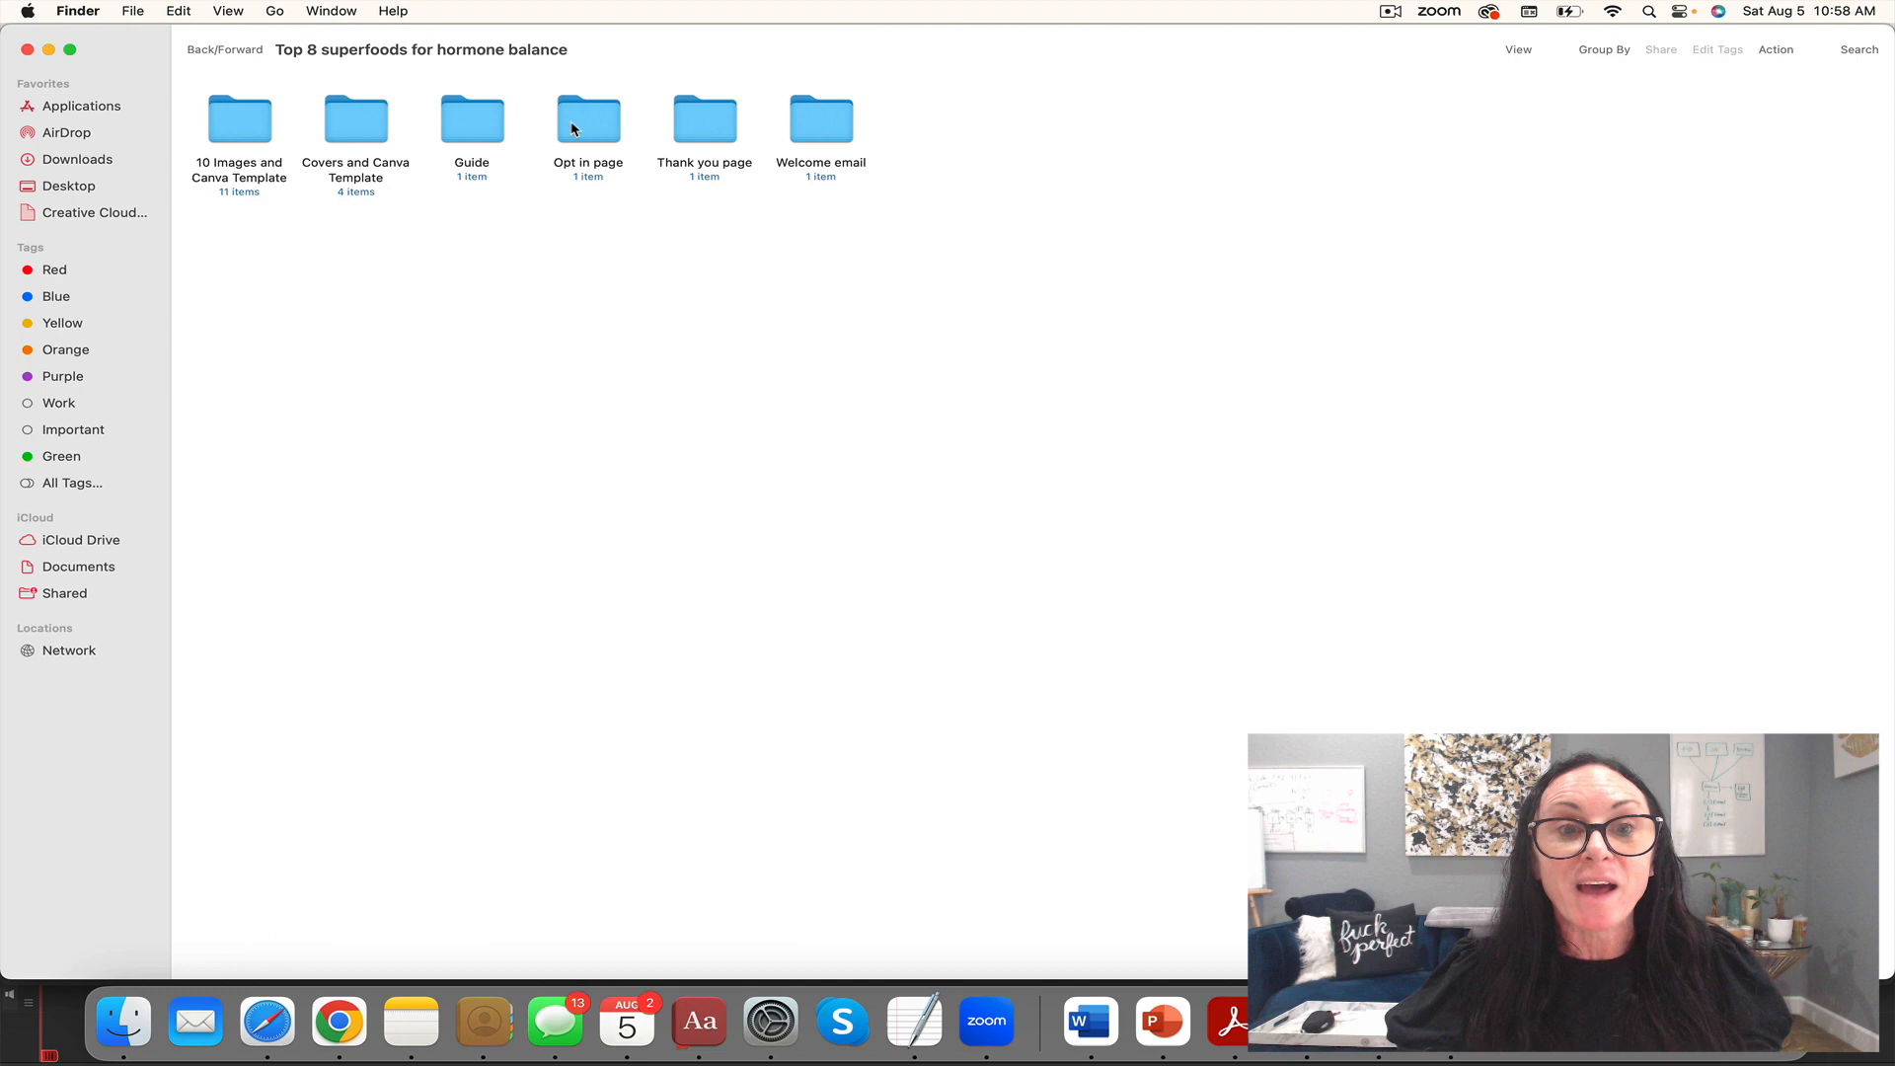
Step: Launch the Thank you page .docx in Word and scroll through the VIDEO placeholder down to the signature
double_click(705, 119)
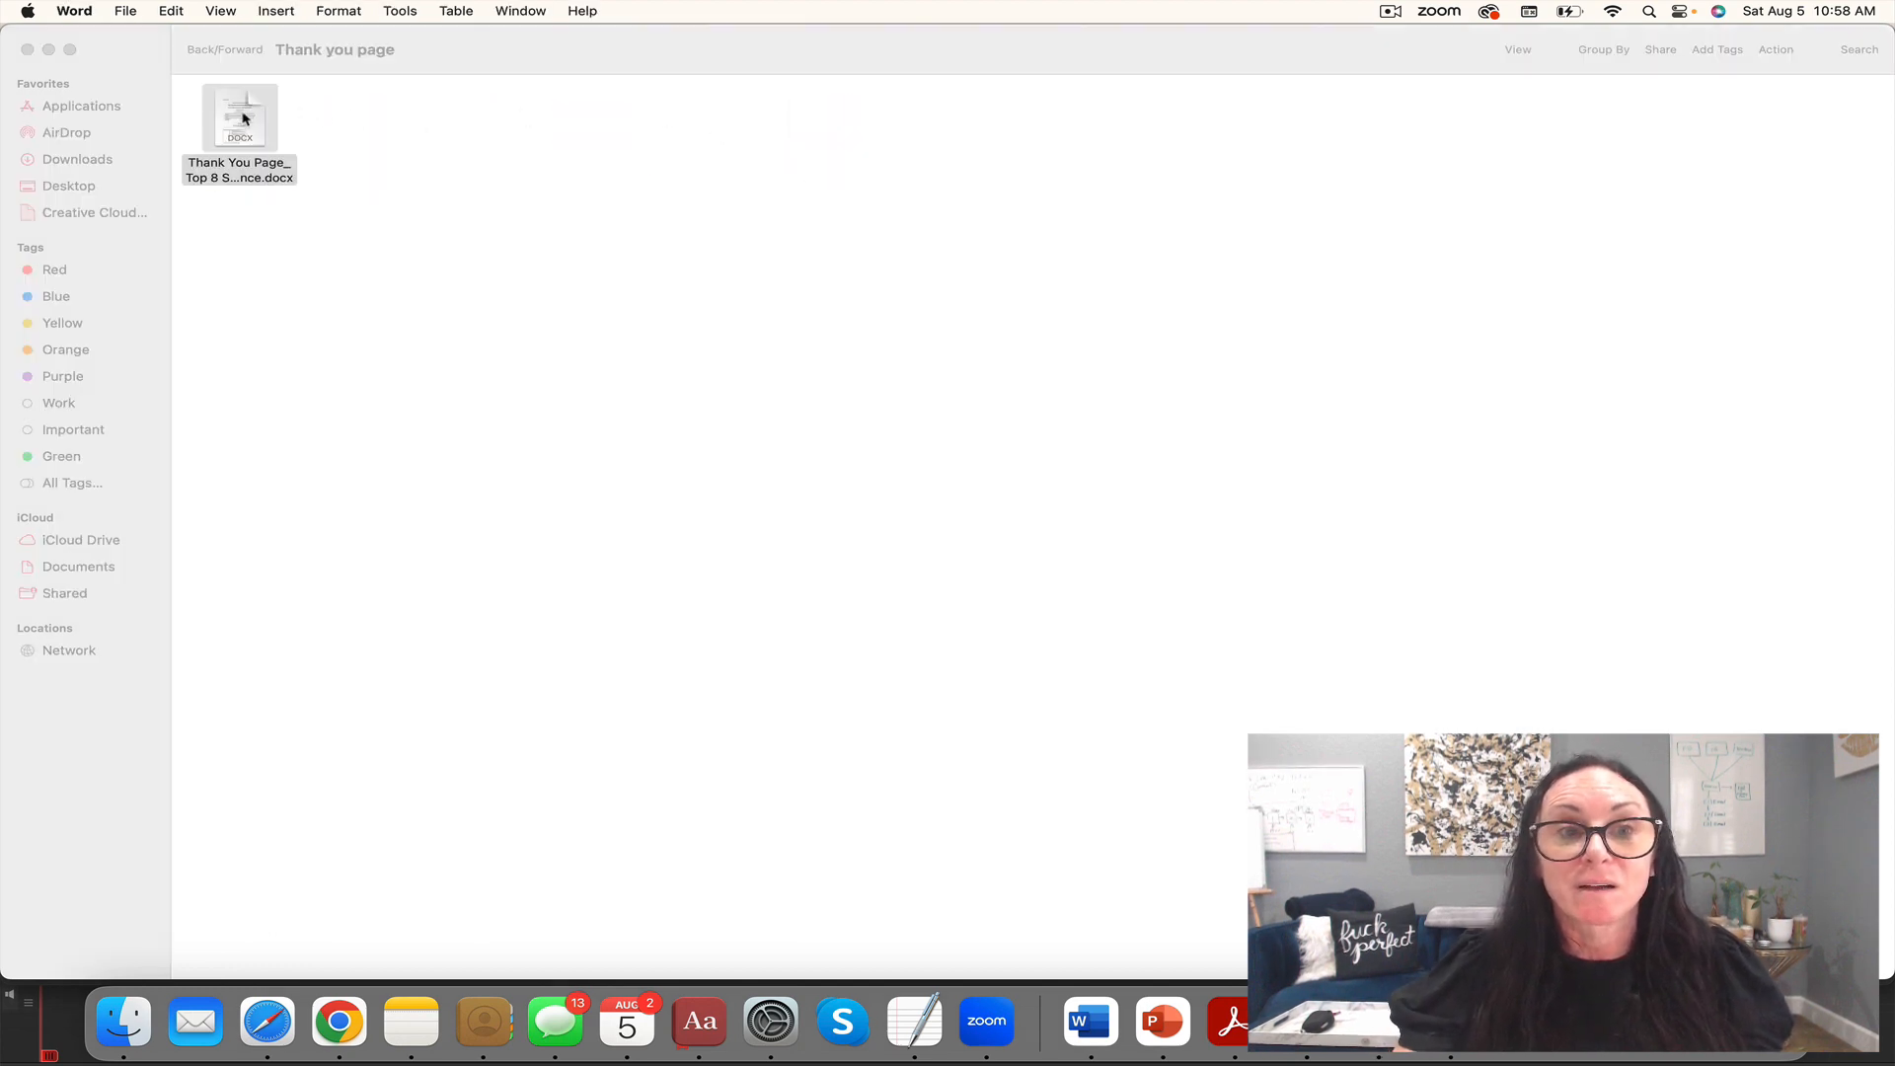
double_click(239, 116)
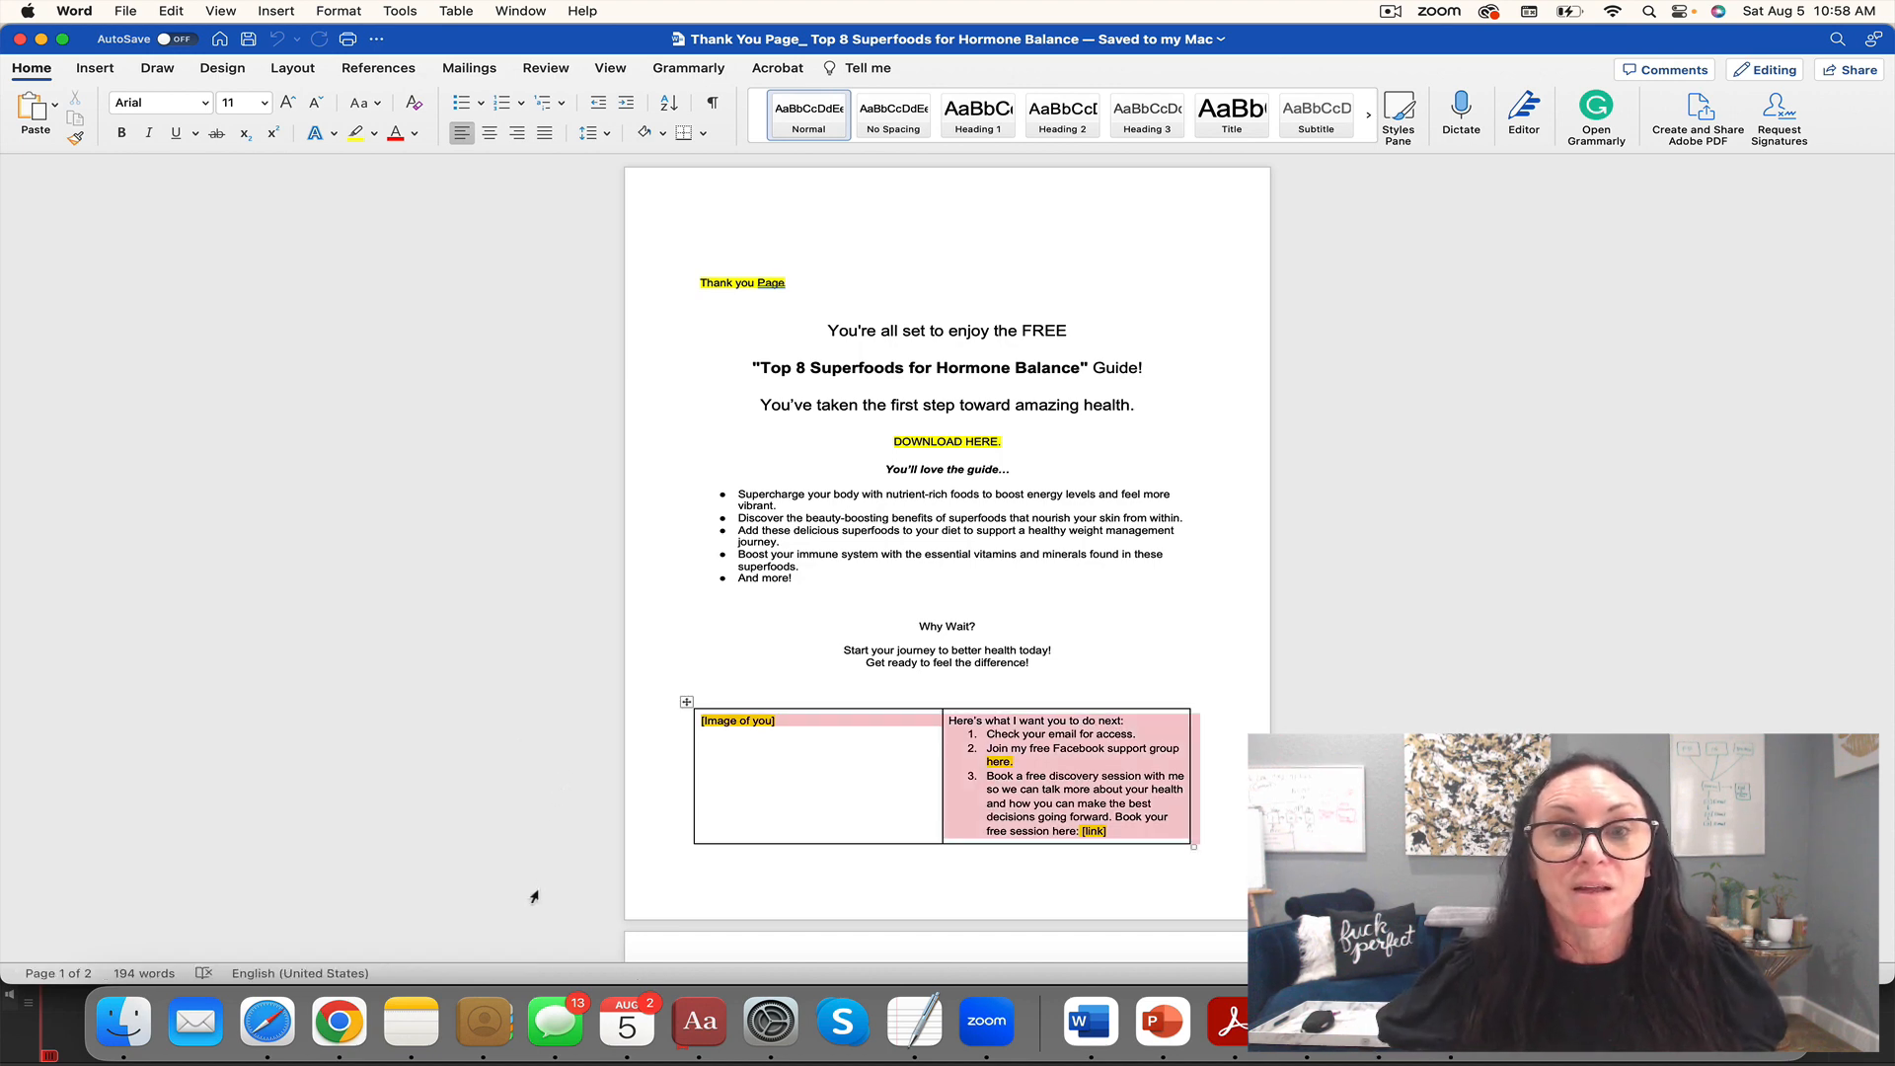
scroll(down, 3)
text(VIDEO)
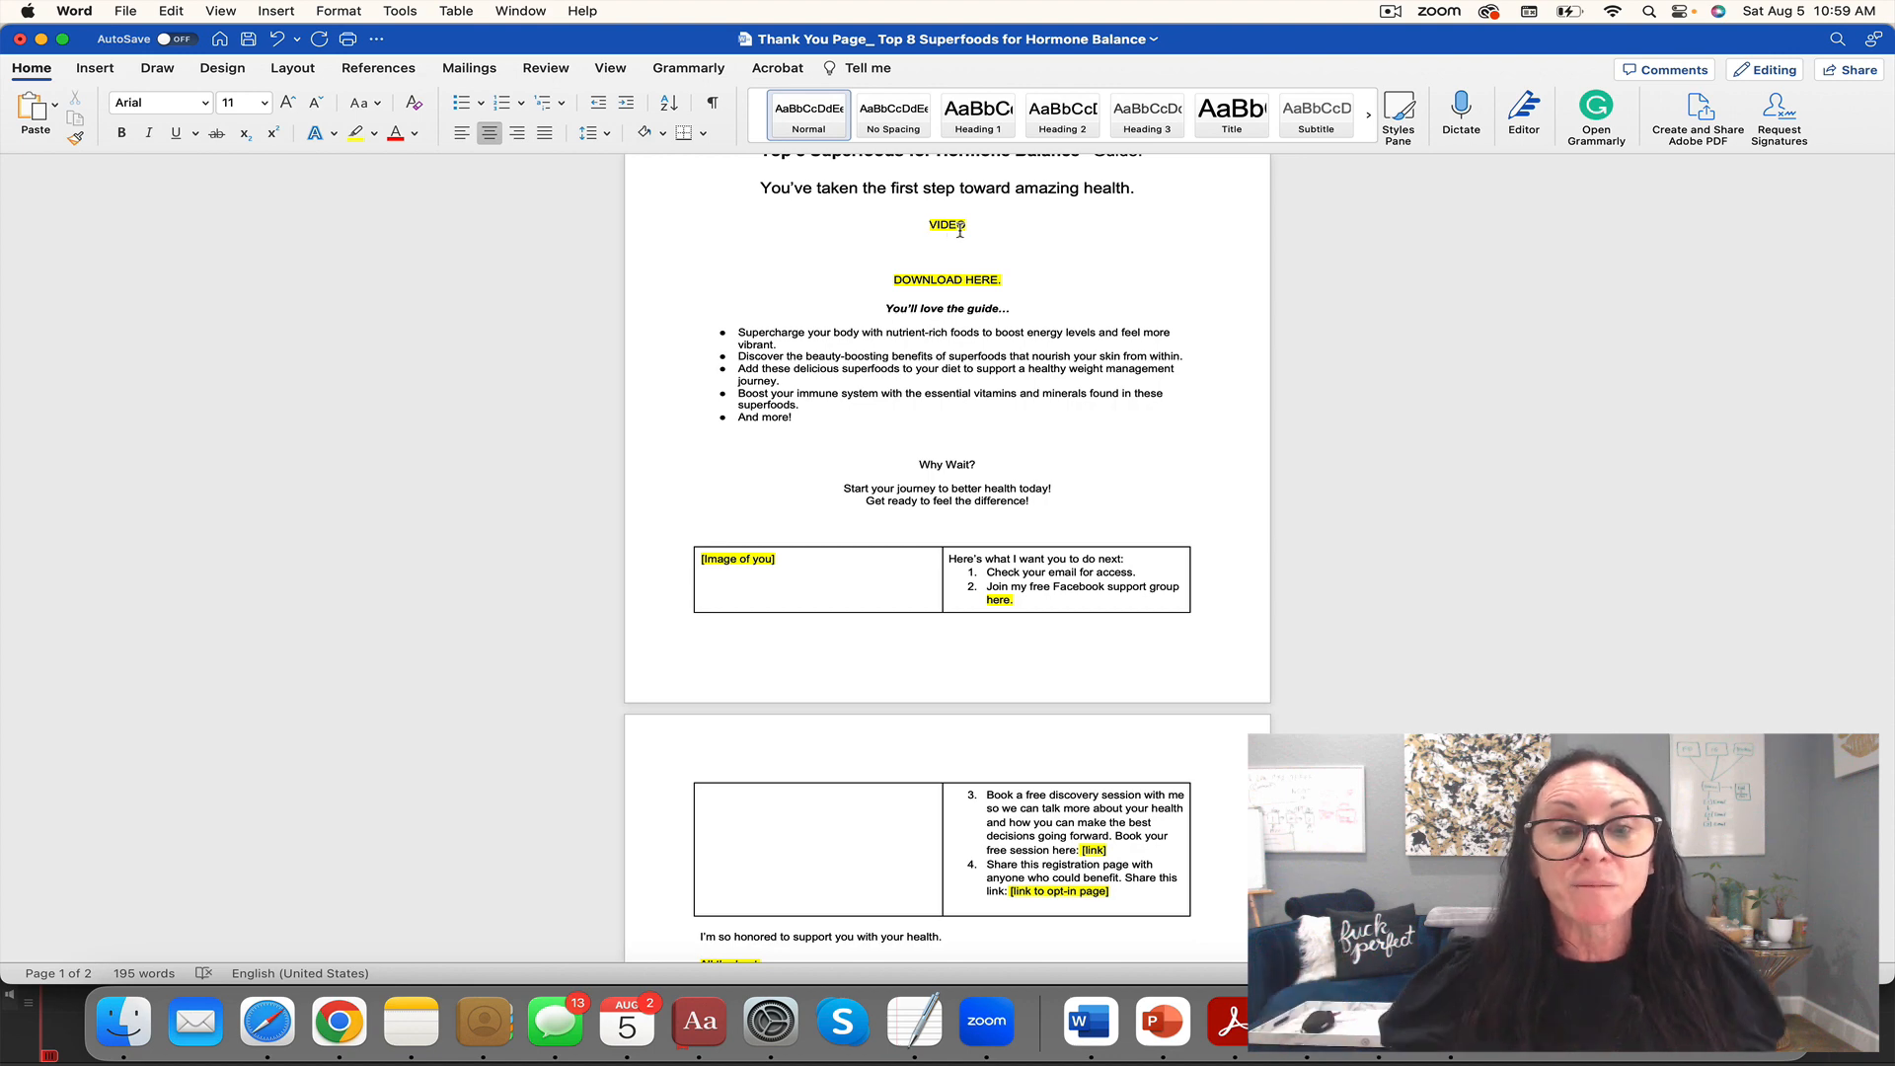
scroll(down, 3)
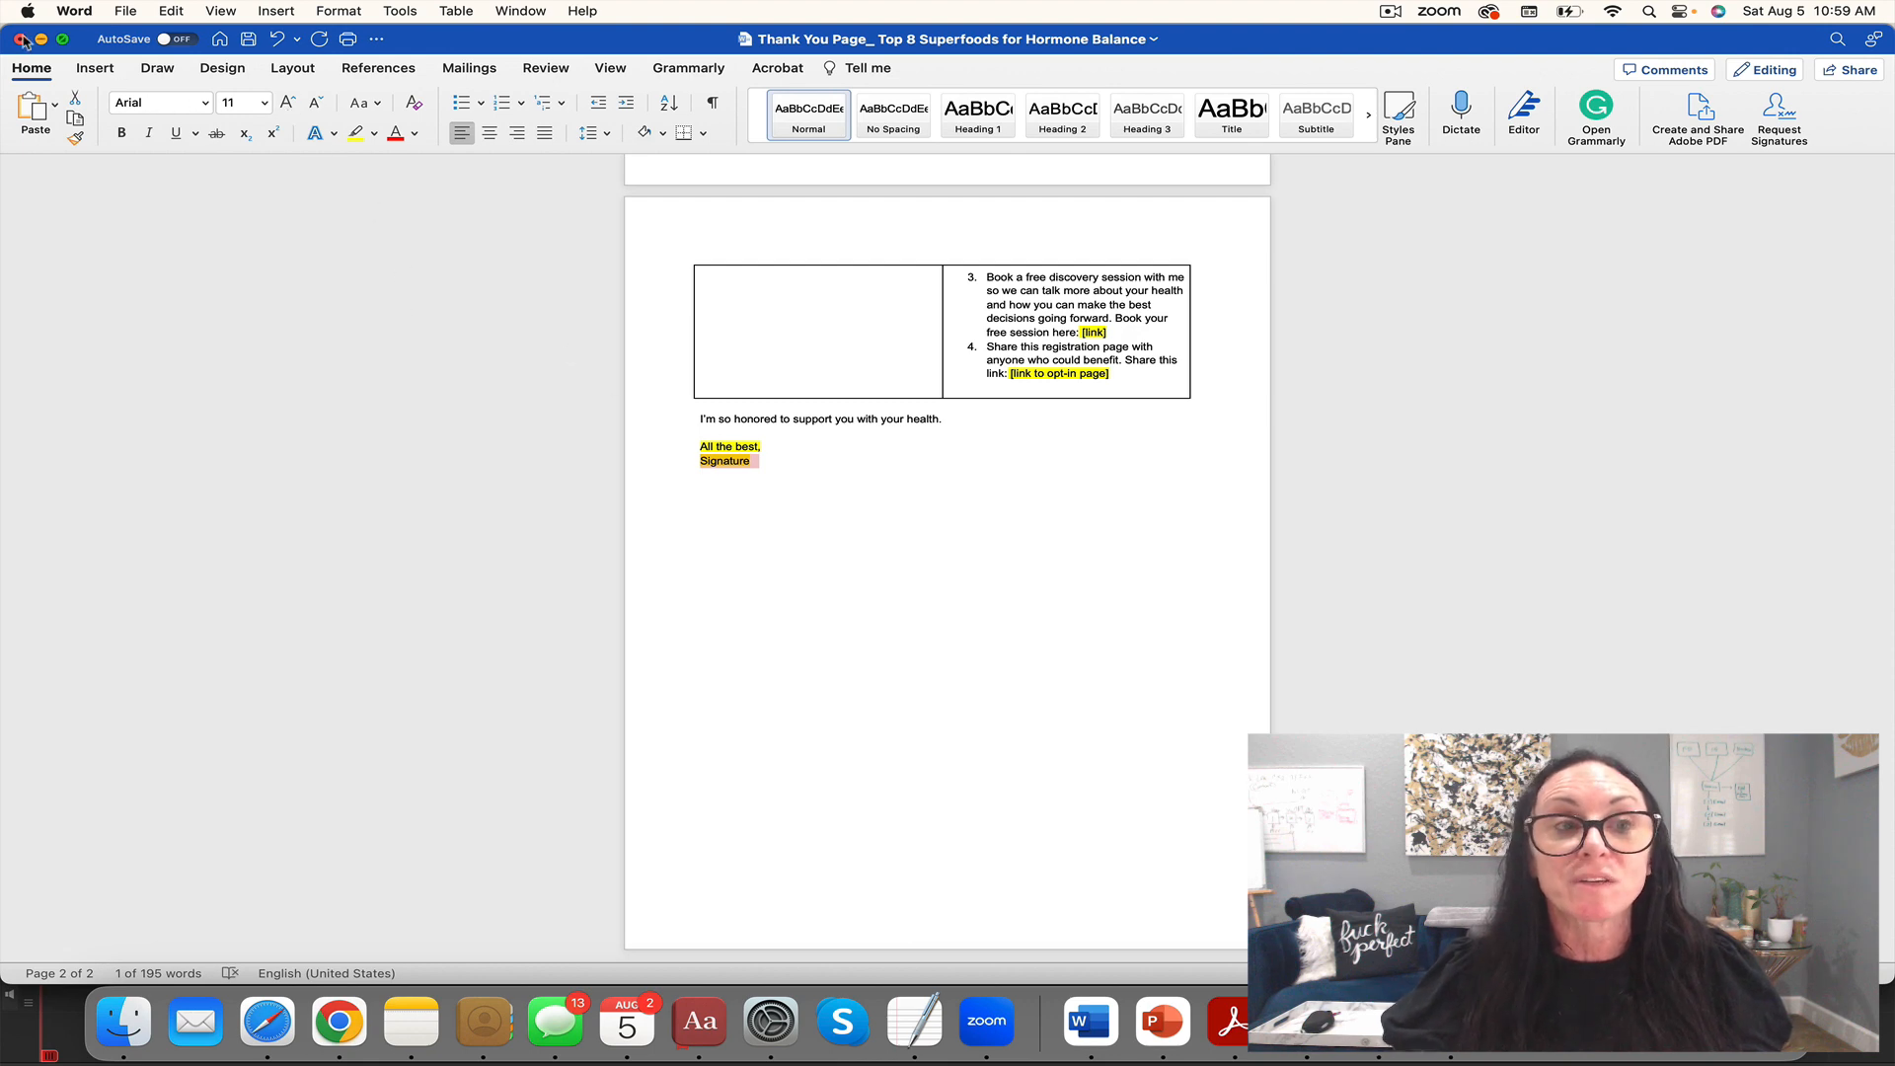
Step: Close the thank-you page document without saving changes
click(19, 39)
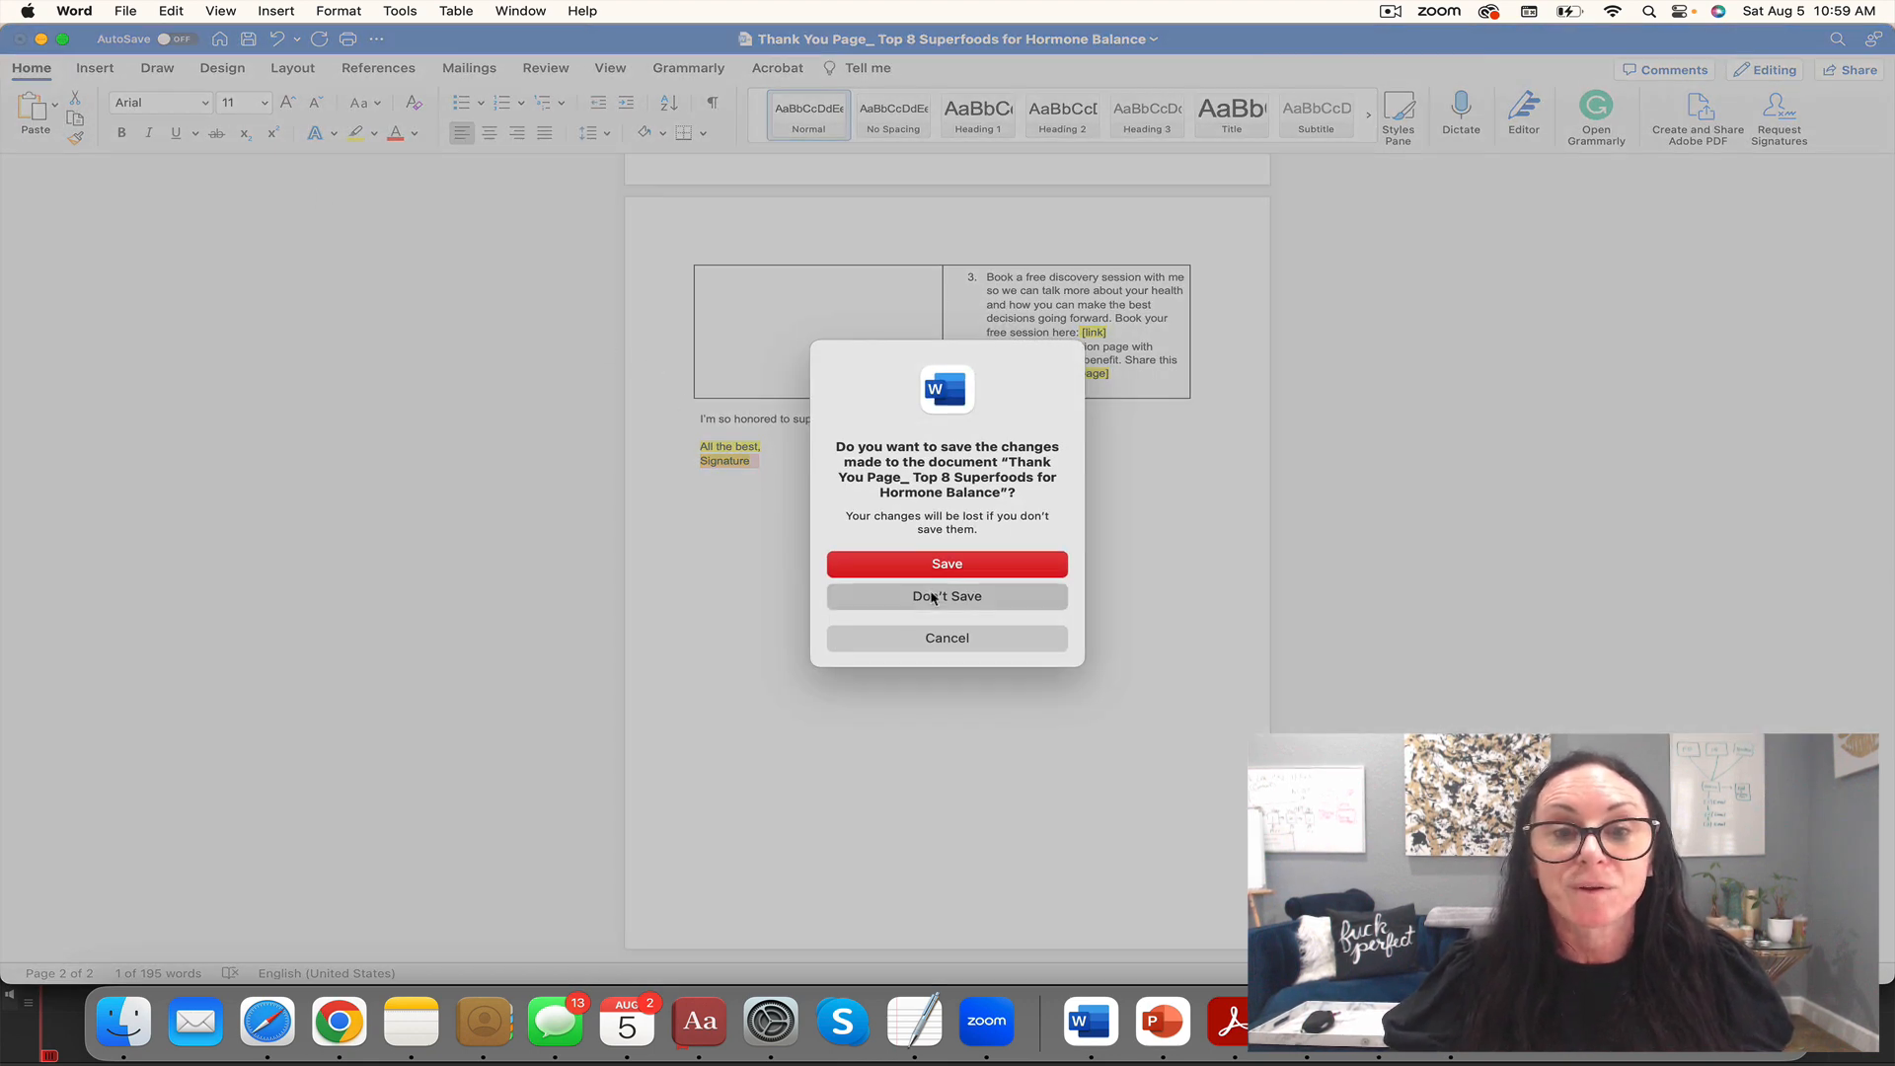
click(946, 596)
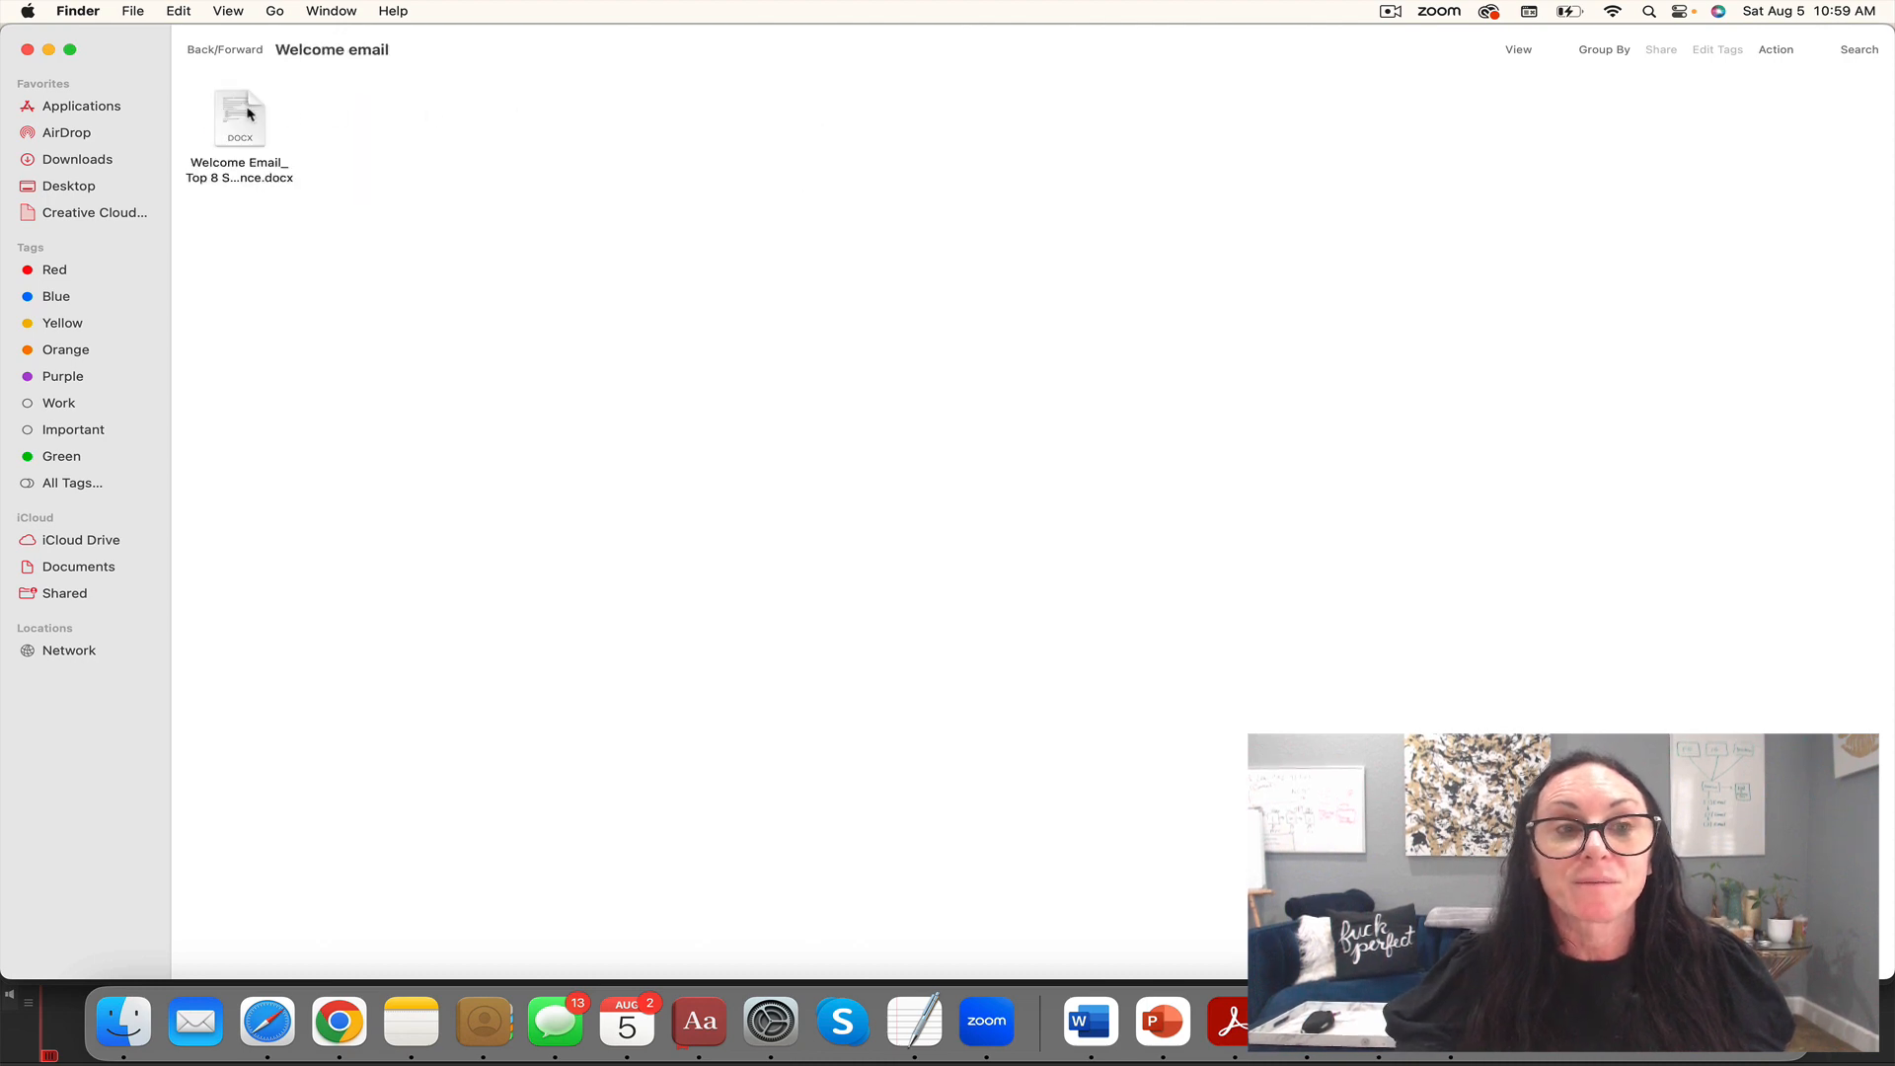
Step: Launch the Welcome Email .docx in Word and place the insertion point above the subject line
click(239, 117)
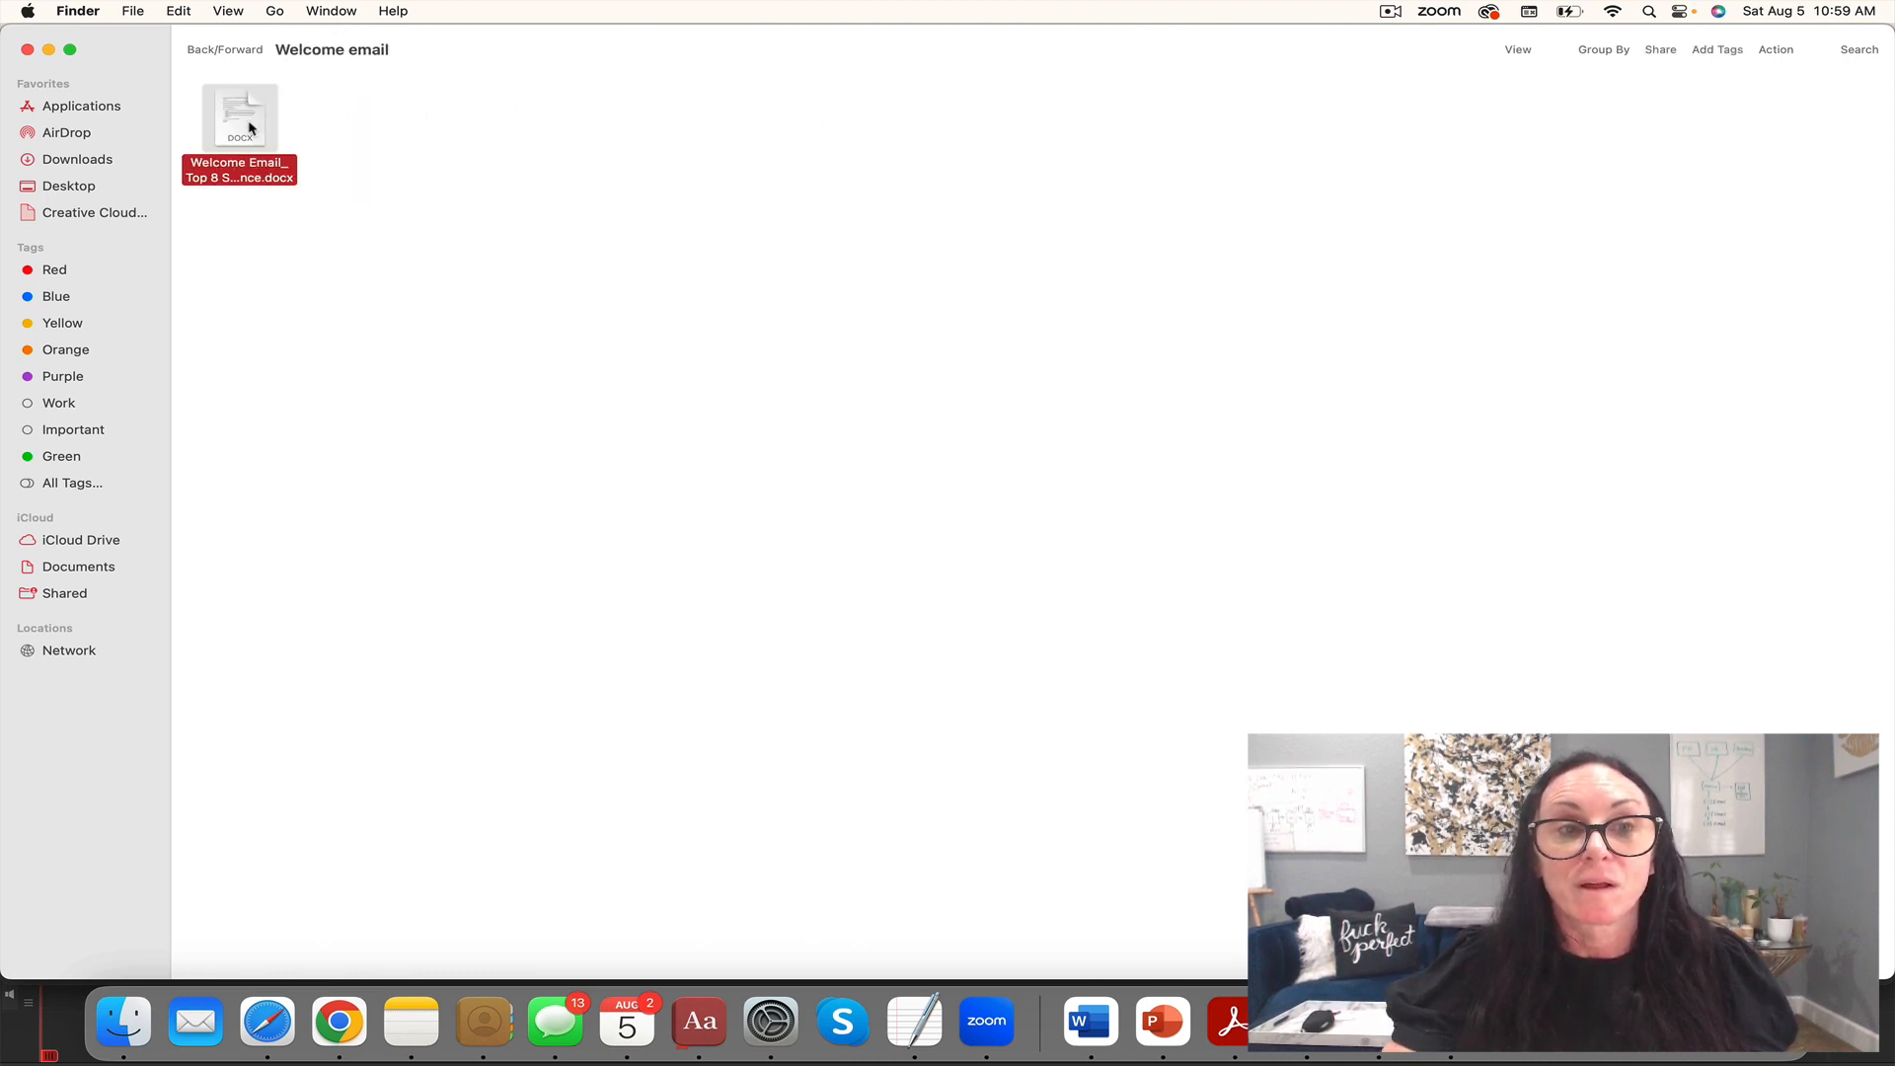
double_click(238, 115)
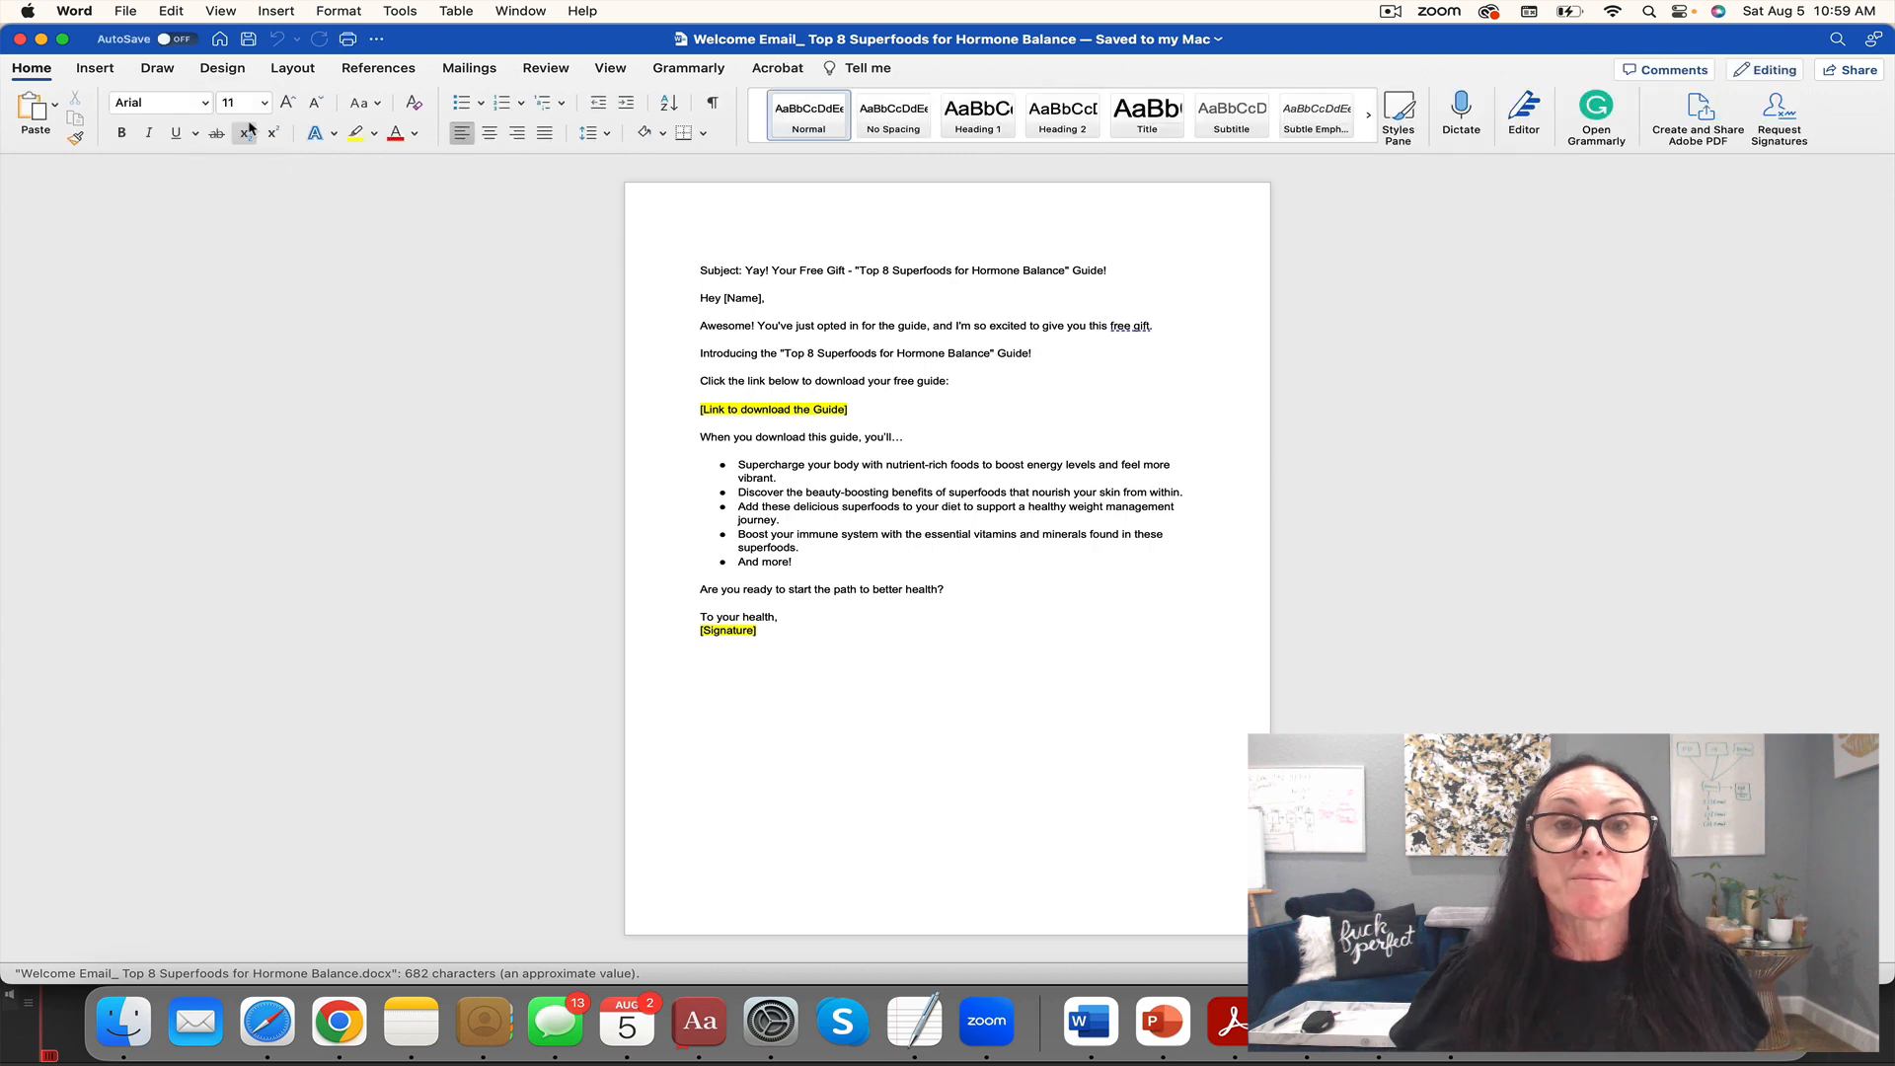
mouse_move(249, 132)
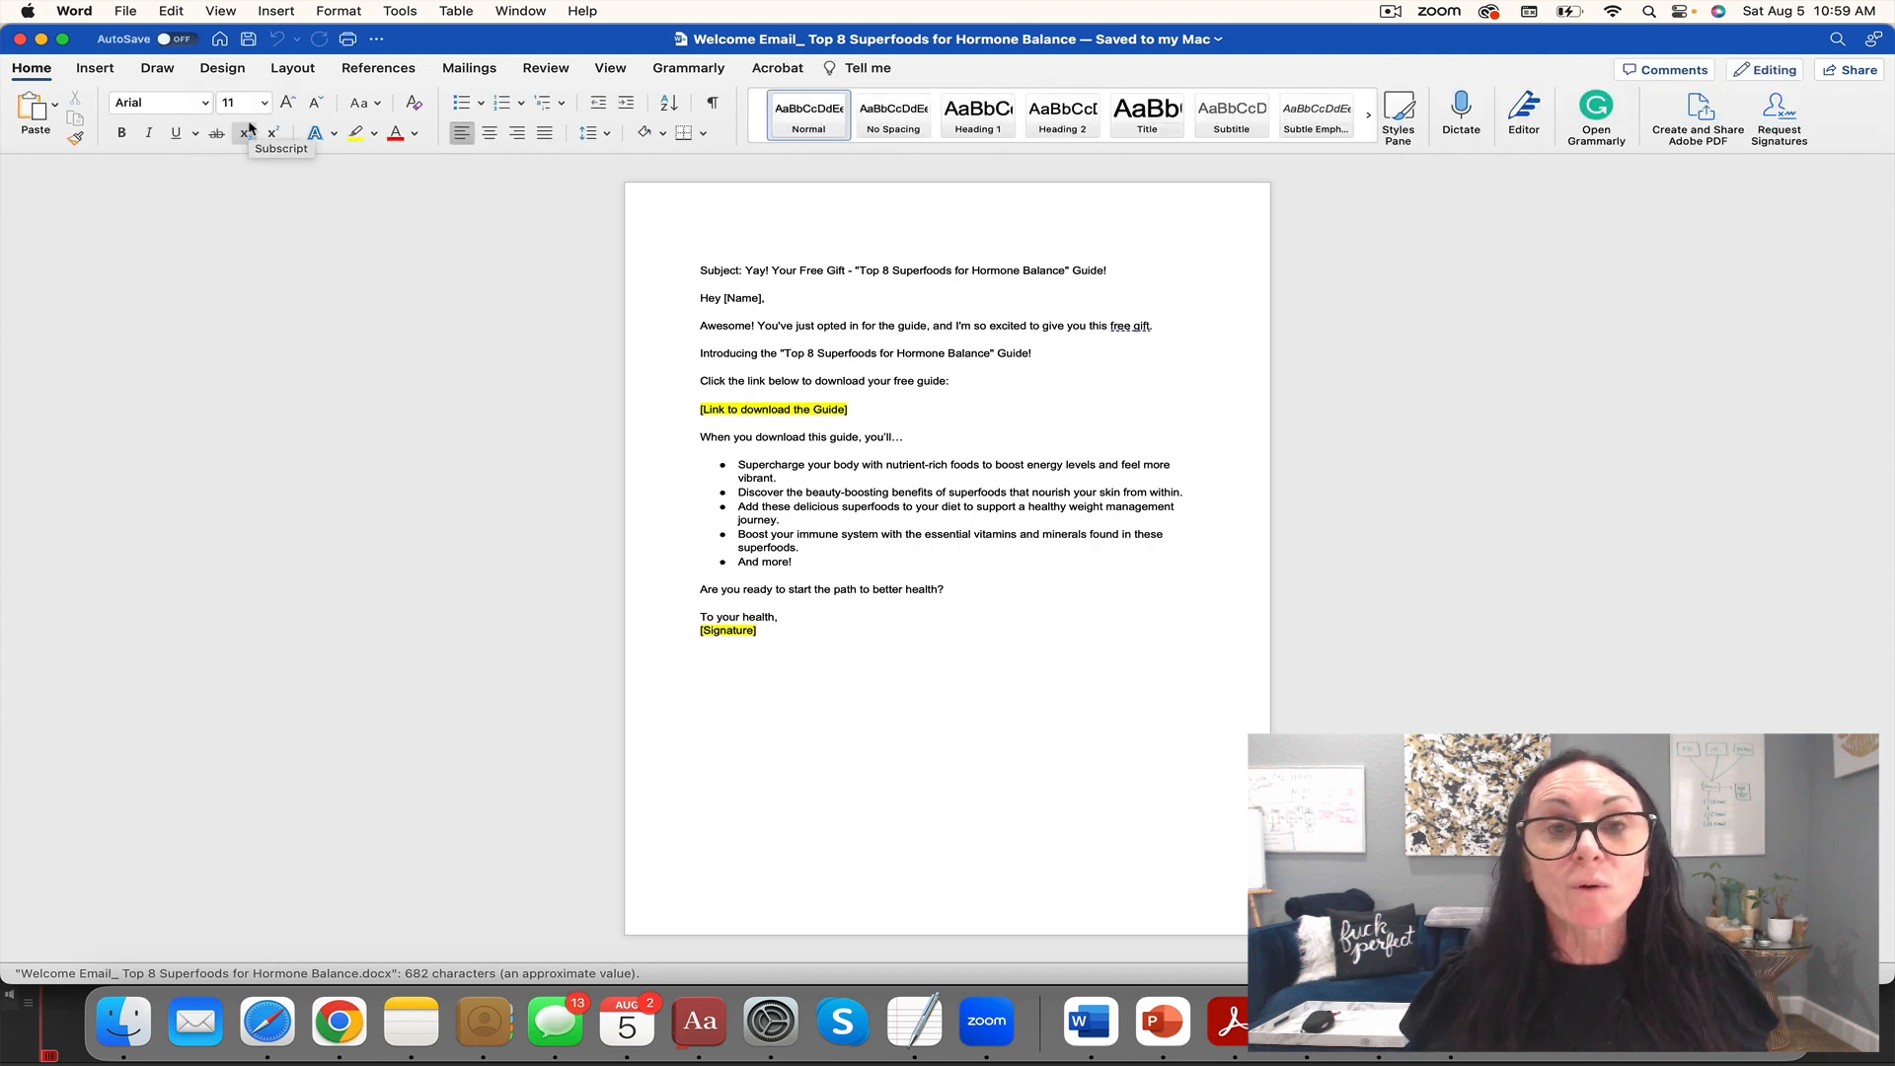
click(701, 254)
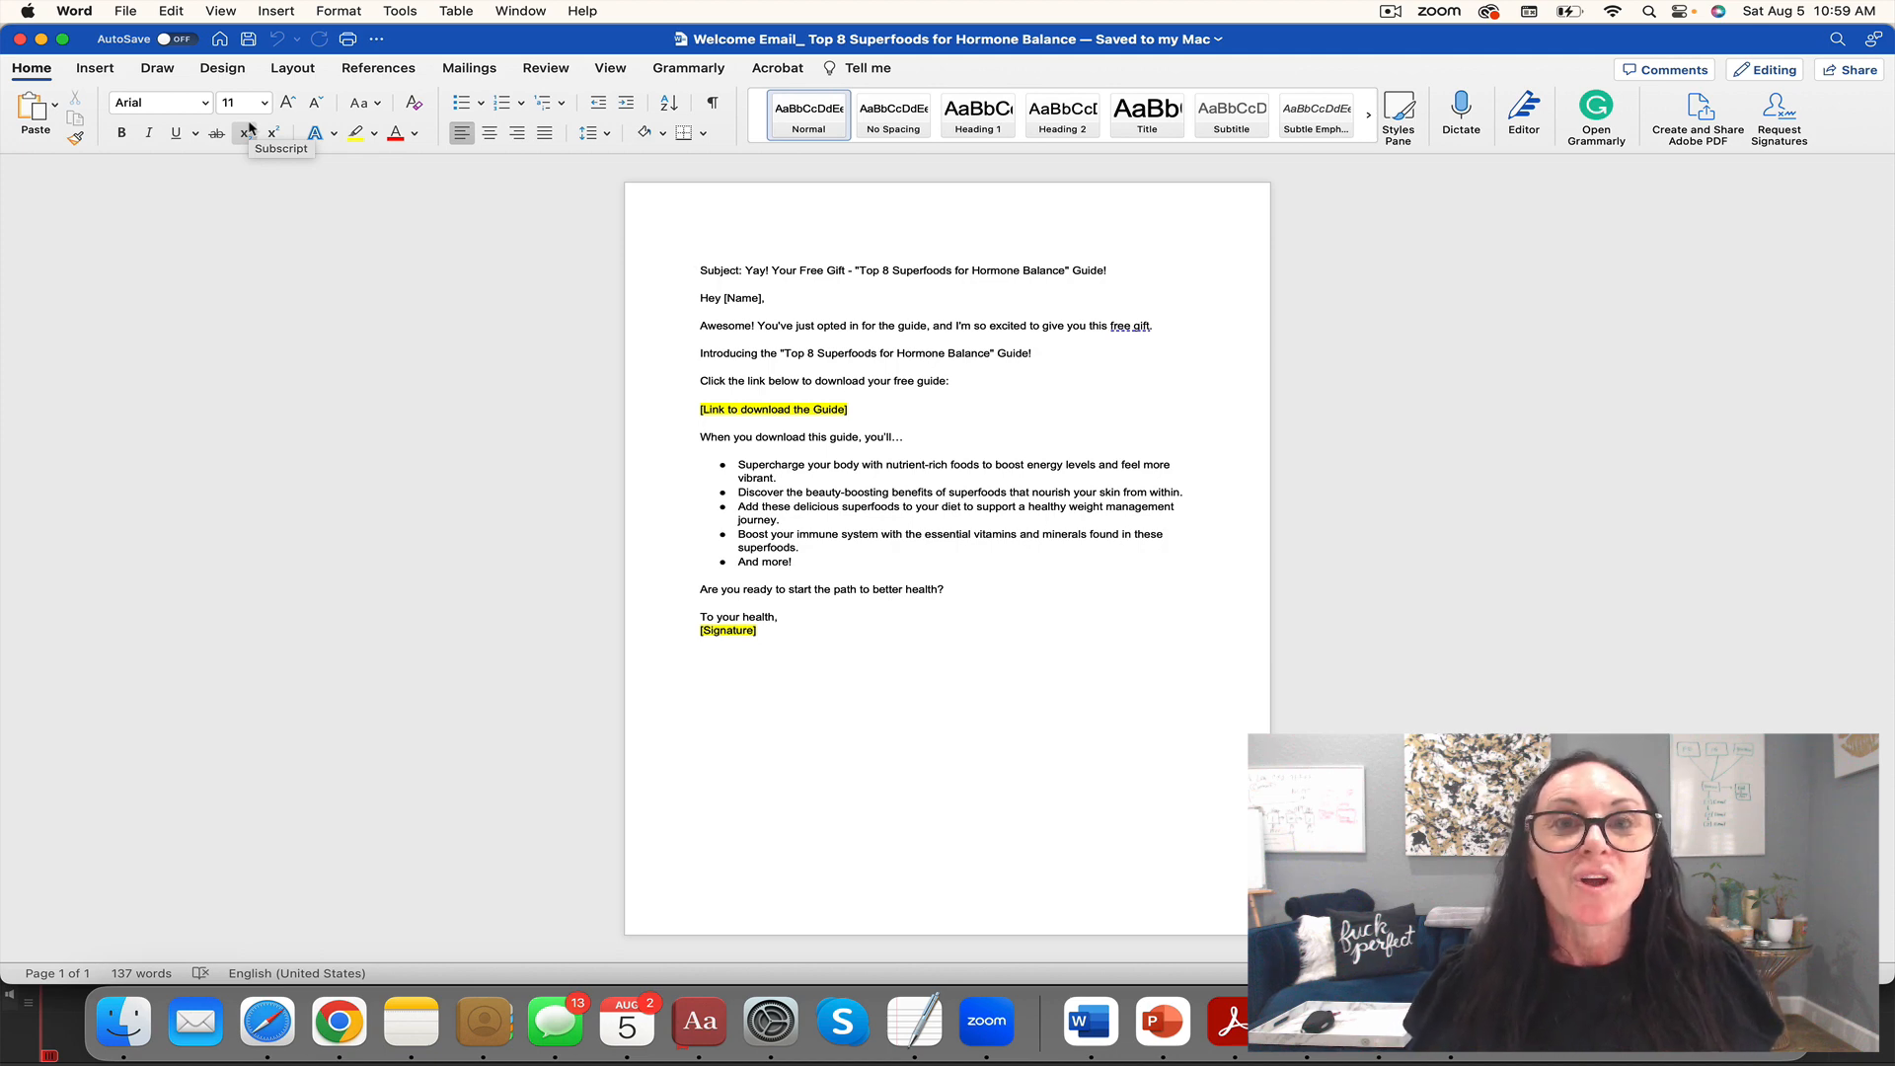
click(701, 255)
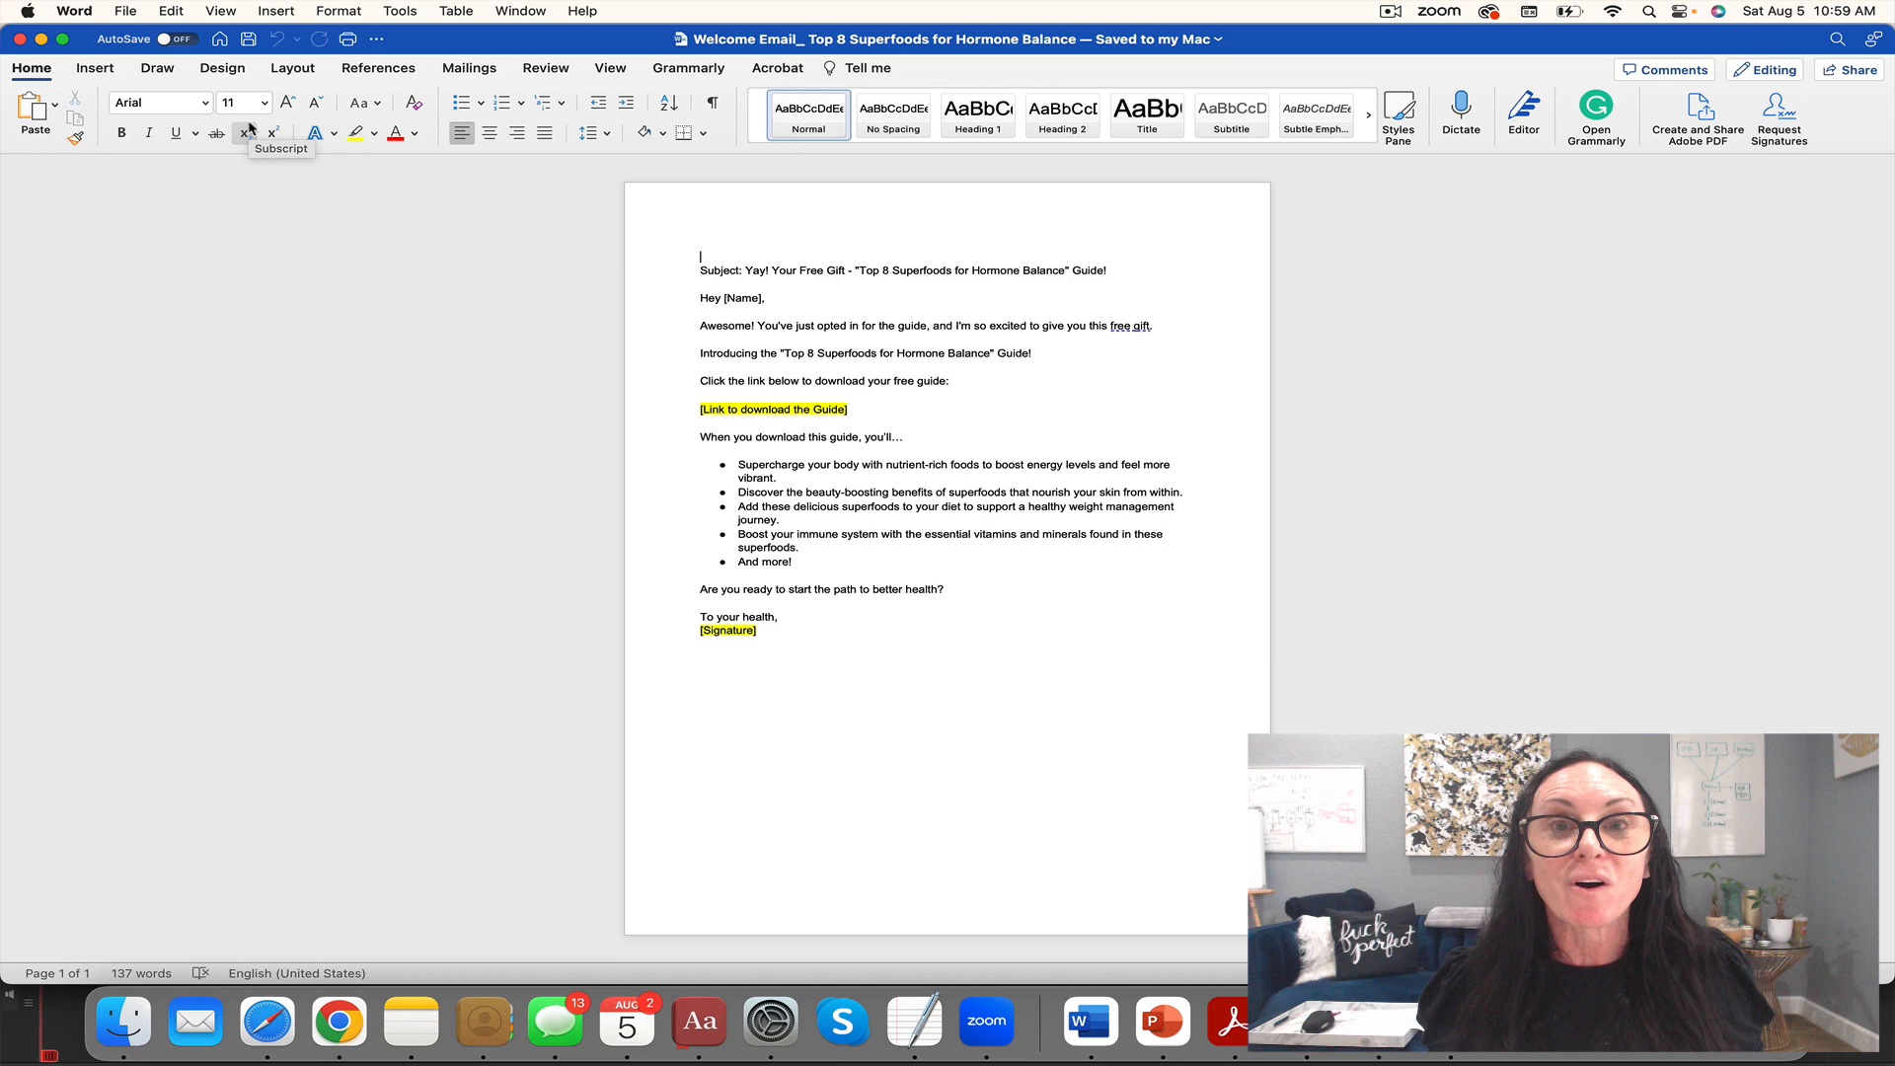